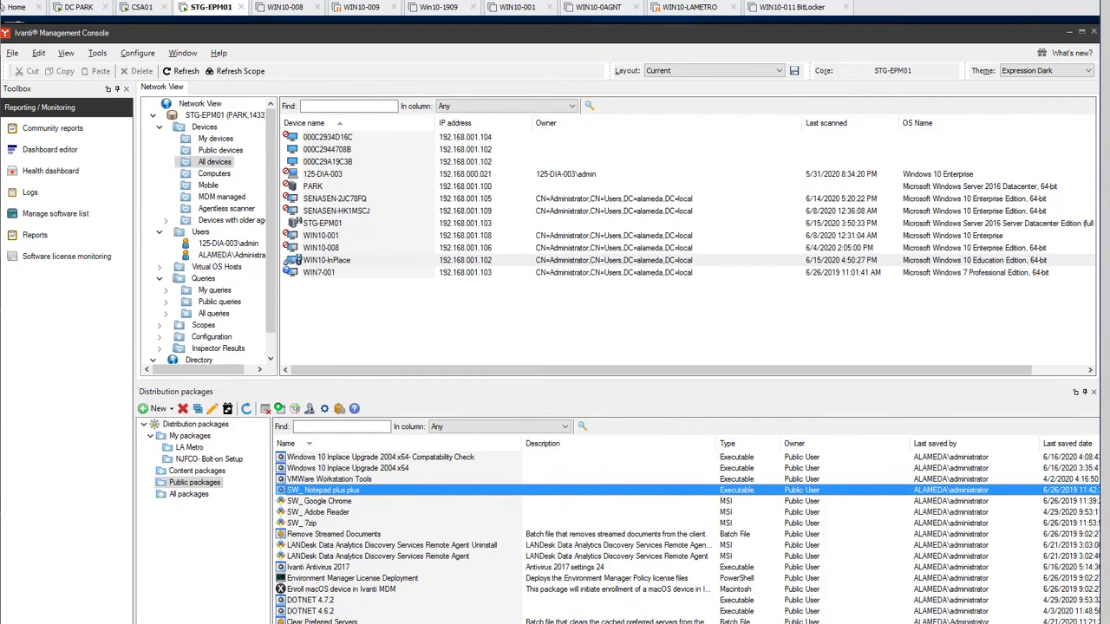
{"action": "mouse_move", "coordinate": [432, 471]}
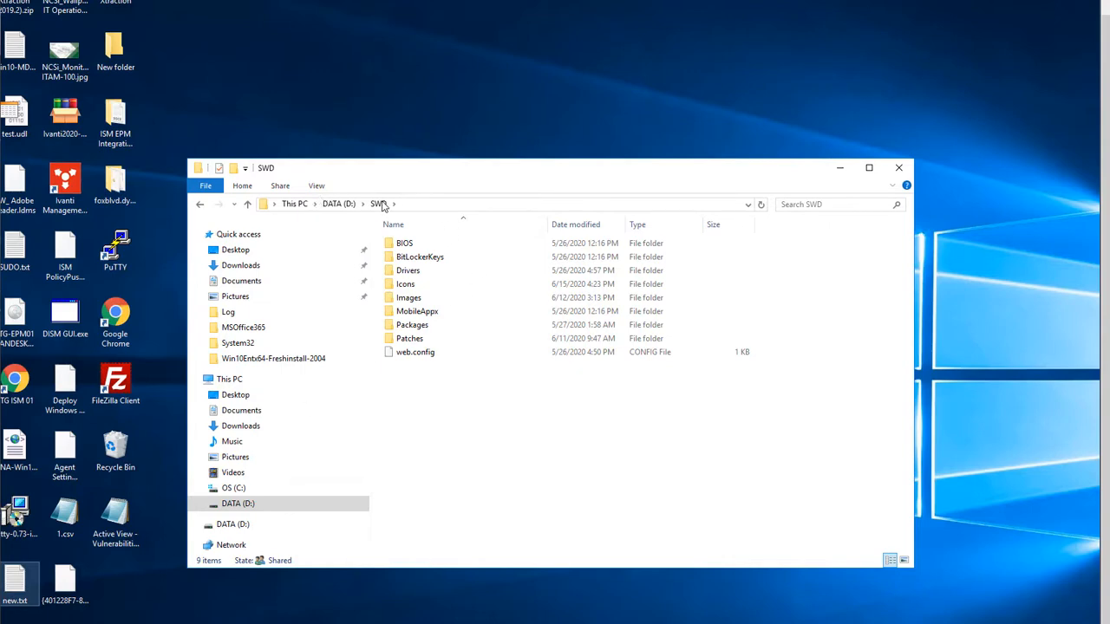
{"action": "mouse_move", "coordinate": [409, 279]}
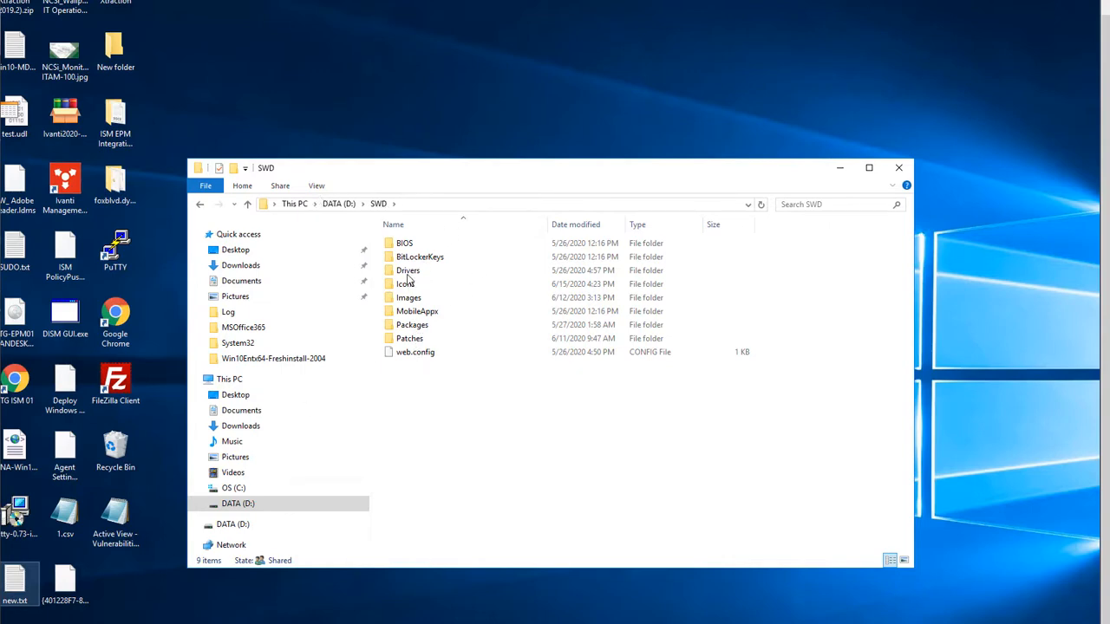
- Browse Images > Win10Entx64-Freshinstall-2004, select the ISO file, and close Explorer
{"action": "double_click", "coordinate": [408, 298]}
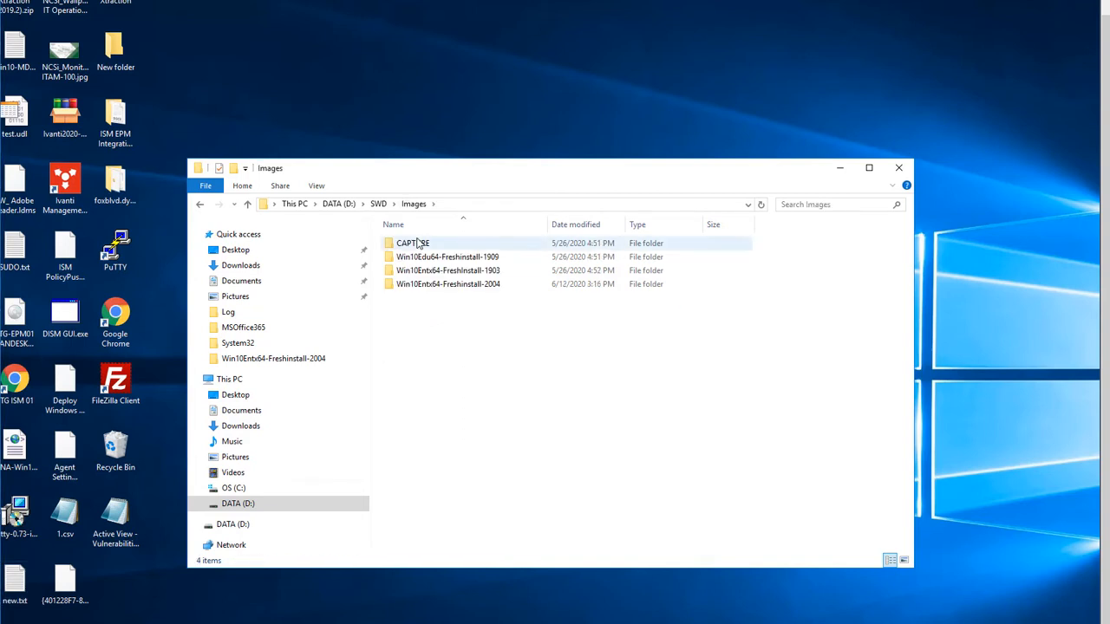
{"action": "left_click", "coordinate": [447, 284]}
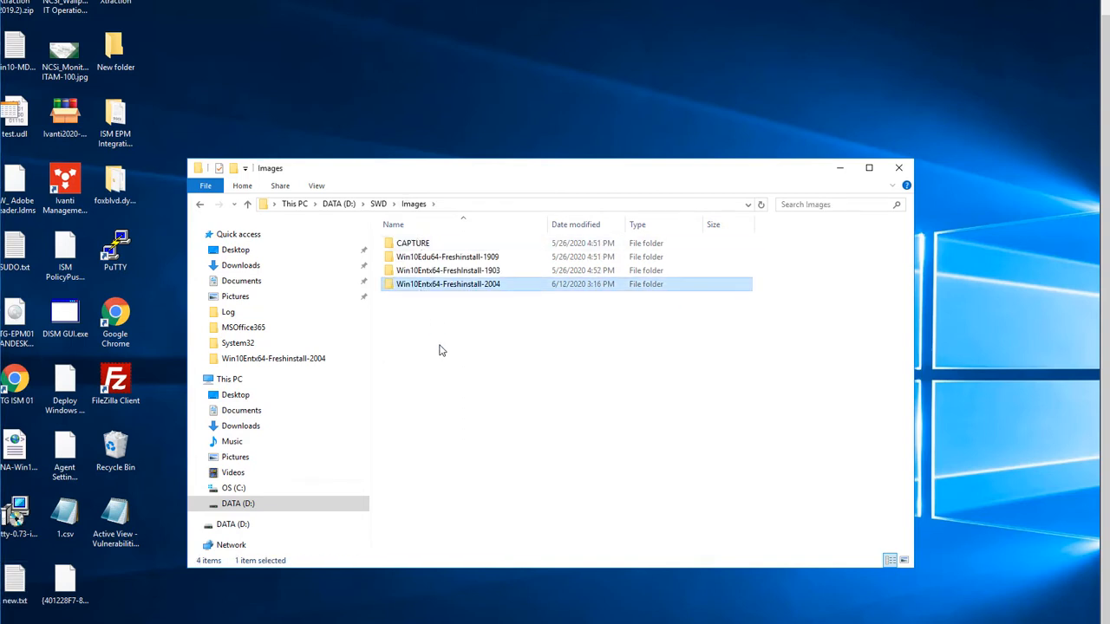
{"action": "mouse_move", "coordinate": [481, 287]}
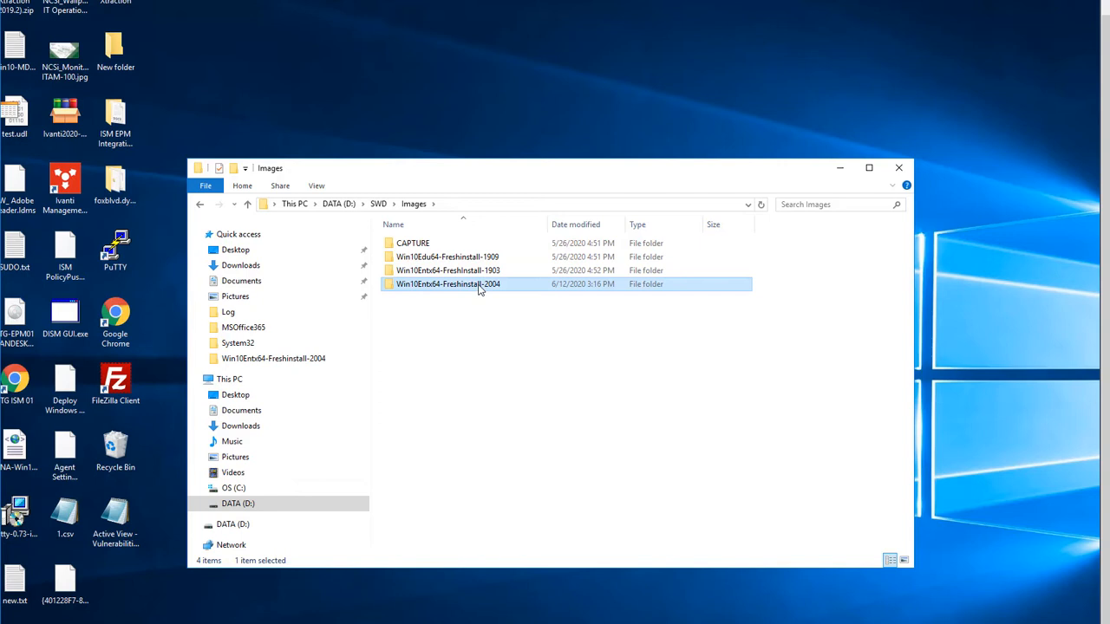
{"action": "double_click", "coordinate": [448, 285]}
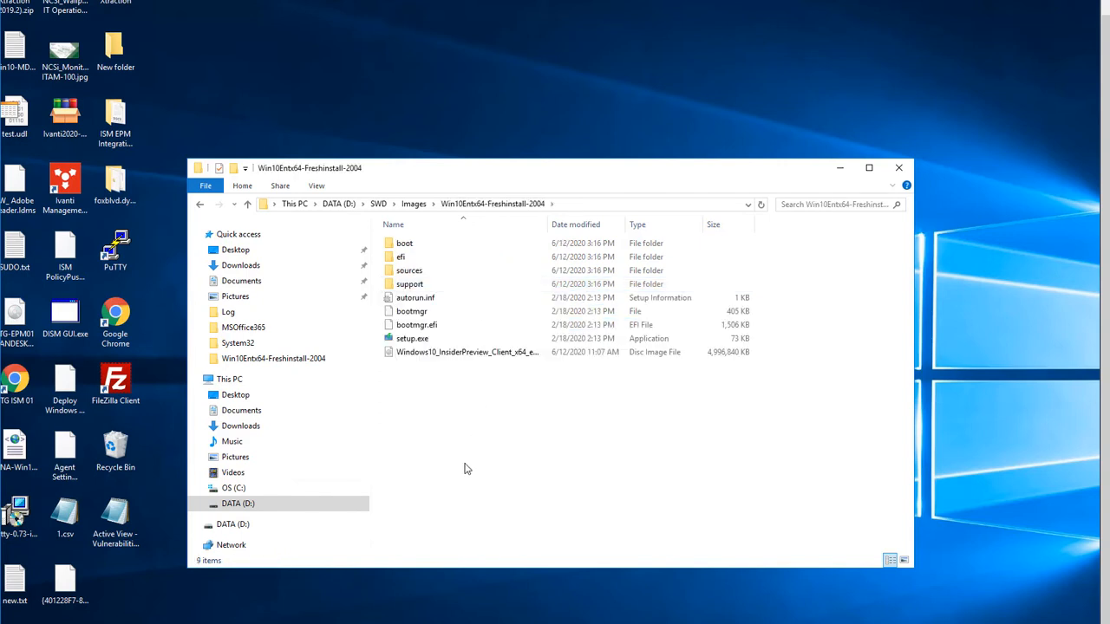
{"action": "left_click", "coordinate": [413, 339]}
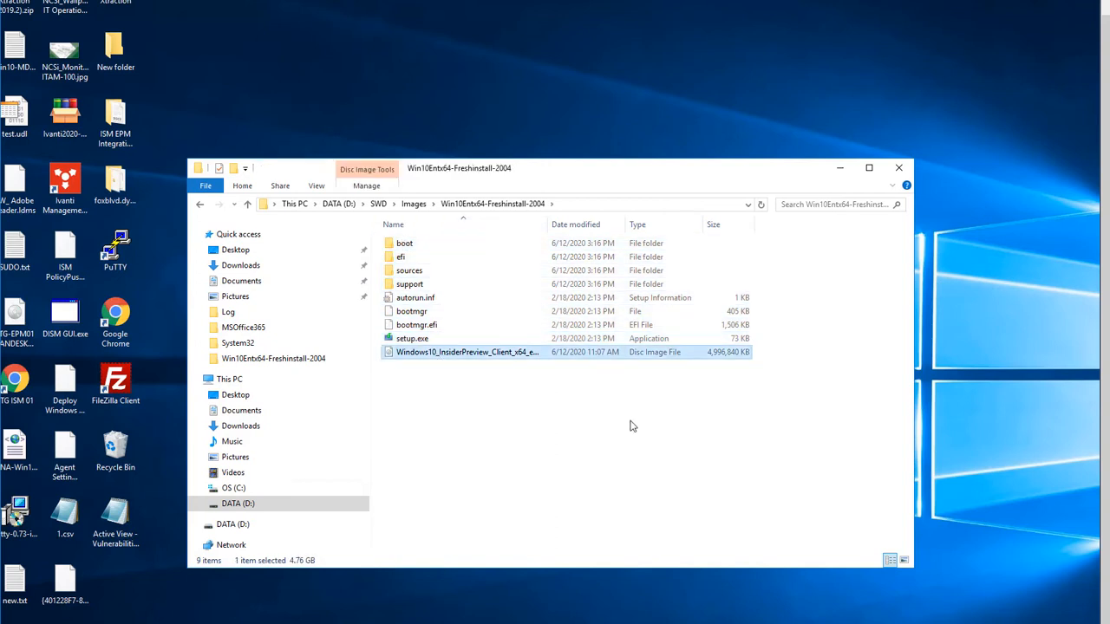
{"action": "mouse_move", "coordinate": [596, 402]}
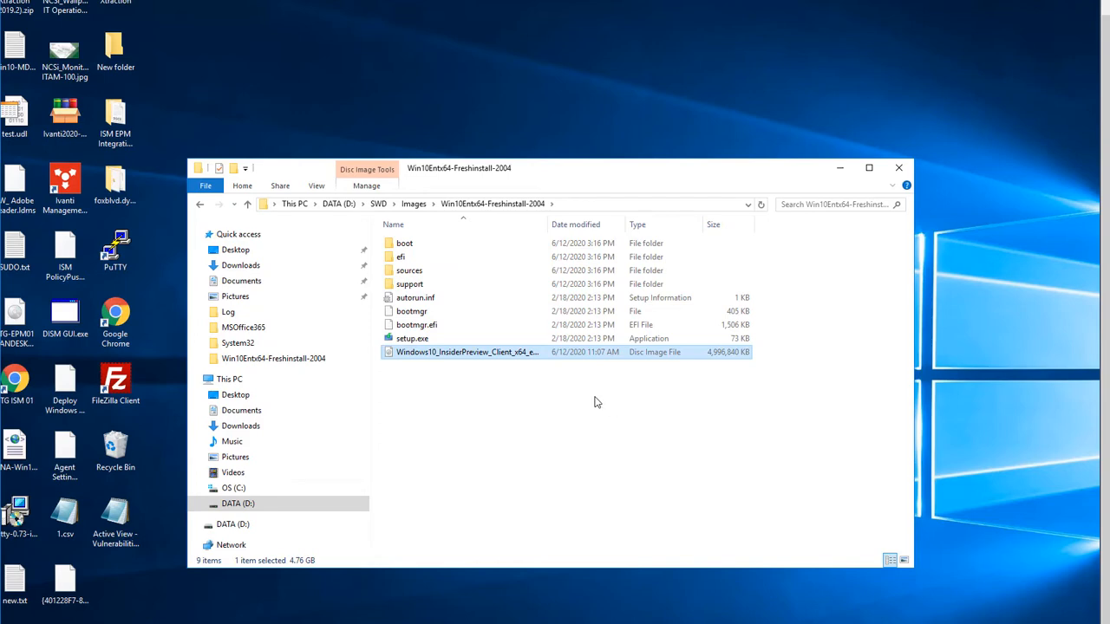
{"action": "mouse_move", "coordinate": [693, 450]}
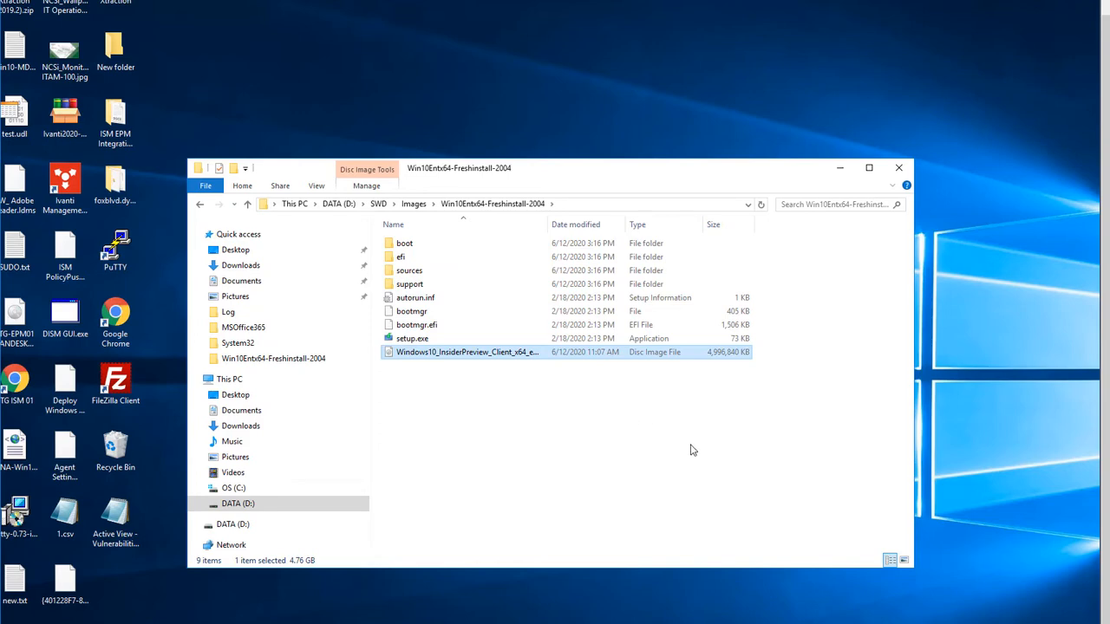
{"action": "mouse_move", "coordinate": [704, 454]}
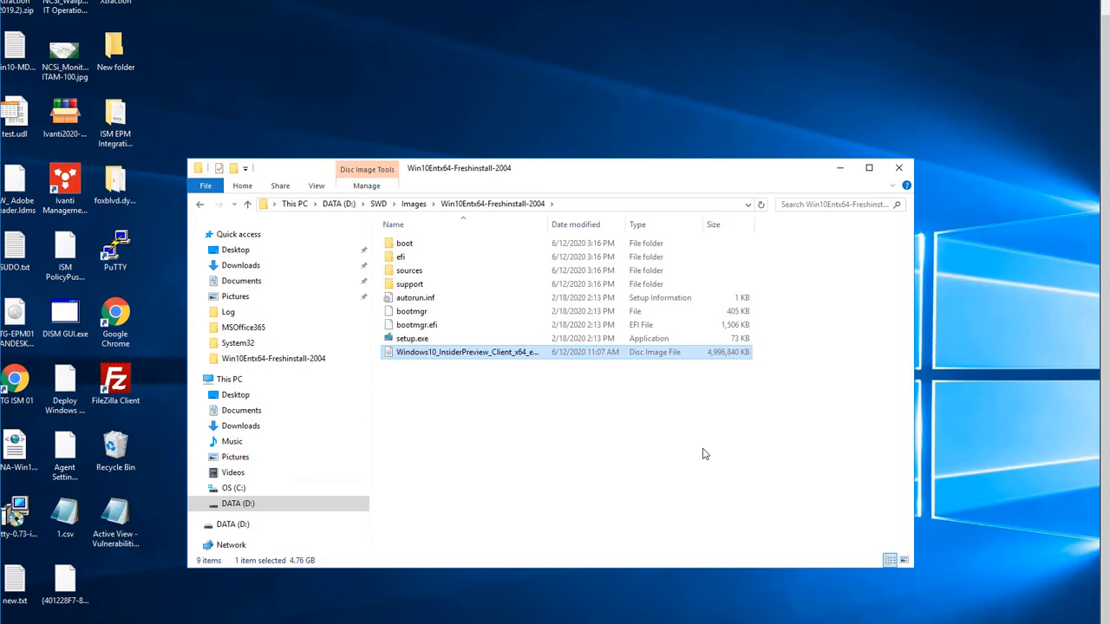
{"action": "mouse_move", "coordinate": [604, 431]}
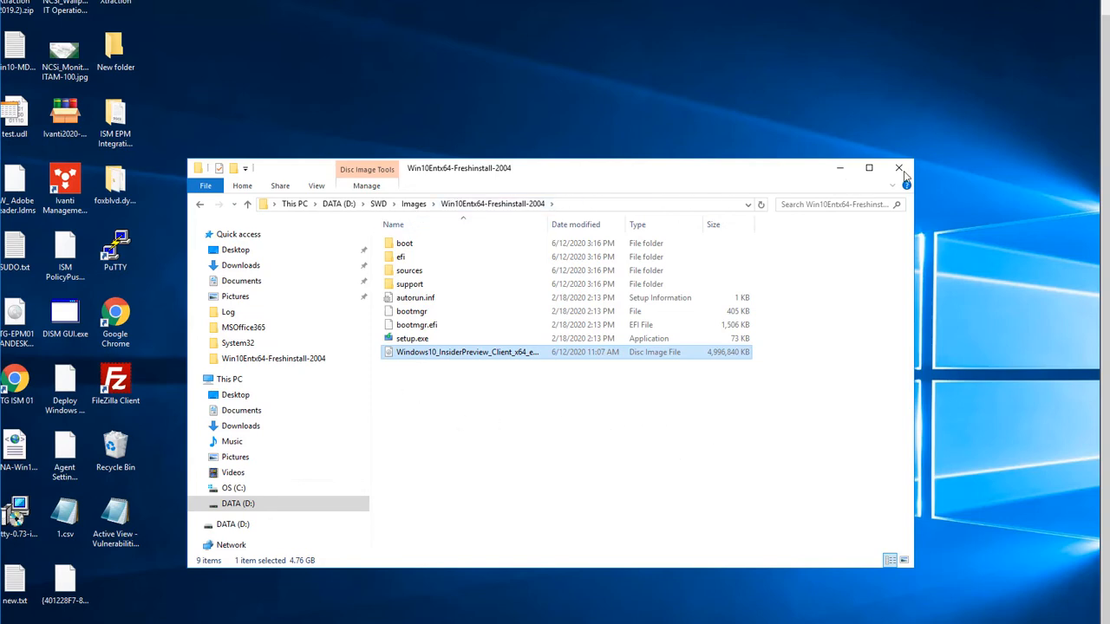
{"action": "left_click", "coordinate": [899, 168]}
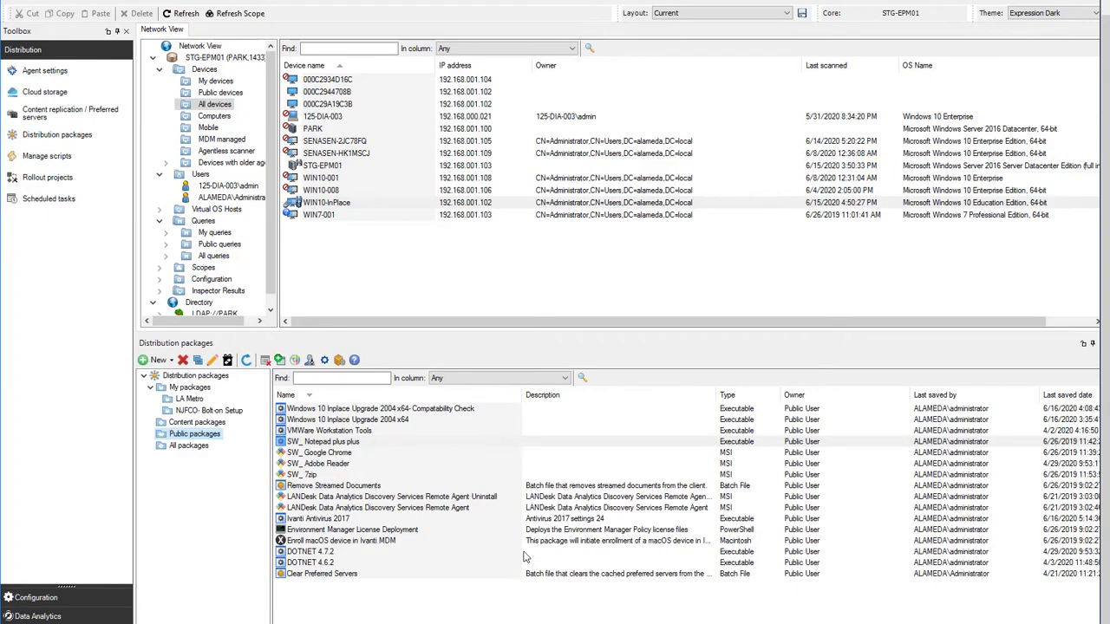
{"action": "mouse_move", "coordinate": [432, 490]}
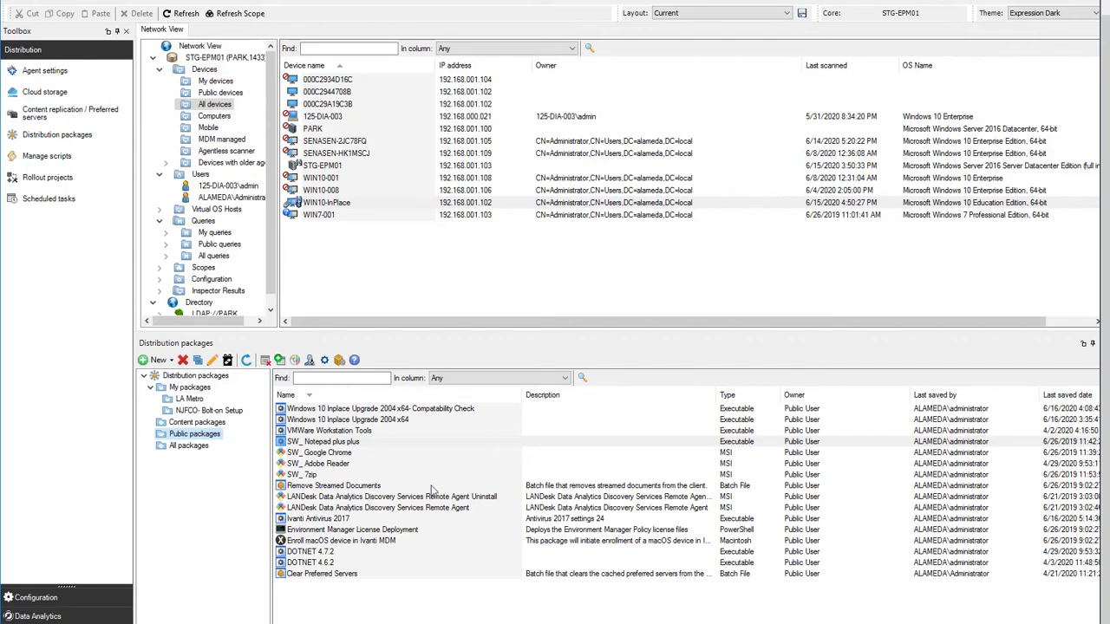
{"action": "mouse_move", "coordinate": [238, 434]}
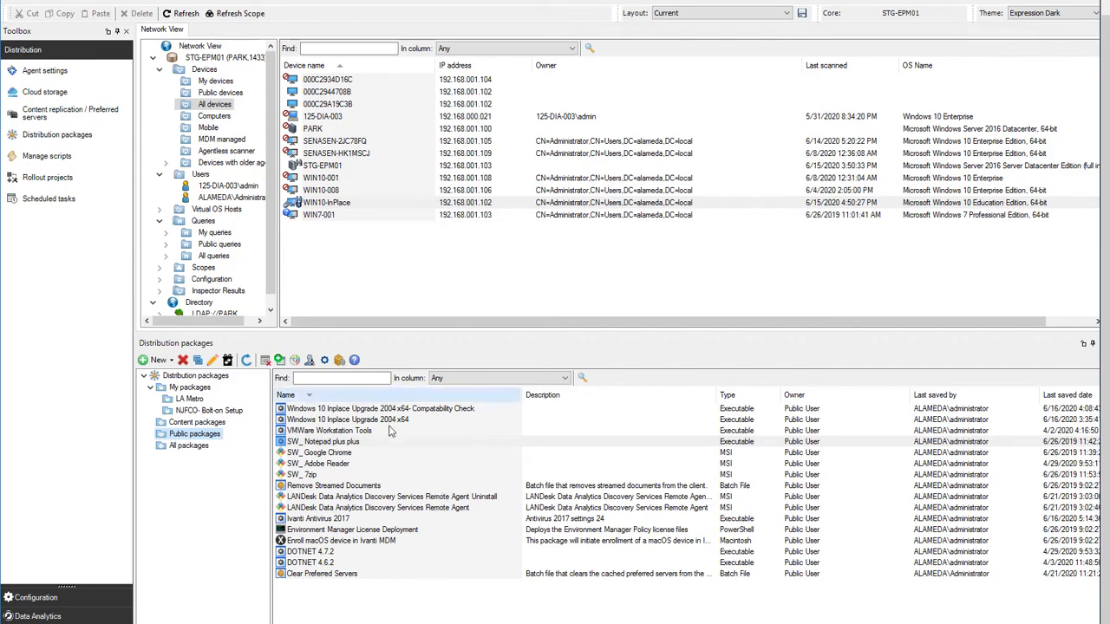
- Select the Windows 10 Inplace Upgrade 2004 x64 entry under Public packages
{"action": "left_click", "coordinate": [348, 419]}
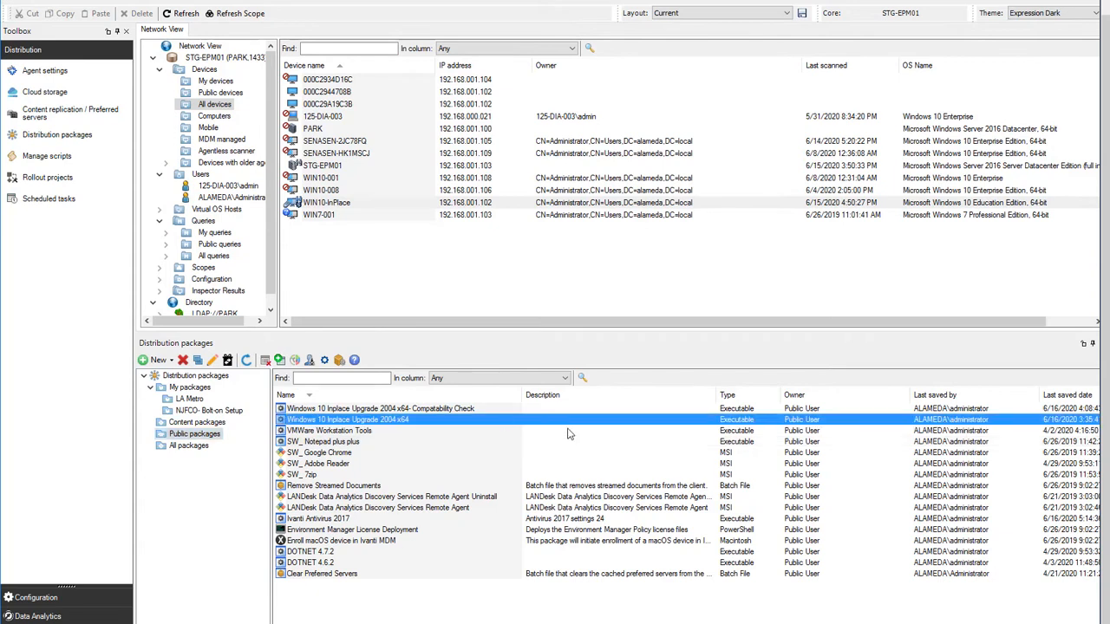
{"action": "mouse_move", "coordinate": [475, 491]}
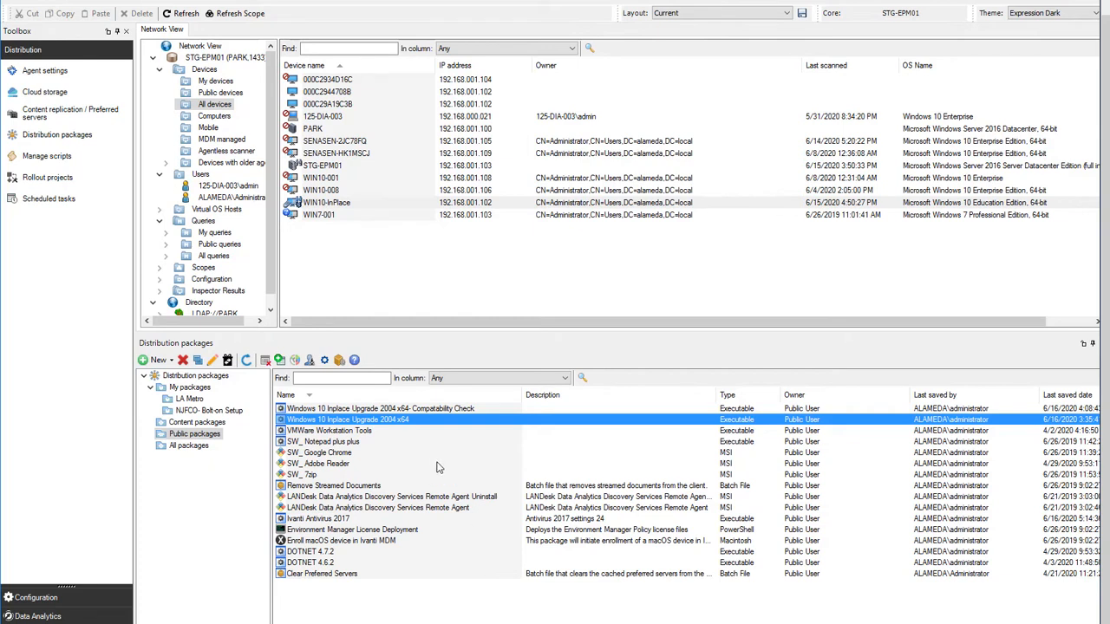
{"action": "mouse_move", "coordinate": [520, 414]}
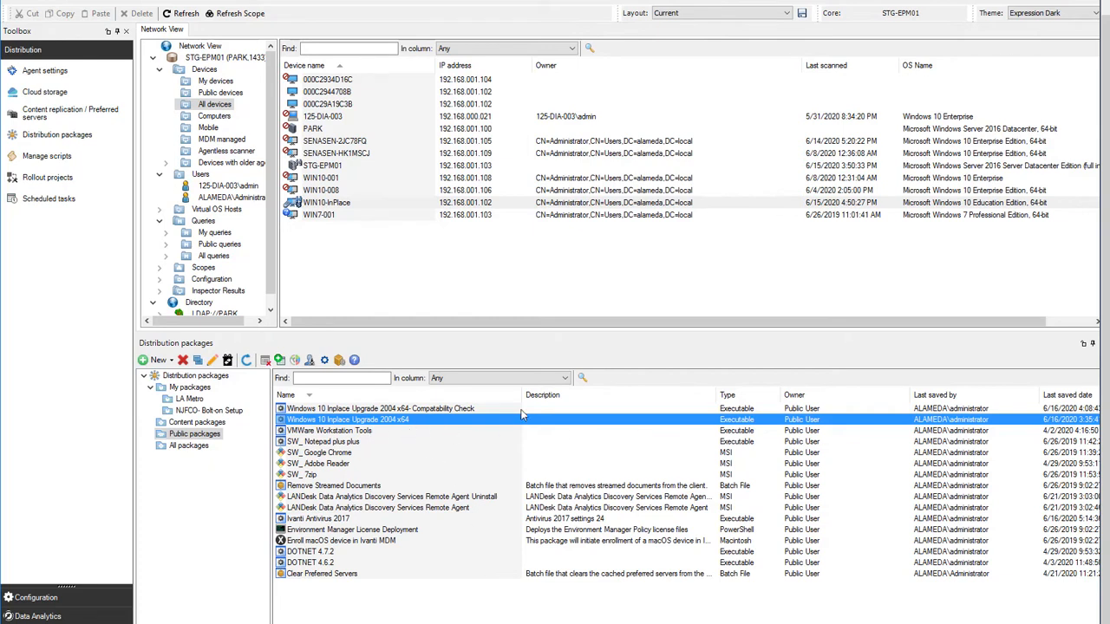
{"action": "mouse_move", "coordinate": [744, 427]}
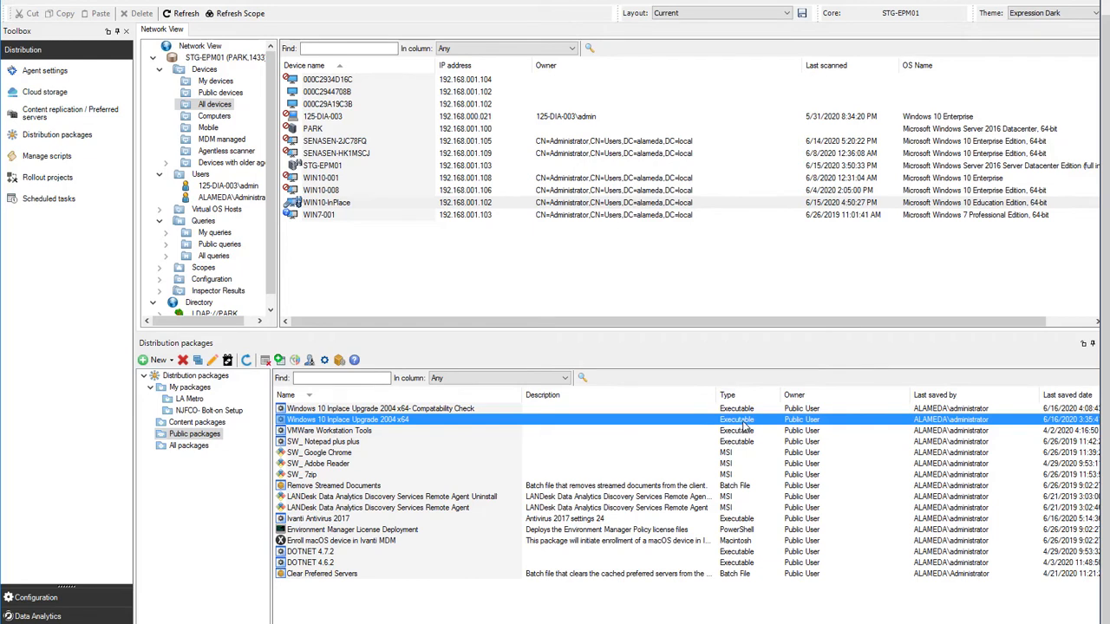
{"action": "mouse_move", "coordinate": [685, 552]}
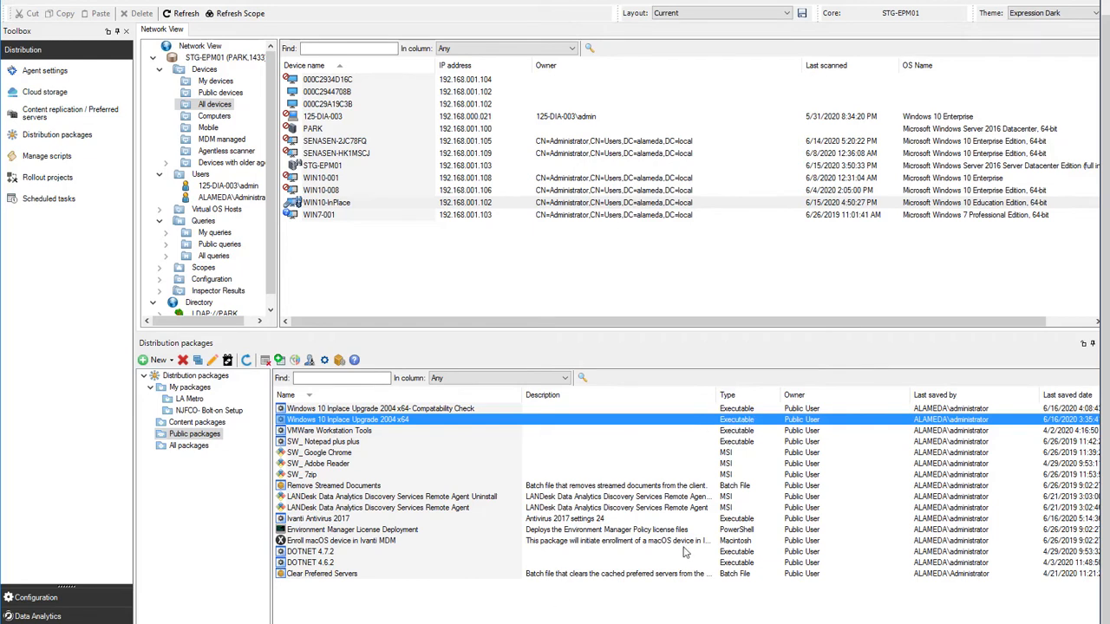
{"action": "mouse_move", "coordinate": [858, 436]}
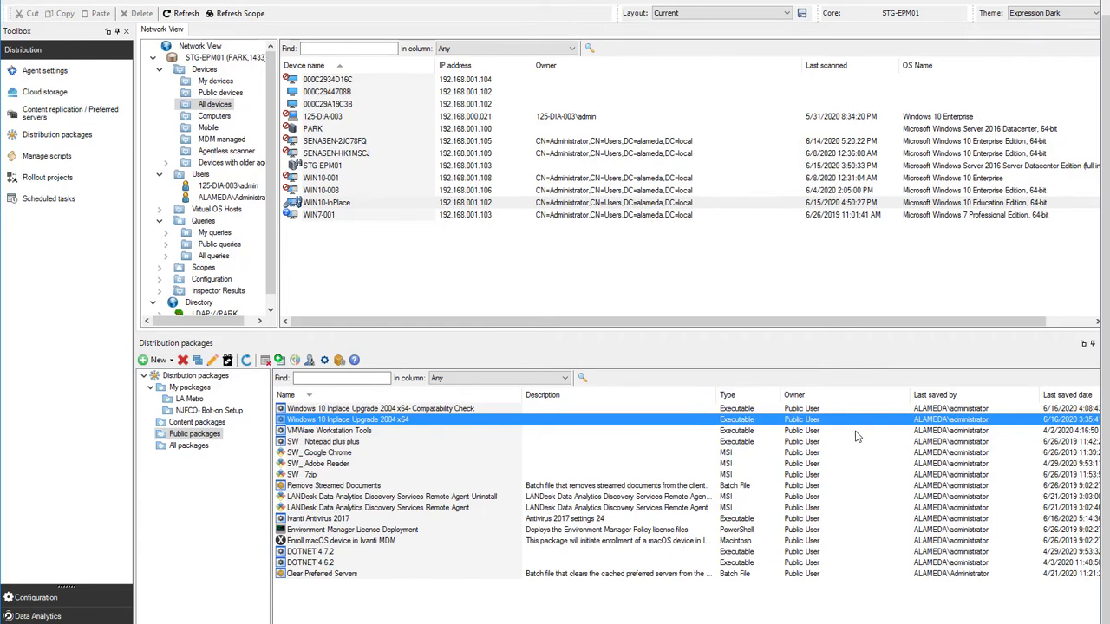
{"action": "mouse_move", "coordinate": [871, 425]}
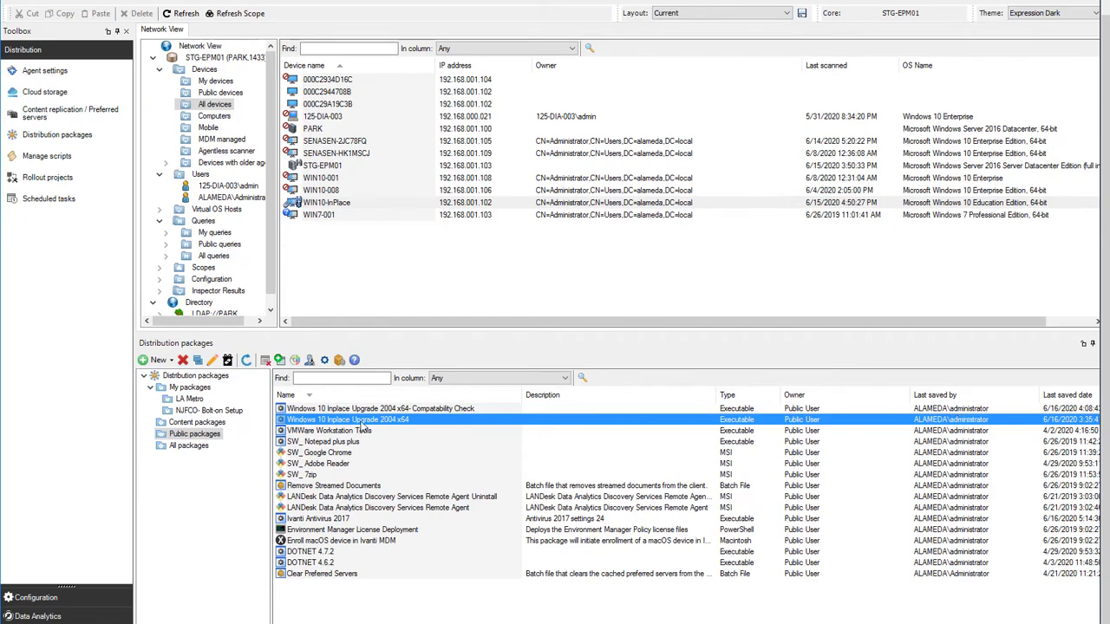
- Open the upgrade package's properties at the Install/Uninstall options page showing /auto upgrade quiet
{"action": "double_click", "coordinate": [347, 419]}
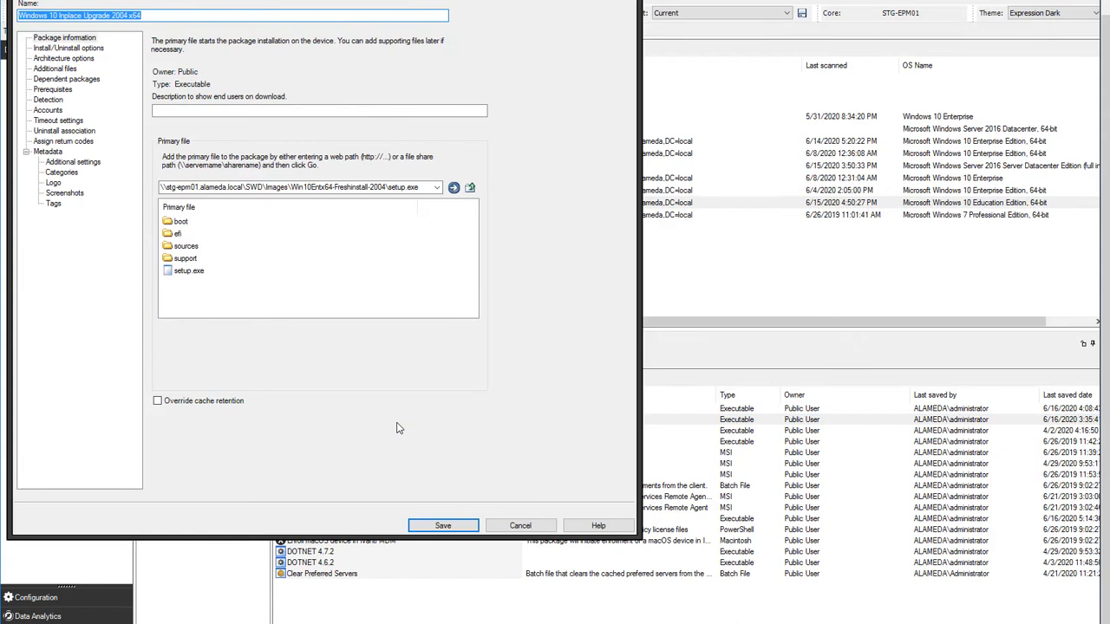
{"action": "mouse_move", "coordinate": [403, 445]}
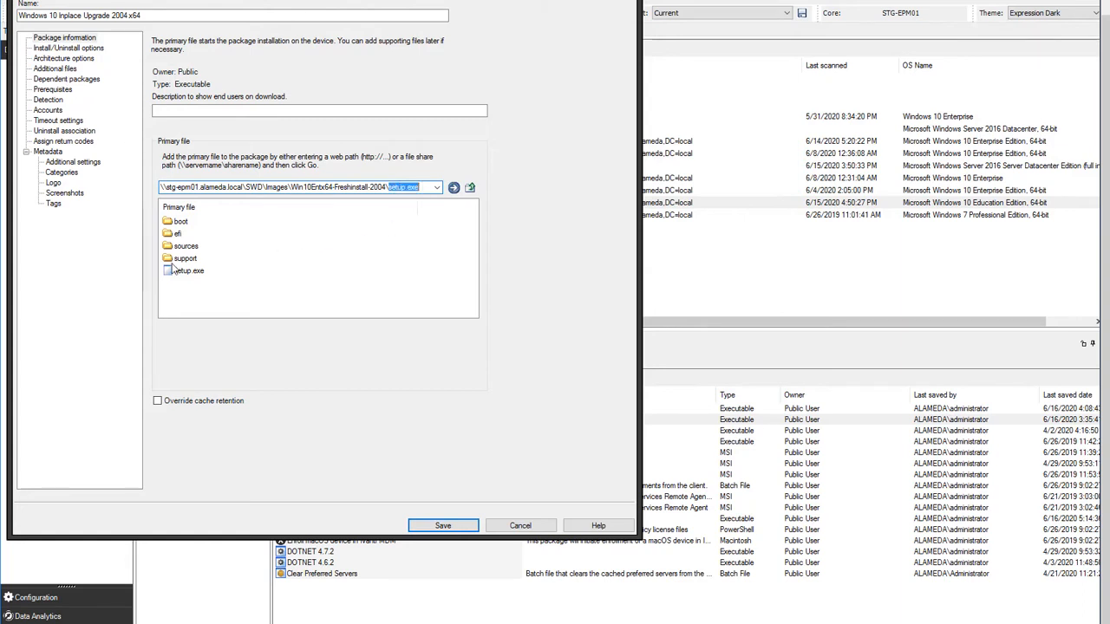
{"action": "left_click", "coordinate": [69, 48]}
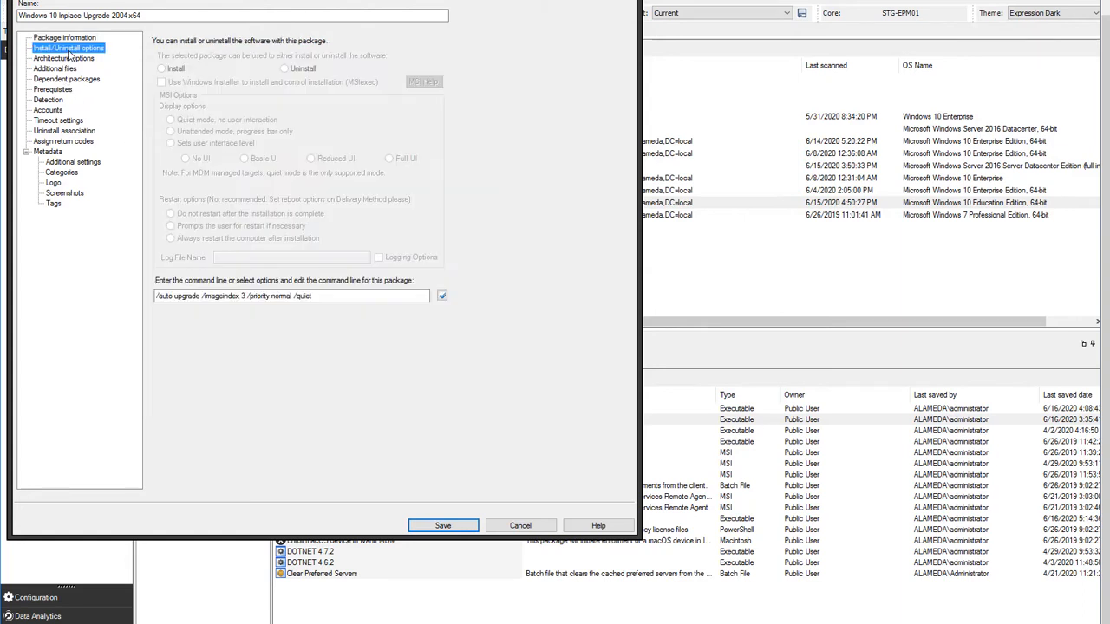
{"action": "left_click", "coordinate": [312, 296]}
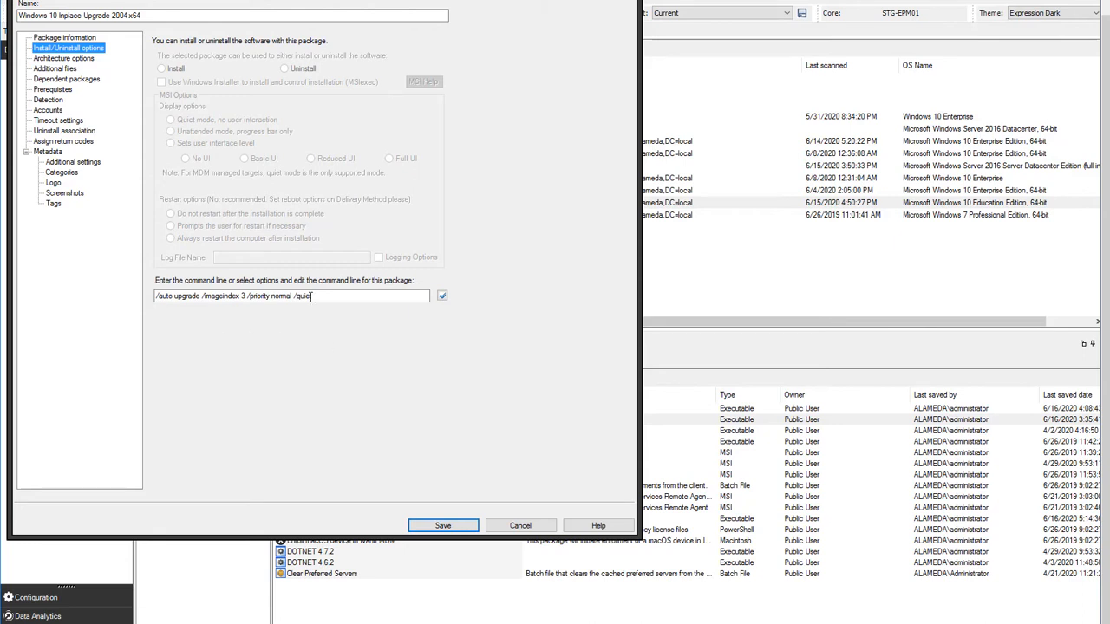
{"action": "triple_click", "coordinate": [290, 296]}
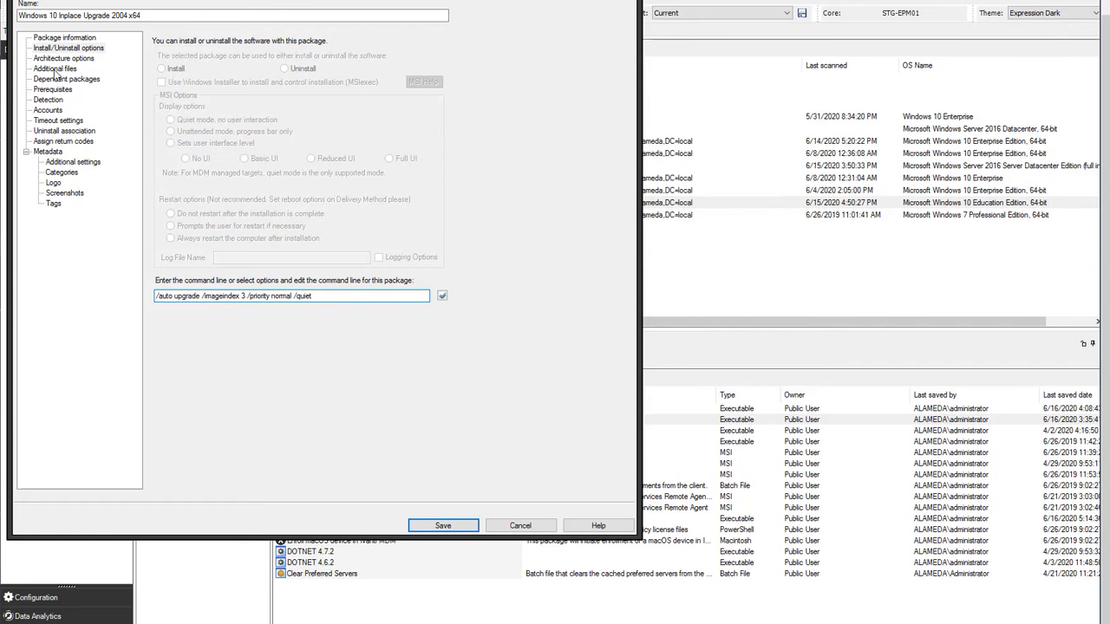
- Show the package's Architecture options, restricted to 64-bit operating systems
{"action": "left_click", "coordinate": [63, 58]}
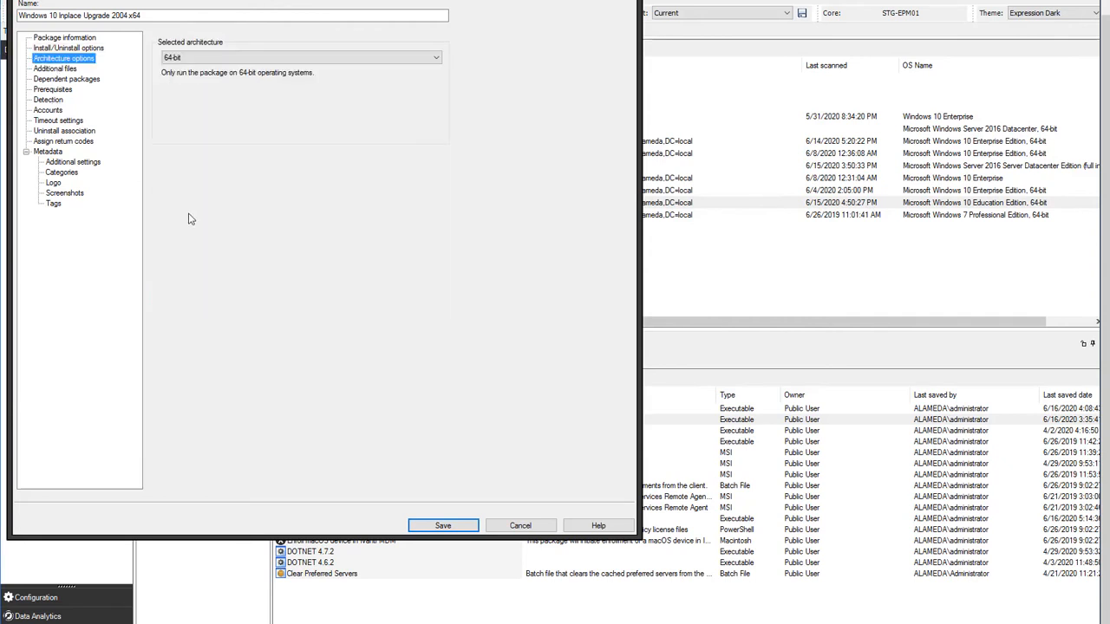
{"action": "mouse_move", "coordinate": [158, 146]}
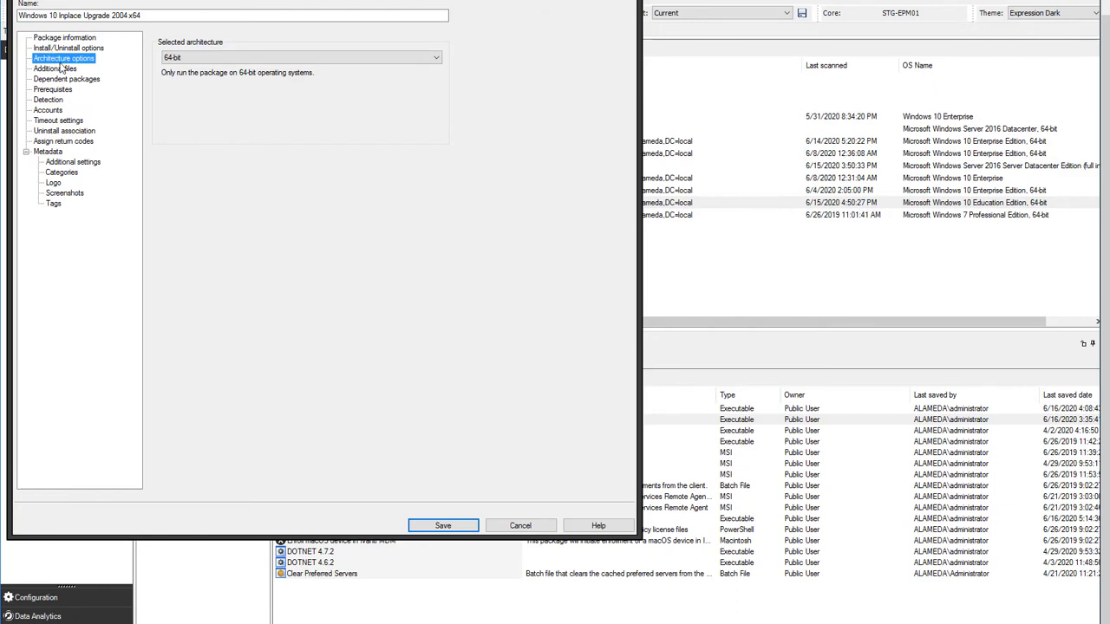
{"action": "mouse_move", "coordinate": [288, 62]}
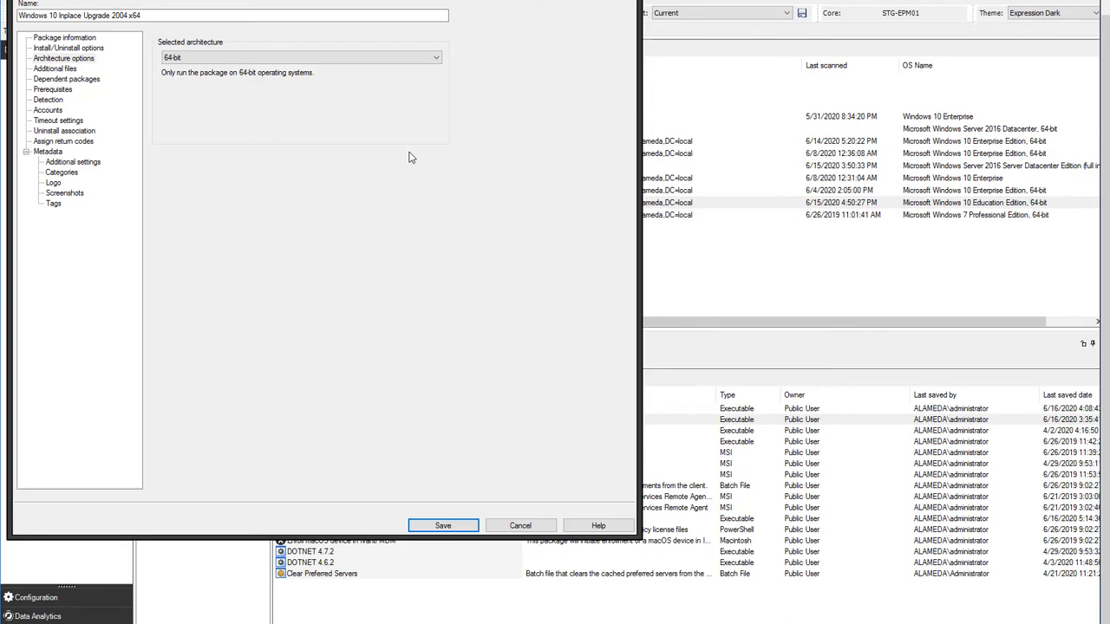
{"action": "mouse_move", "coordinate": [200, 198]}
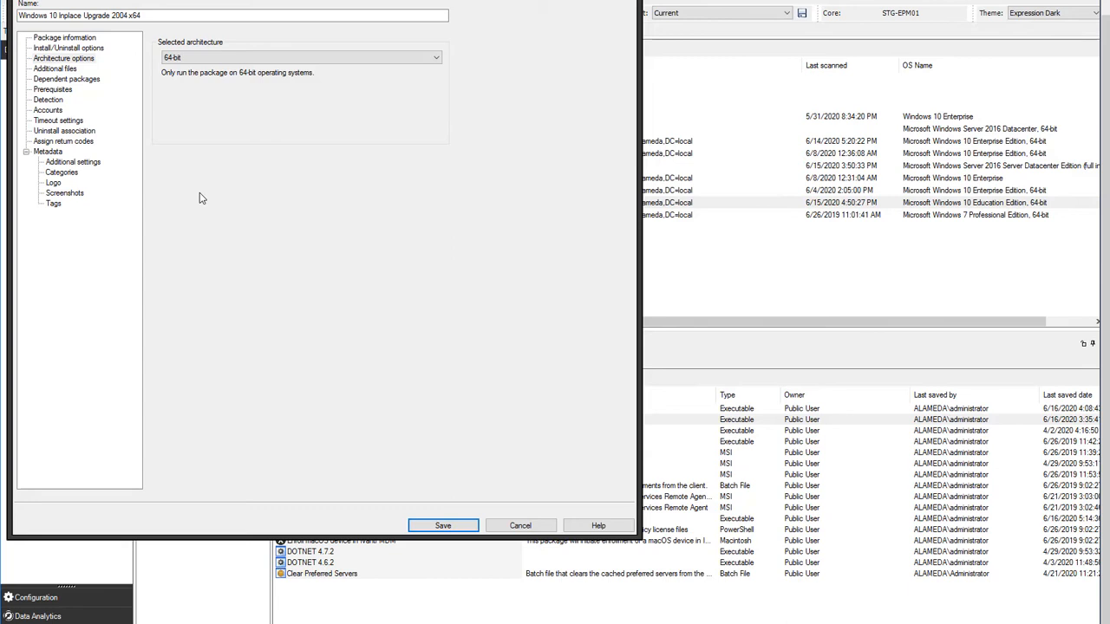
{"action": "mouse_move", "coordinate": [199, 201]}
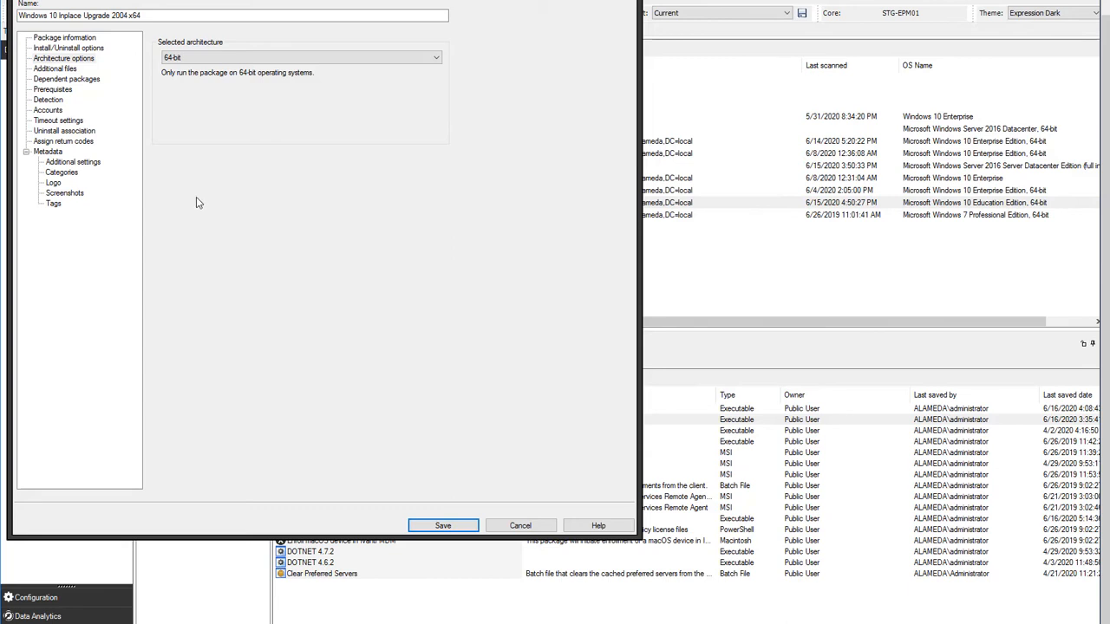
{"action": "mouse_move", "coordinate": [191, 204]}
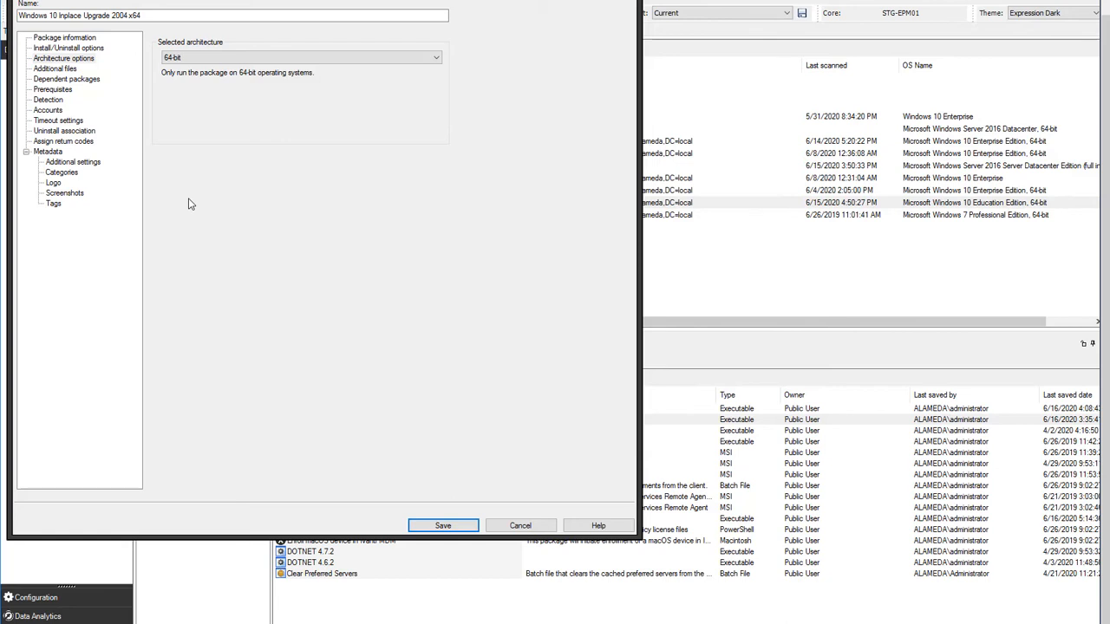
- View the Additional files page listing the 2004 fresh install share's setup files
{"action": "left_click", "coordinate": [54, 68]}
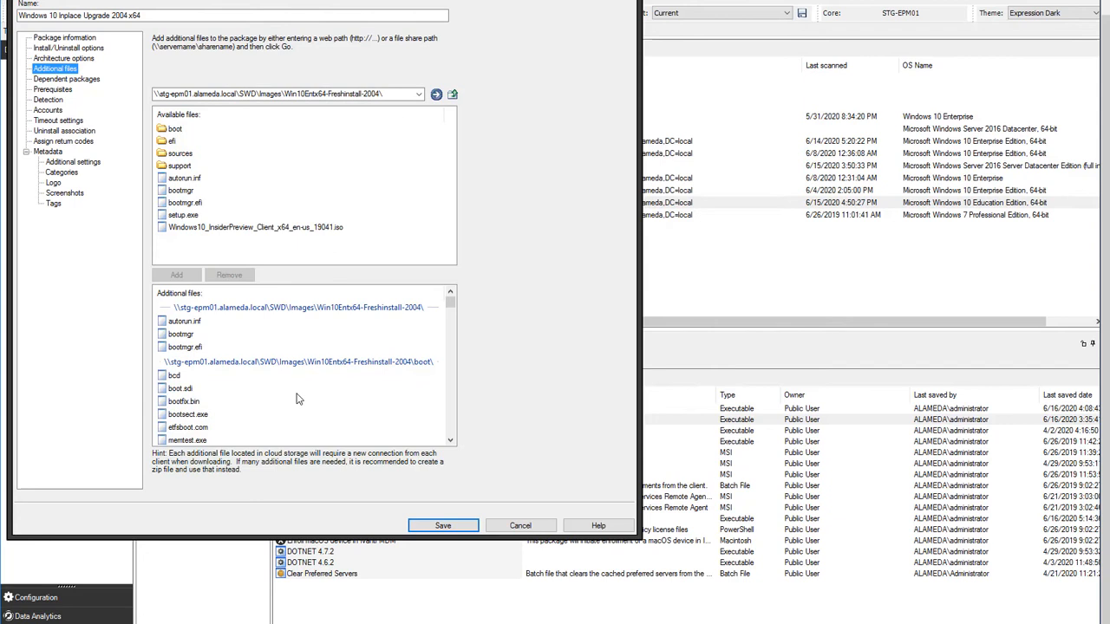
{"action": "mouse_move", "coordinate": [148, 263]}
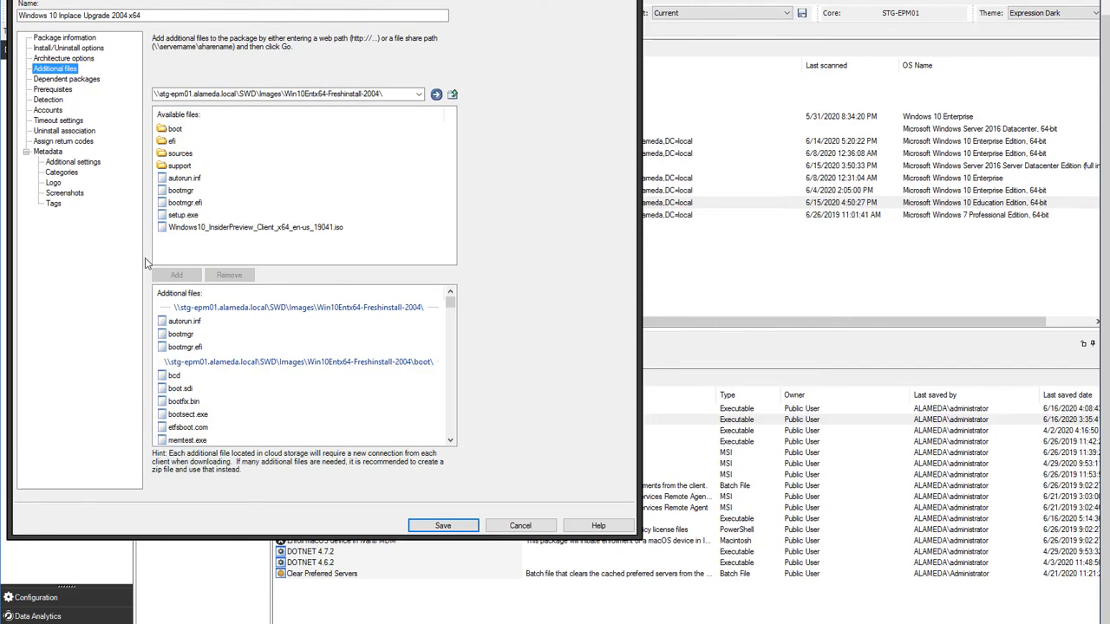
{"action": "mouse_move", "coordinate": [466, 187]}
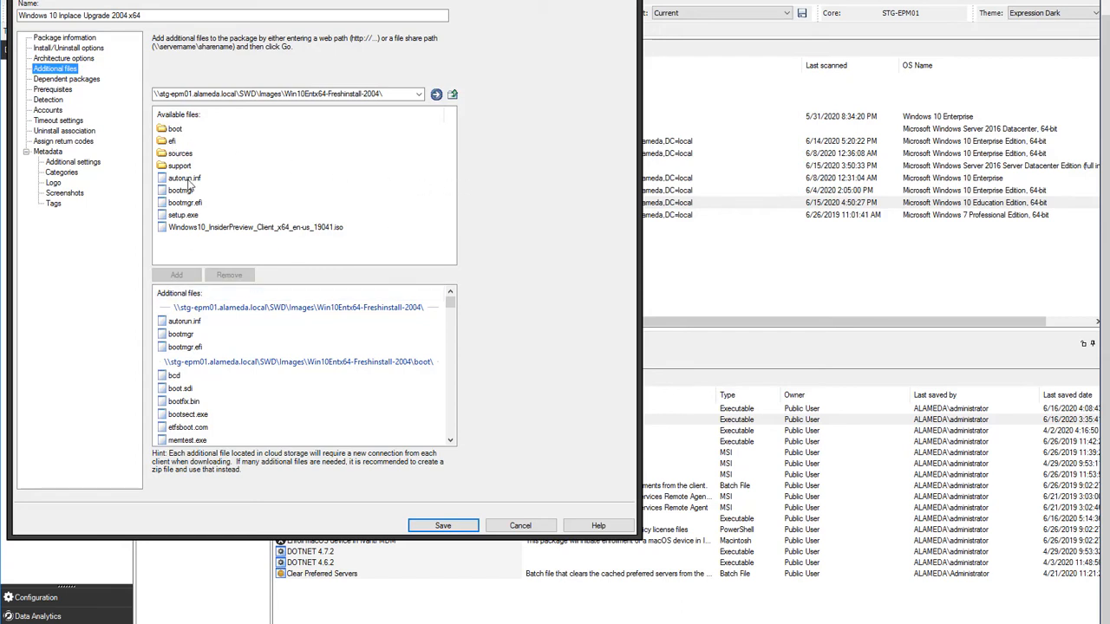
{"action": "mouse_move", "coordinate": [332, 159]}
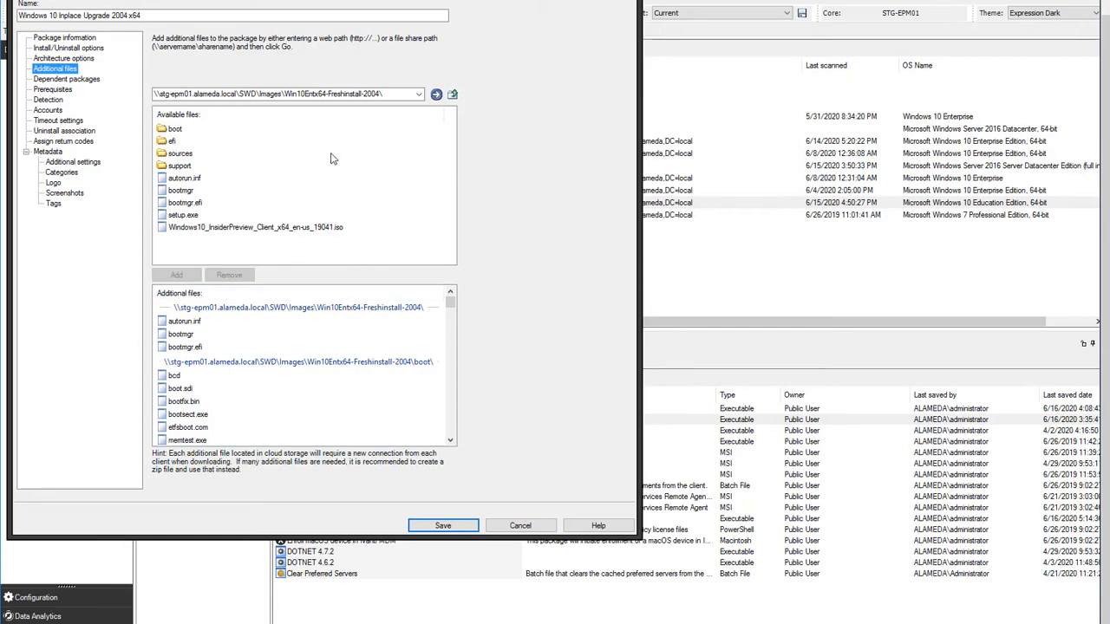
{"action": "left_click", "coordinate": [175, 129]}
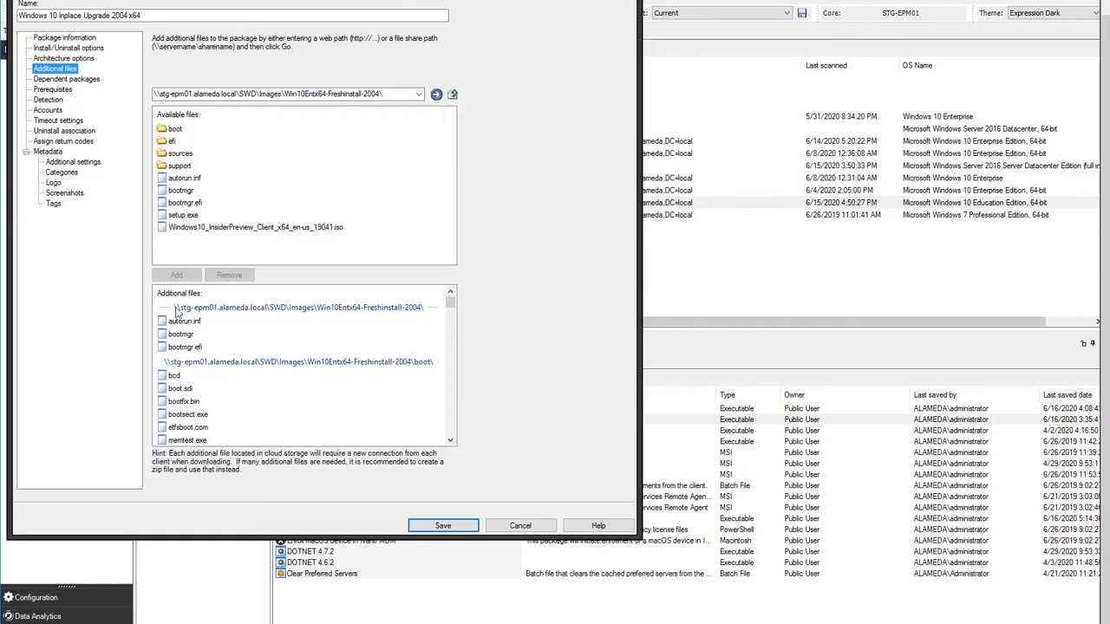
{"action": "mouse_move", "coordinate": [310, 328]}
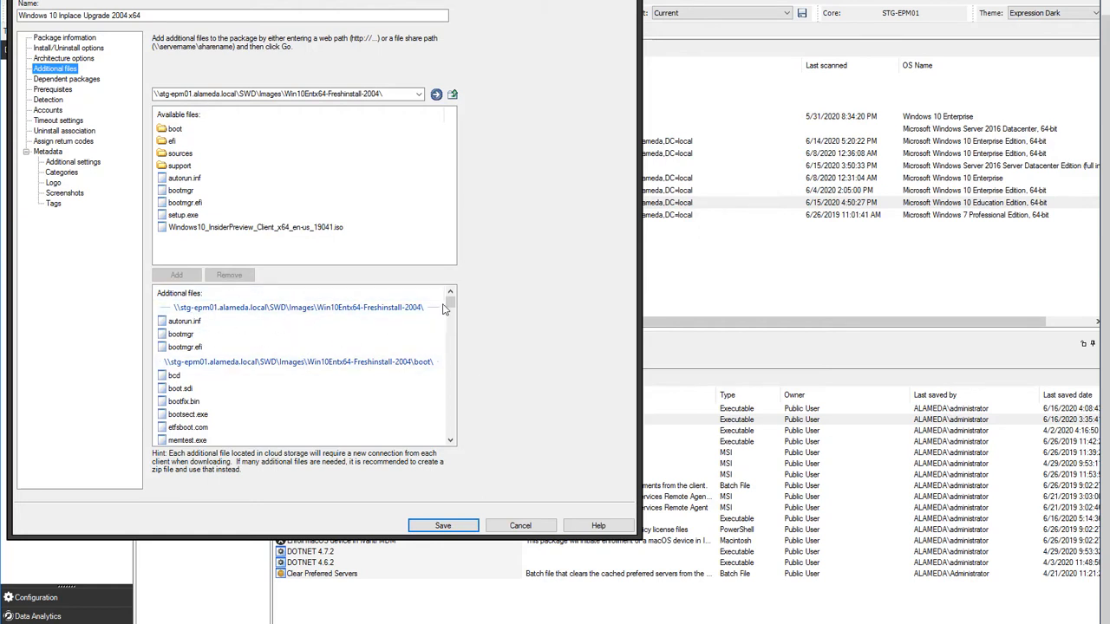
- Try the specified-user and current-user account options, then reselect LocalSystem account
{"action": "left_click", "coordinate": [49, 111]}
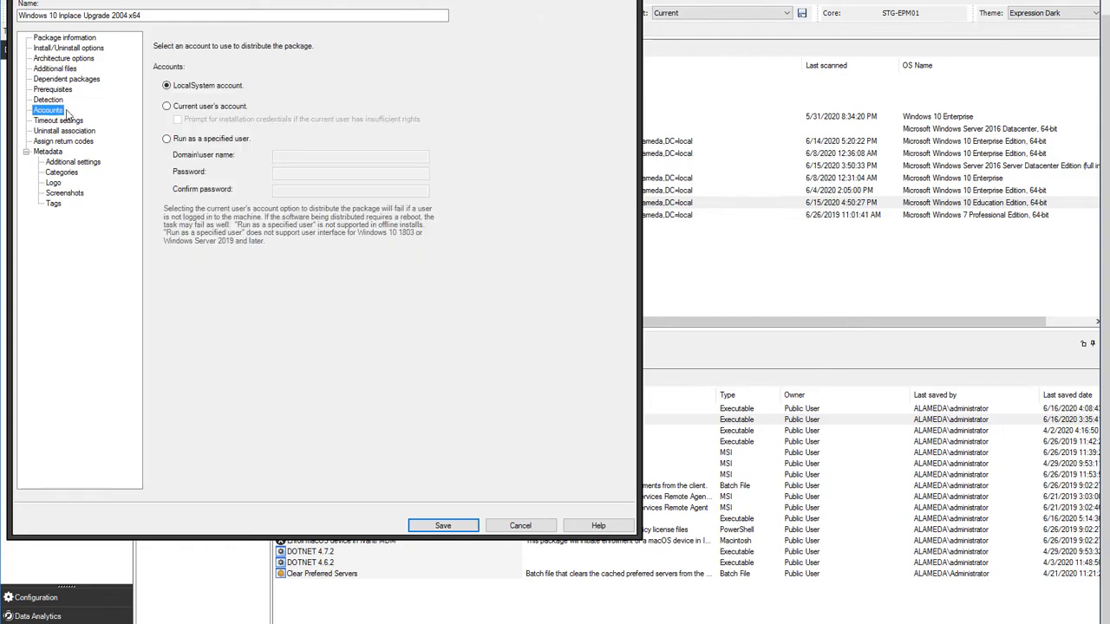
{"action": "mouse_move", "coordinate": [509, 139]}
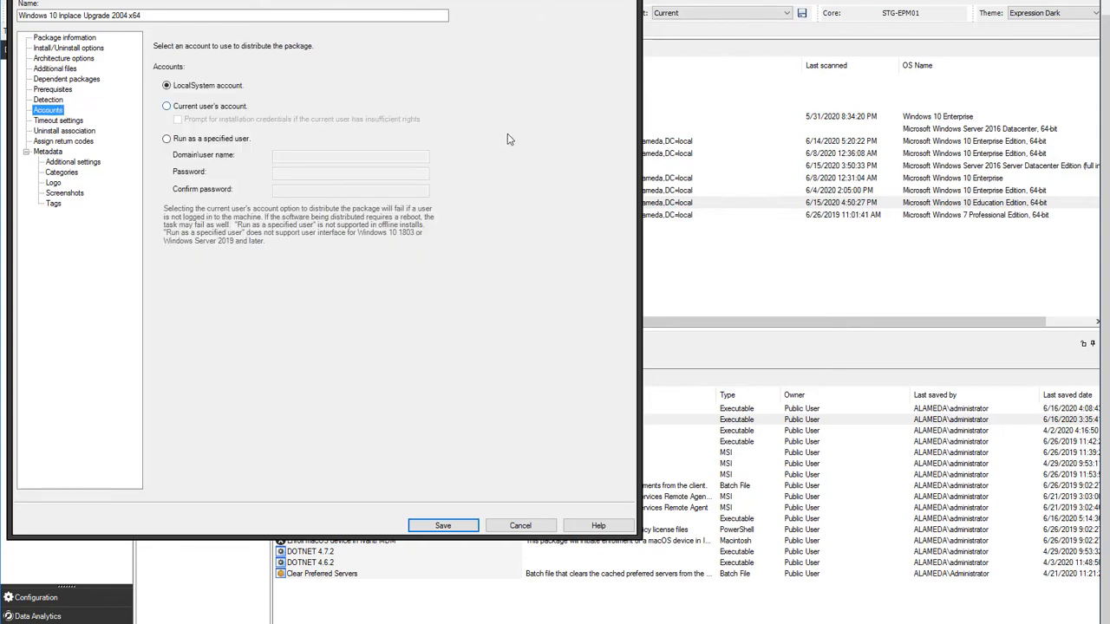
{"action": "mouse_move", "coordinate": [278, 126]}
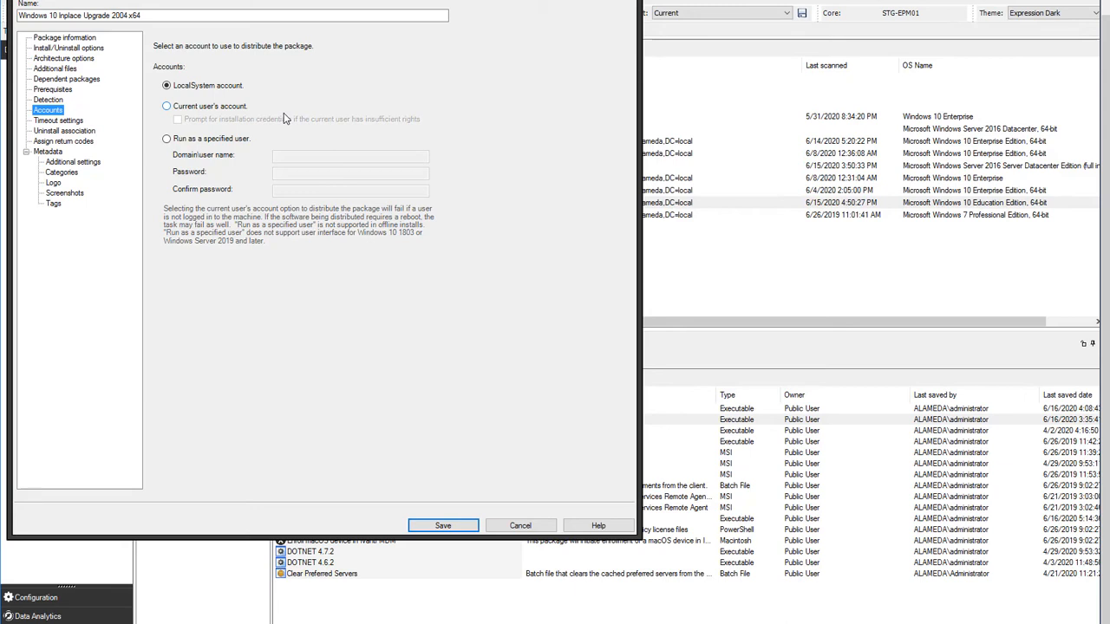
{"action": "left_click", "coordinate": [166, 138]}
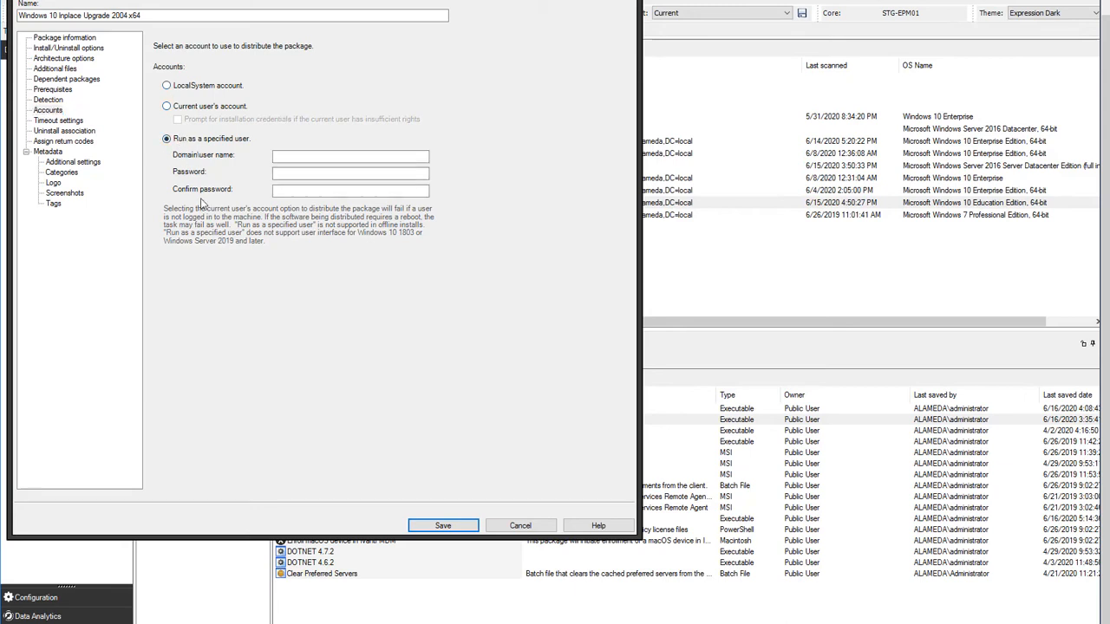
{"action": "left_click", "coordinate": [166, 105]}
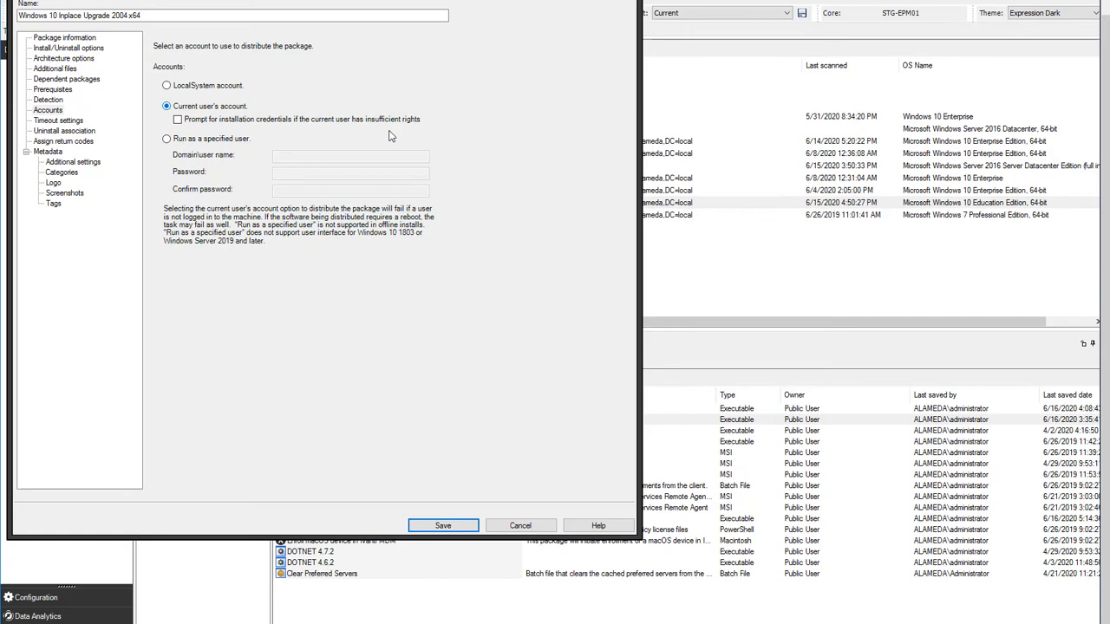
{"action": "mouse_move", "coordinate": [412, 143]}
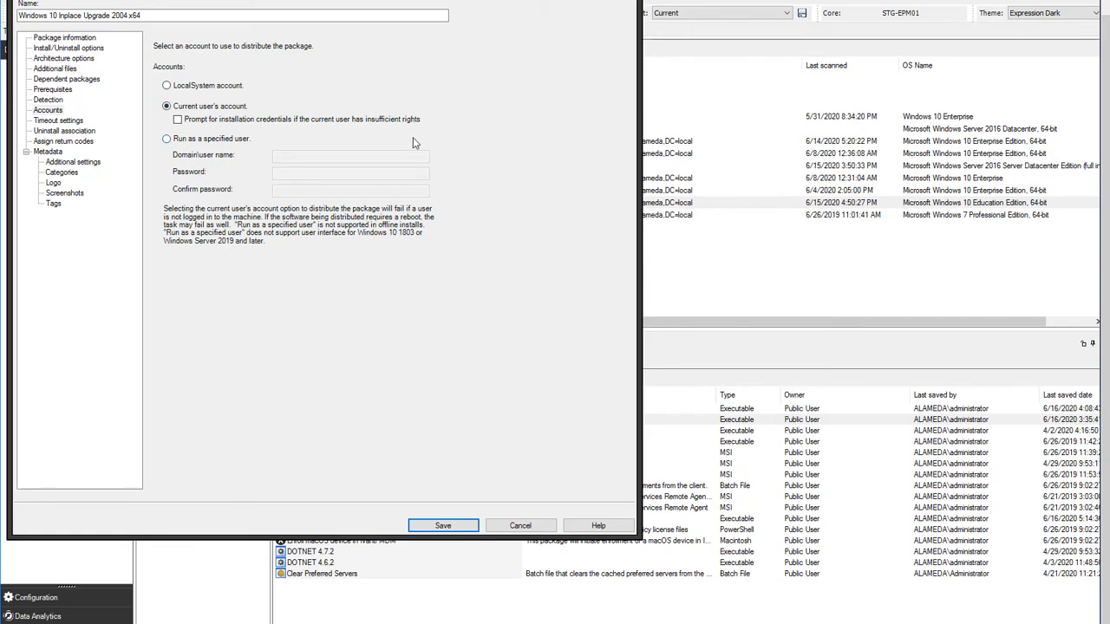
{"action": "mouse_move", "coordinate": [156, 119]}
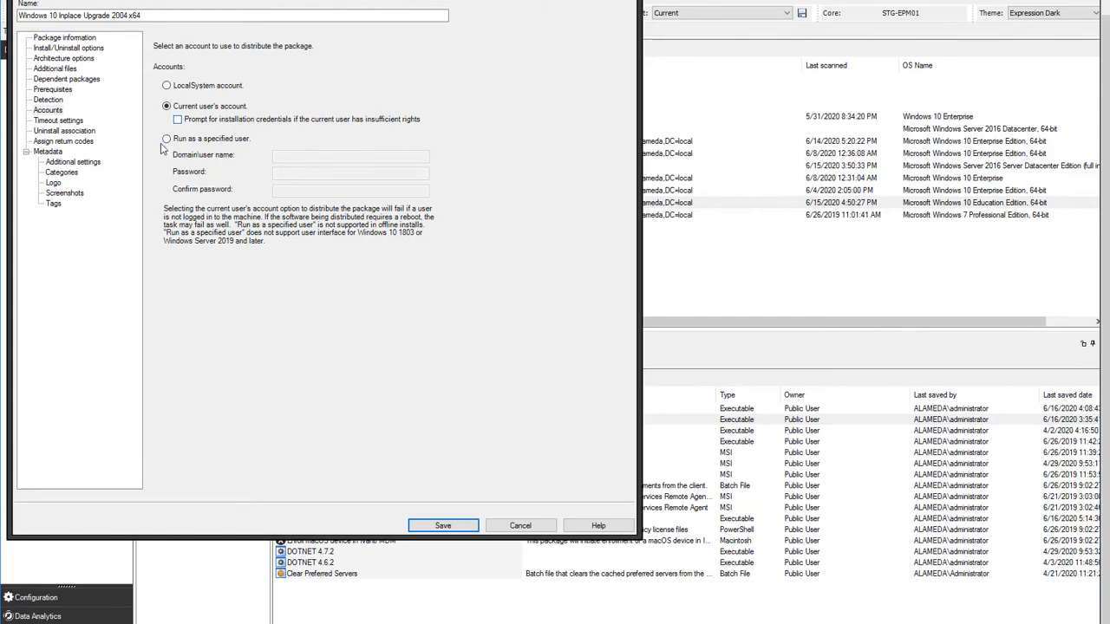
{"action": "left_click", "coordinate": [167, 85]}
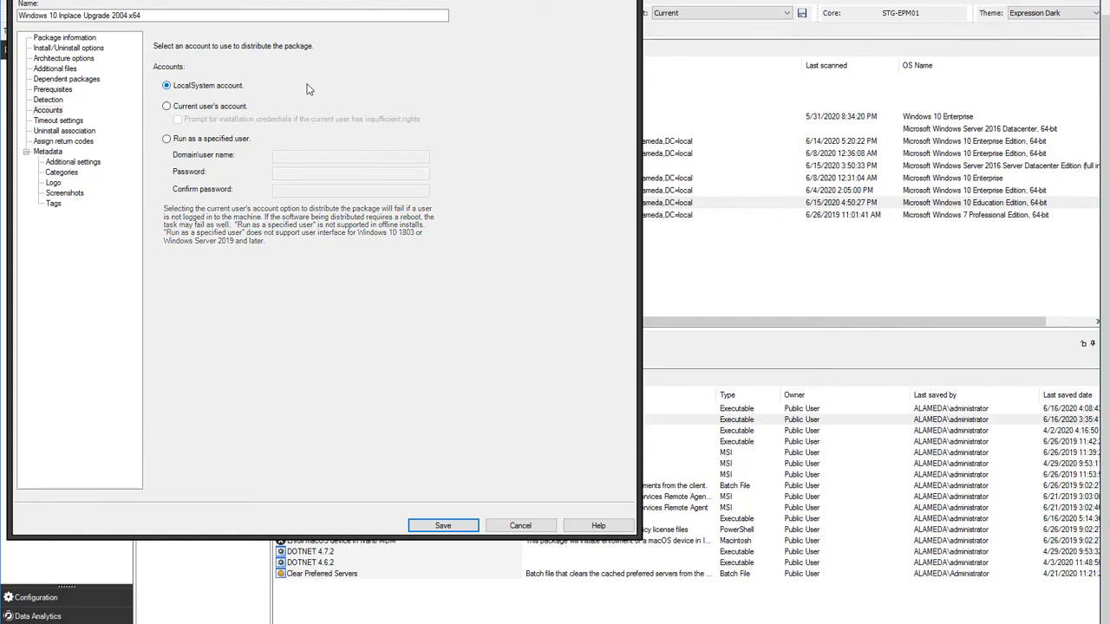
- Enable the package installation timeout with 2 in the Hours box
{"action": "left_click", "coordinate": [58, 120]}
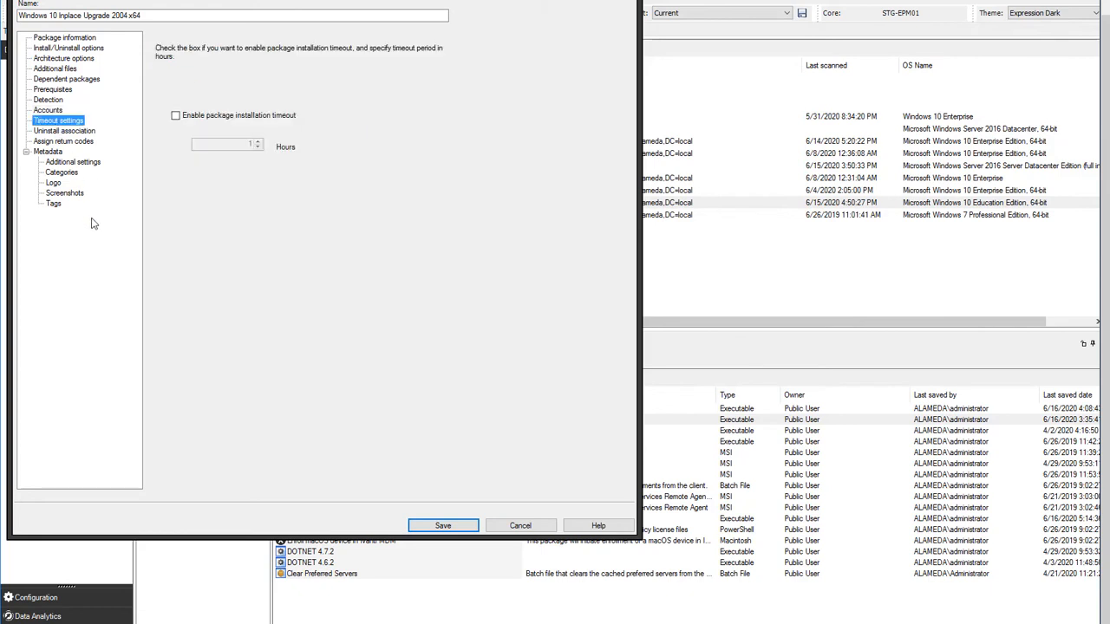
{"action": "mouse_move", "coordinate": [253, 106]}
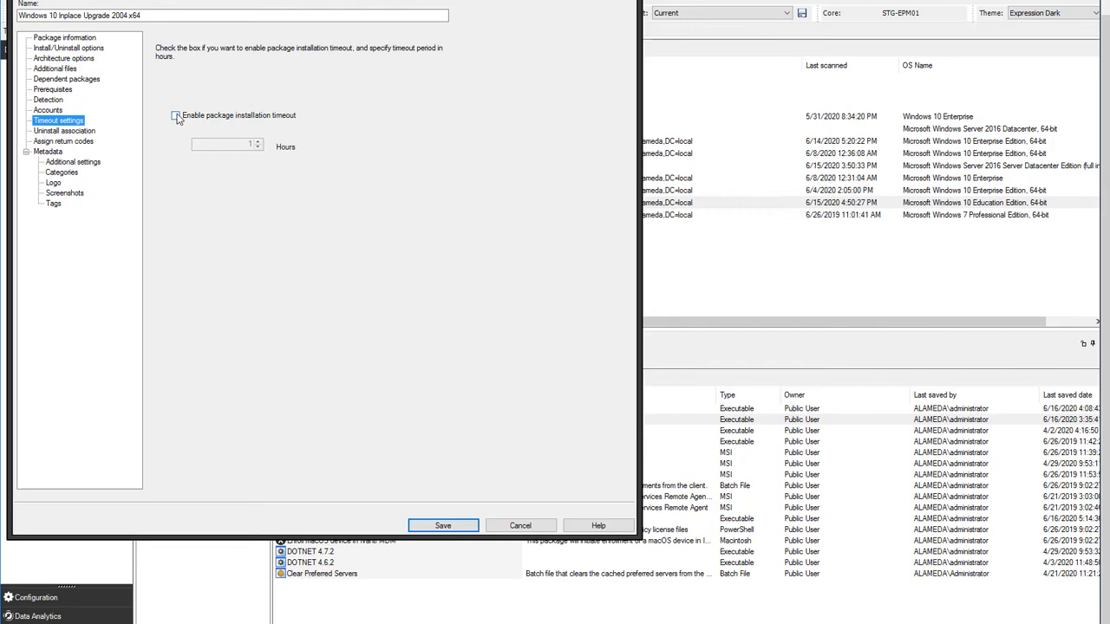
{"action": "left_click", "coordinate": [175, 115]}
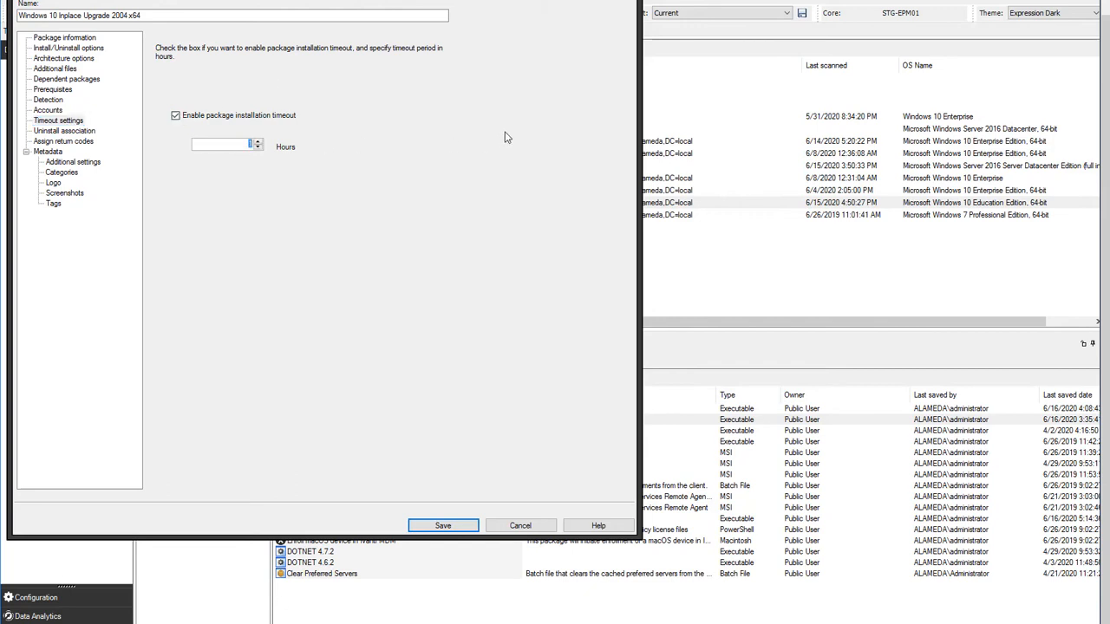
{"action": "type", "text": "2"}
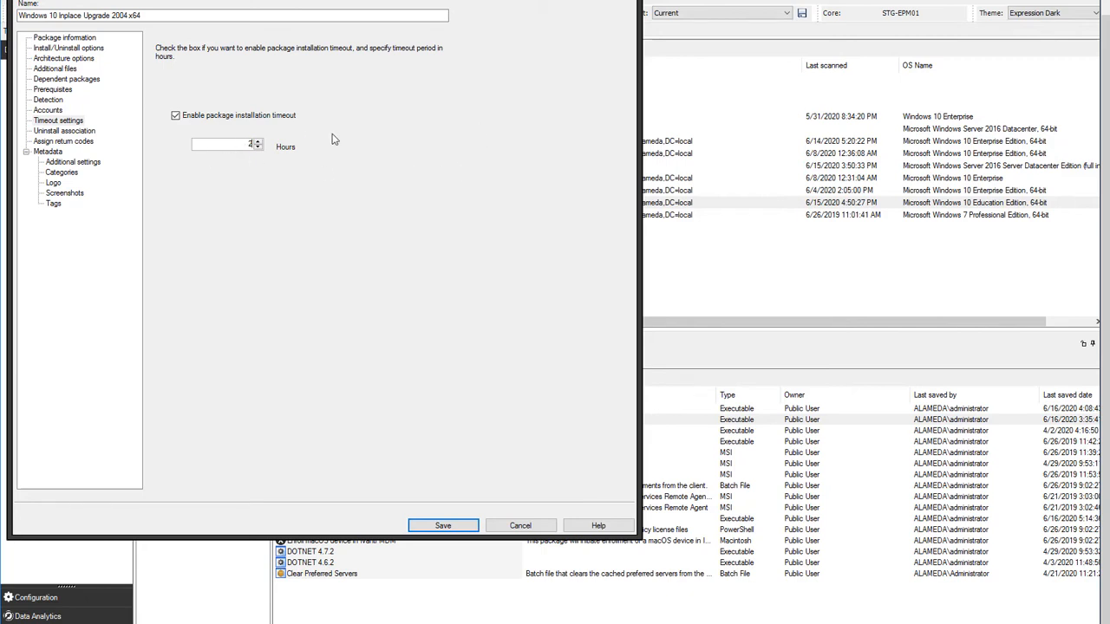
{"action": "left_click", "coordinate": [257, 147]}
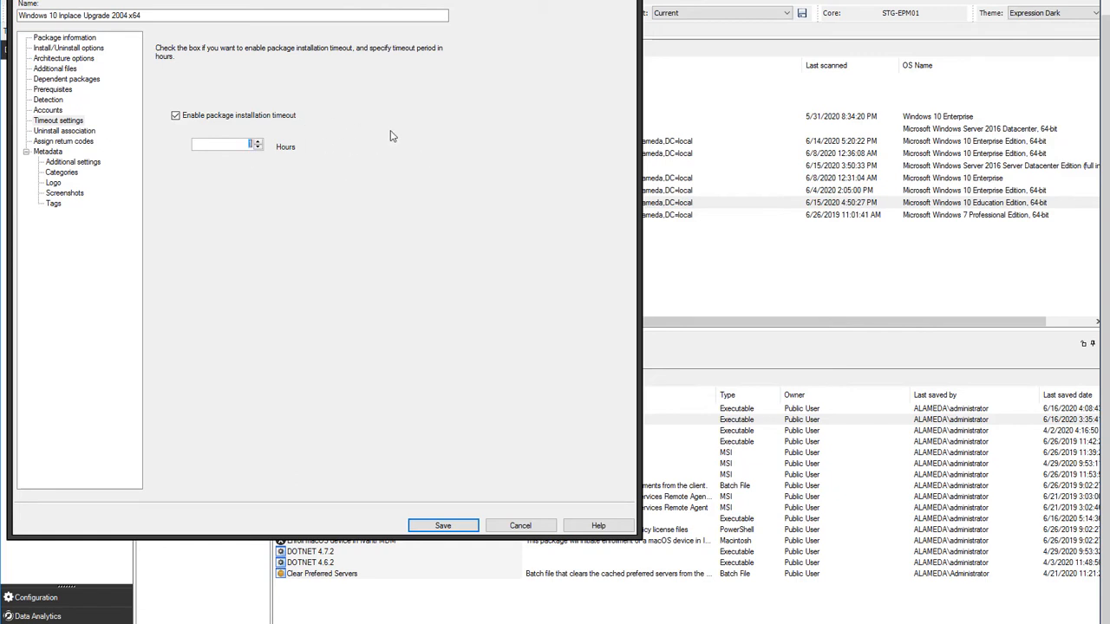
{"action": "type", "text": "2"}
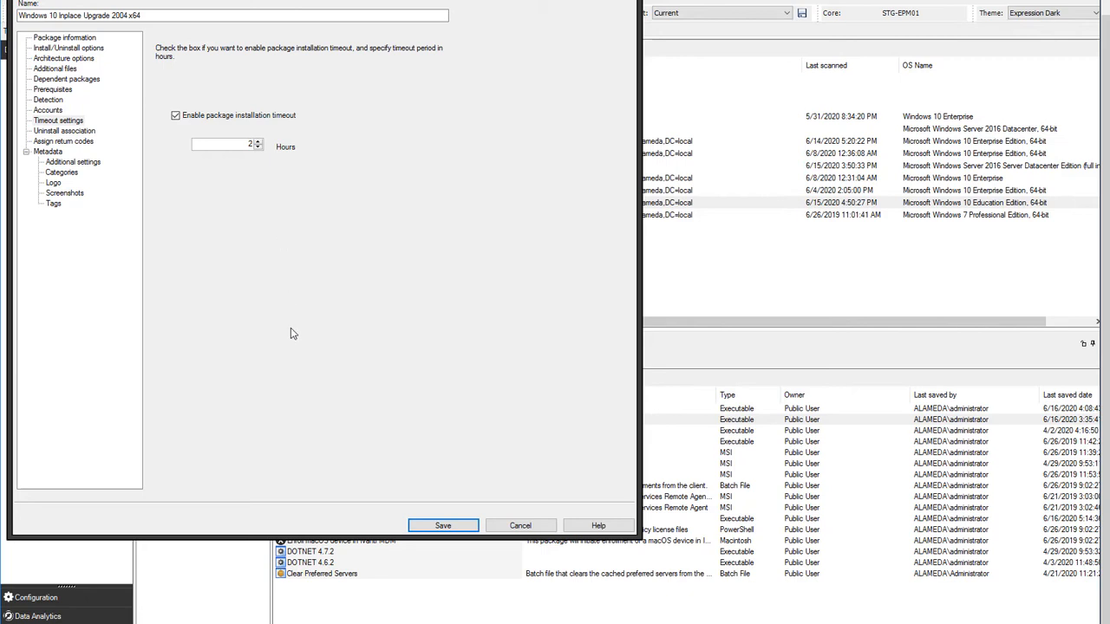
{"action": "mouse_move", "coordinate": [273, 189]}
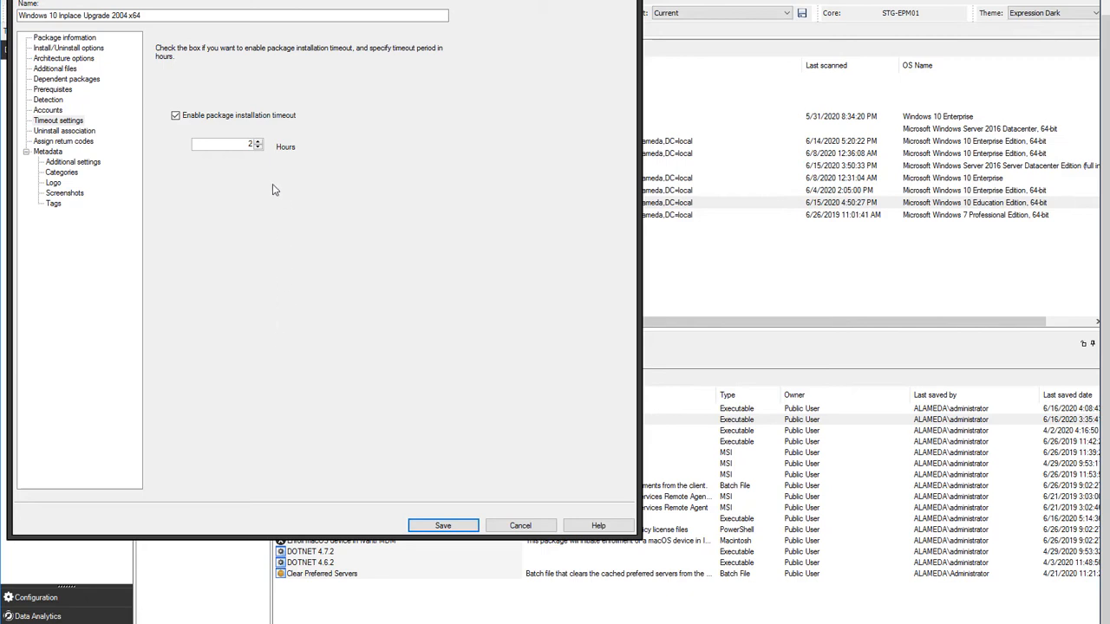
{"action": "mouse_move", "coordinate": [285, 182]}
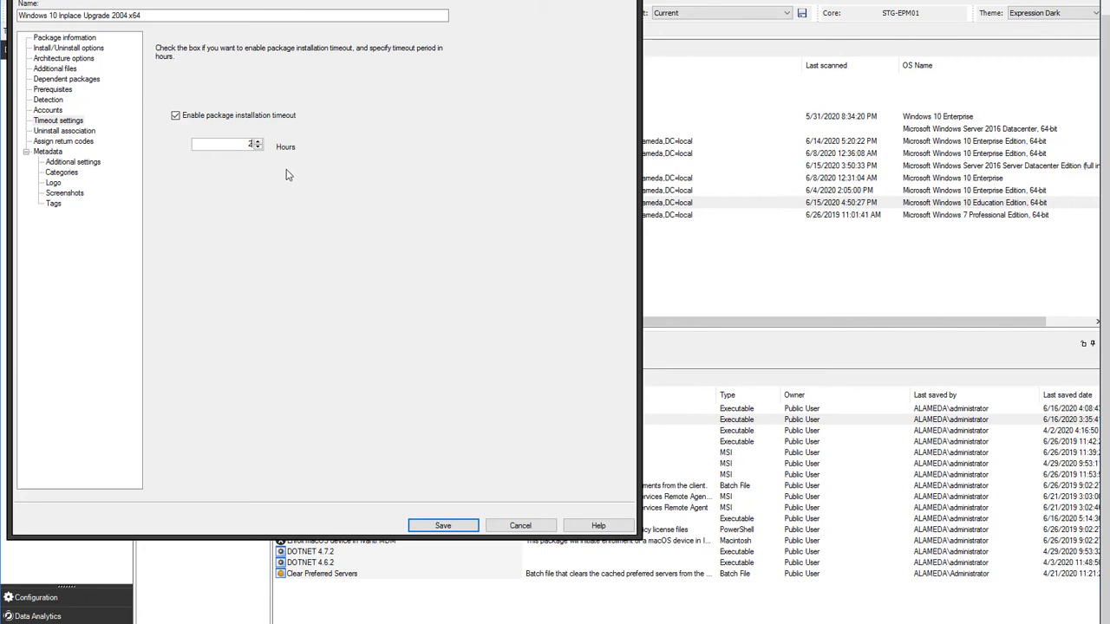
{"action": "mouse_move", "coordinate": [195, 137]}
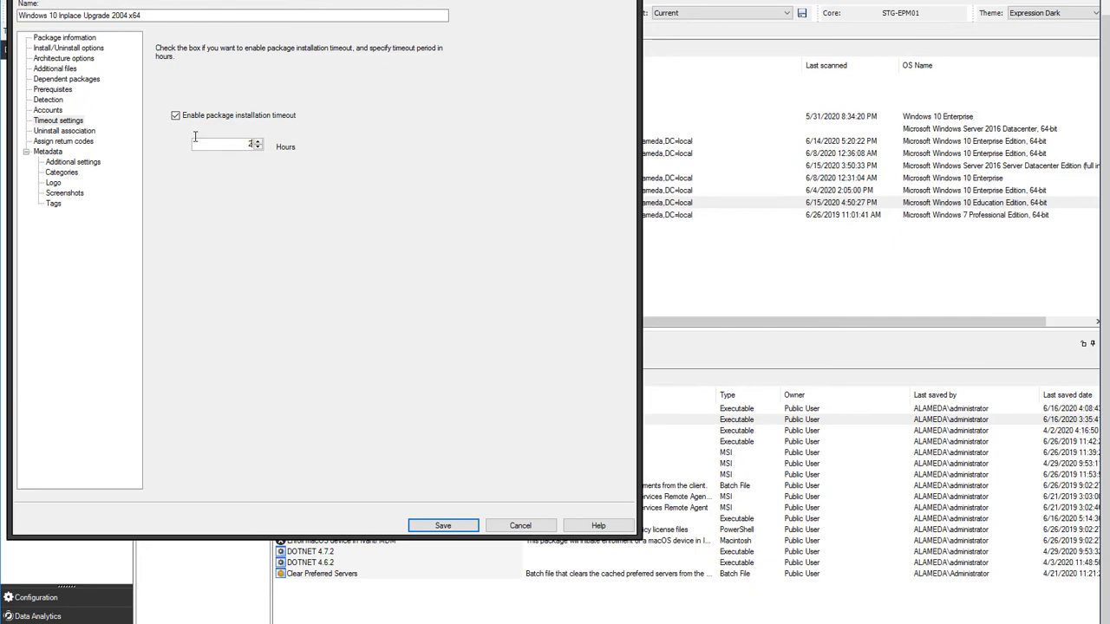
{"action": "mouse_move", "coordinate": [270, 244]}
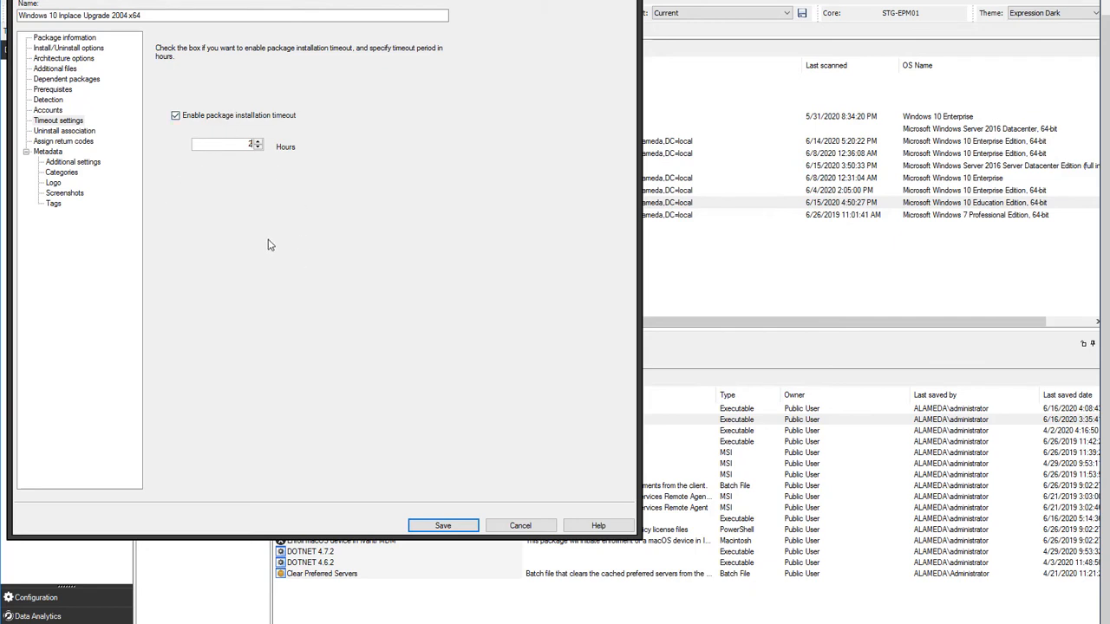
{"action": "mouse_move", "coordinate": [198, 287]}
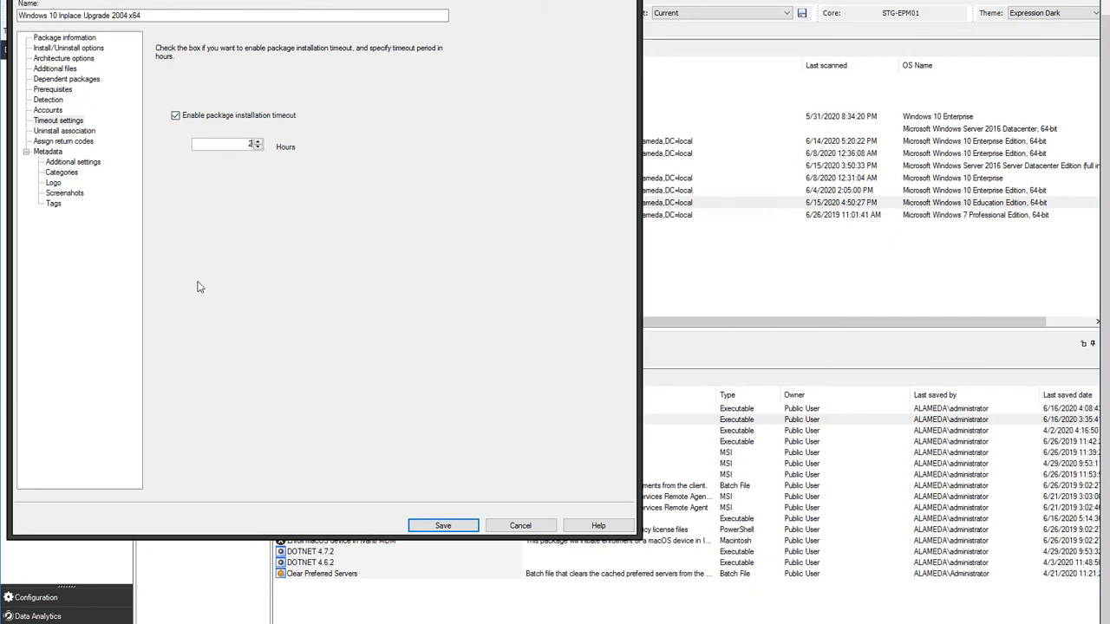
{"action": "mouse_move", "coordinate": [297, 172]}
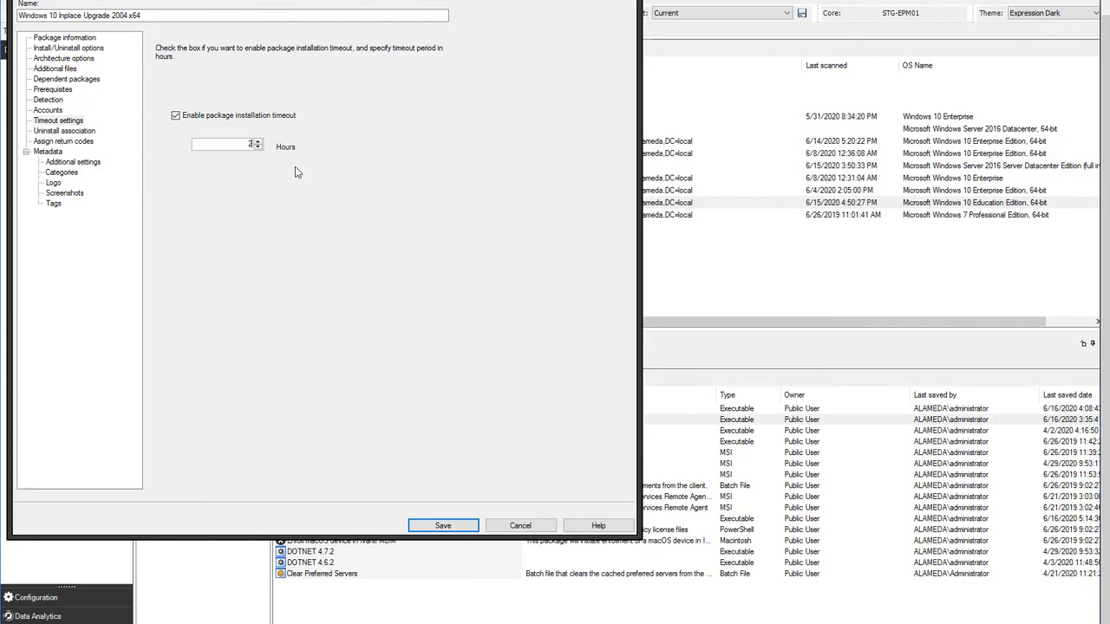
{"action": "left_click", "coordinate": [443, 526]}
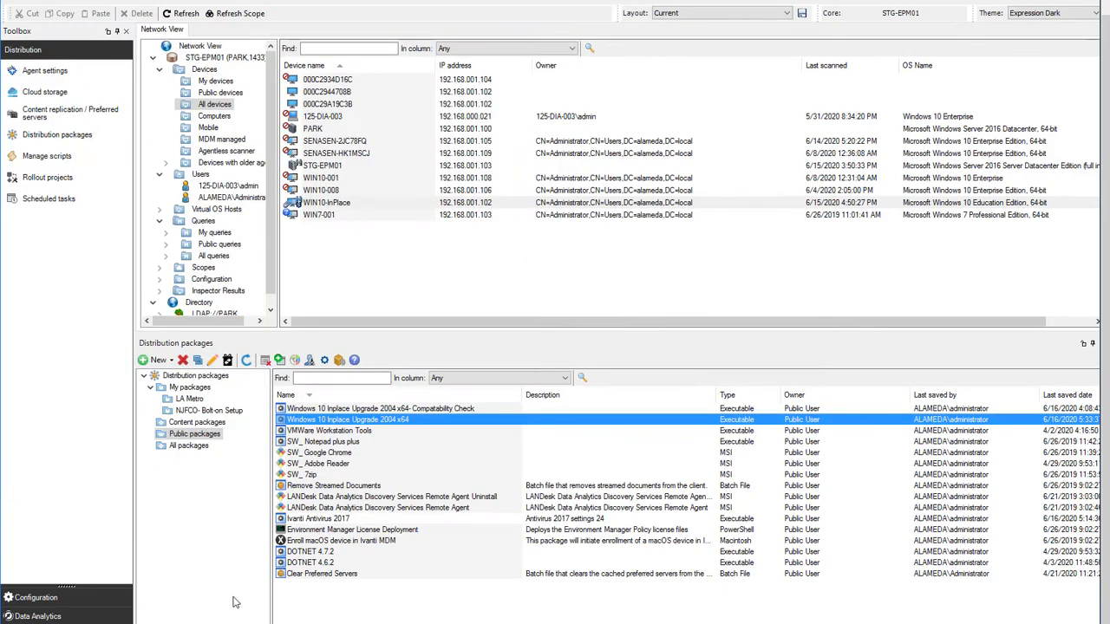
{"action": "mouse_move", "coordinate": [304, 418]}
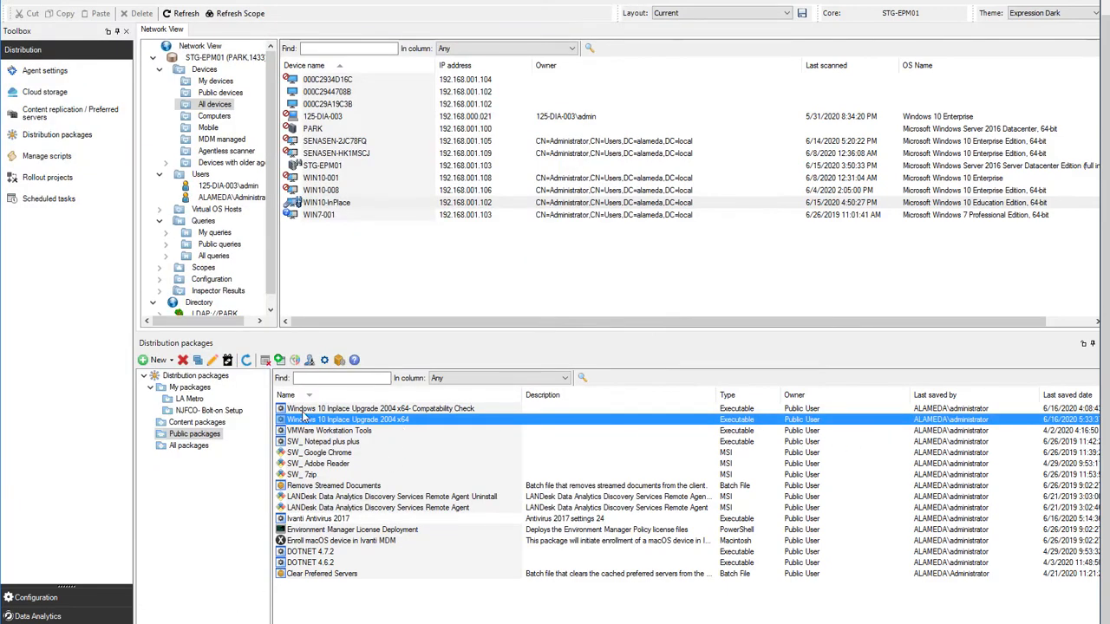
{"action": "mouse_move", "coordinate": [351, 422]}
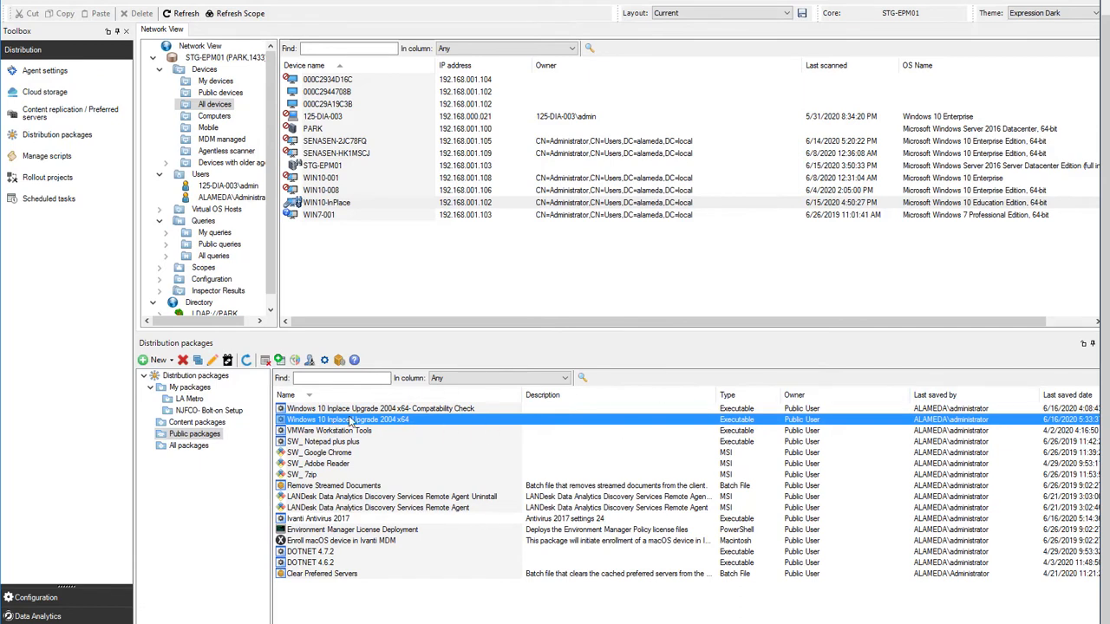
{"action": "right_click", "coordinate": [347, 419]}
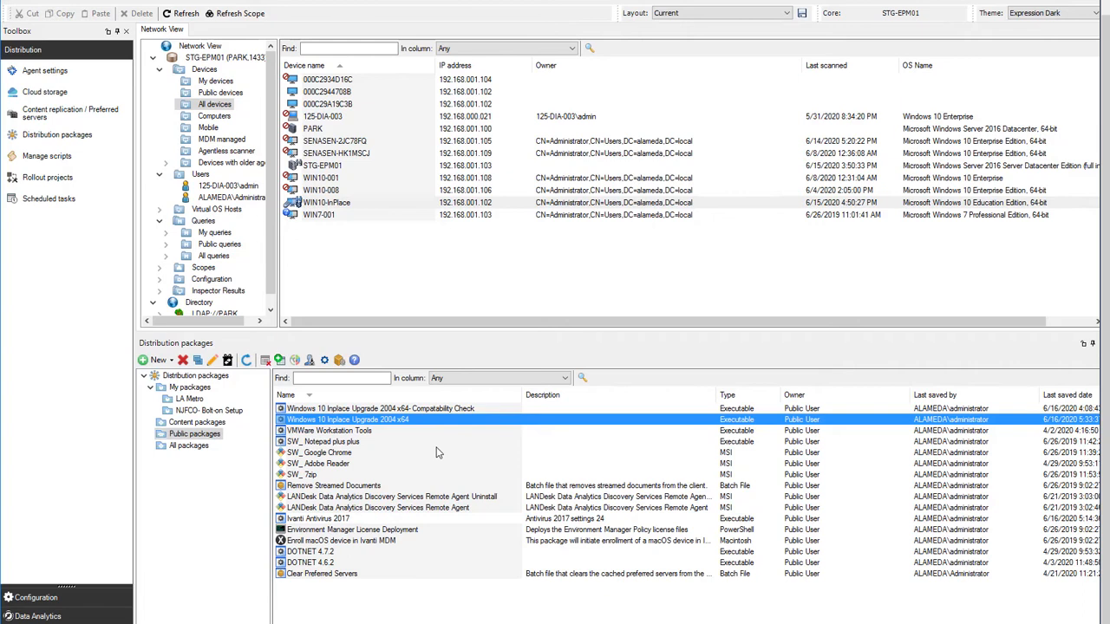
{"action": "mouse_move", "coordinate": [440, 456]}
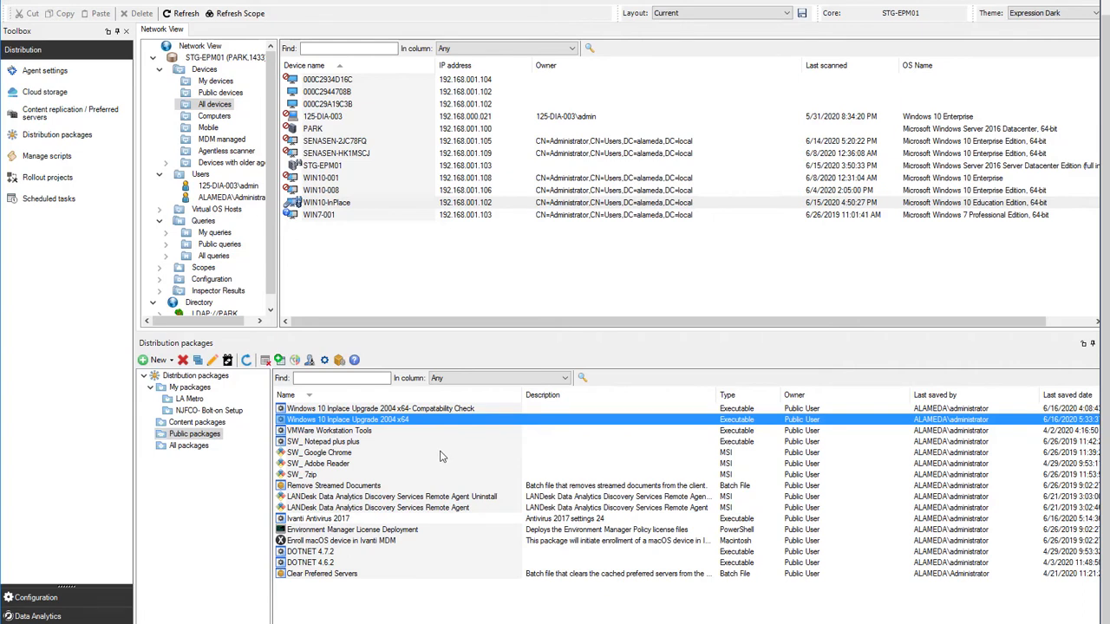
{"action": "mouse_move", "coordinate": [425, 459]}
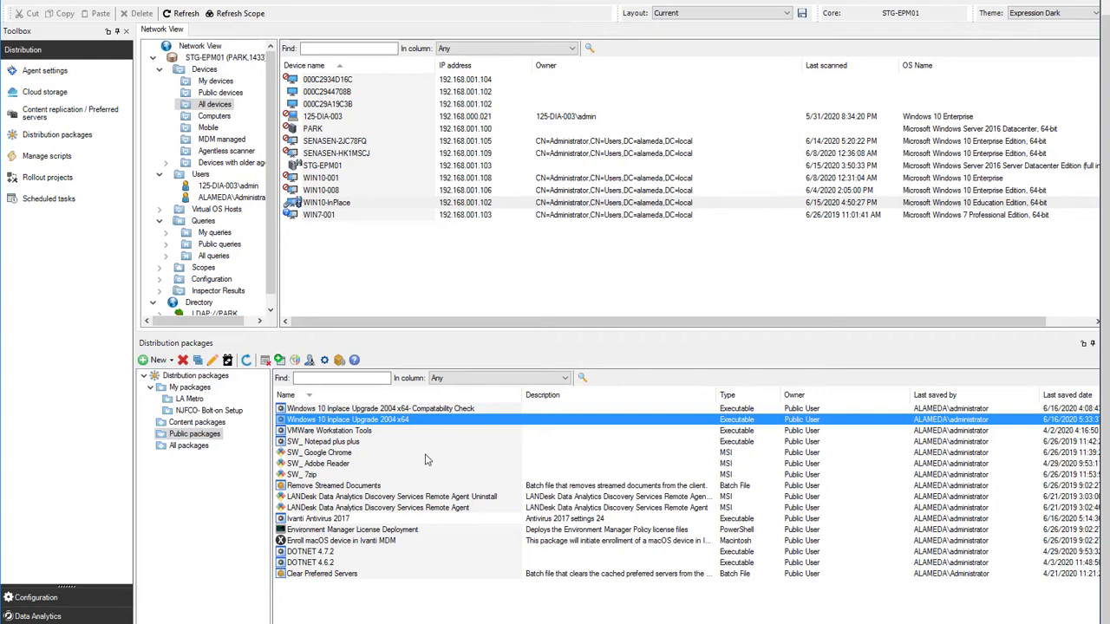
{"action": "mouse_move", "coordinate": [347, 464]}
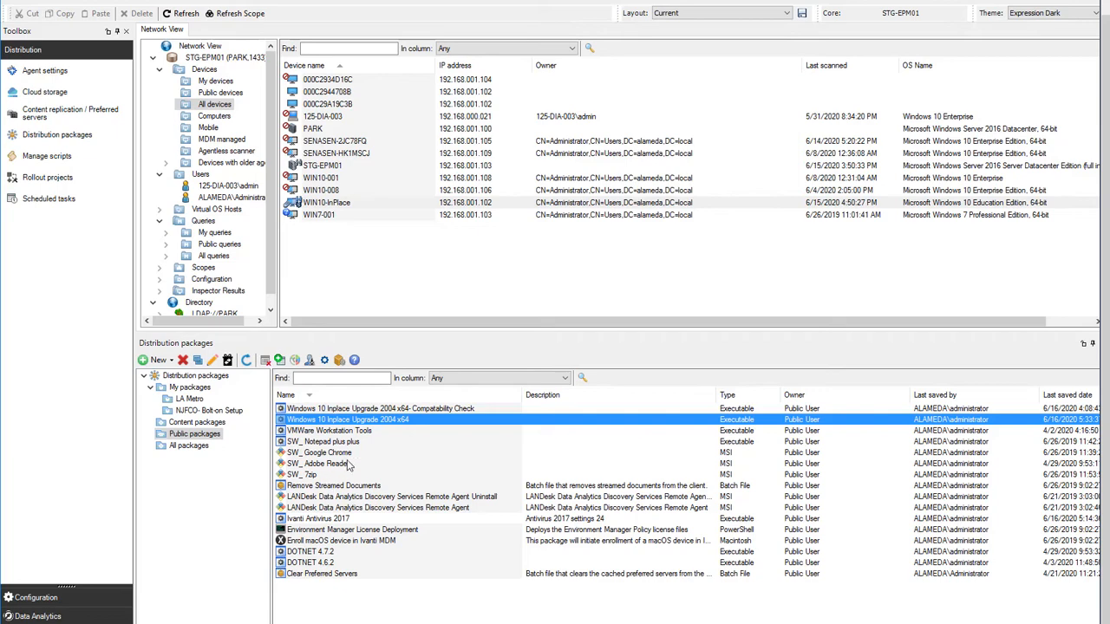
- Create a scheduled task from the 2004 upgrade package and select the new task
{"action": "right_click", "coordinate": [347, 420]}
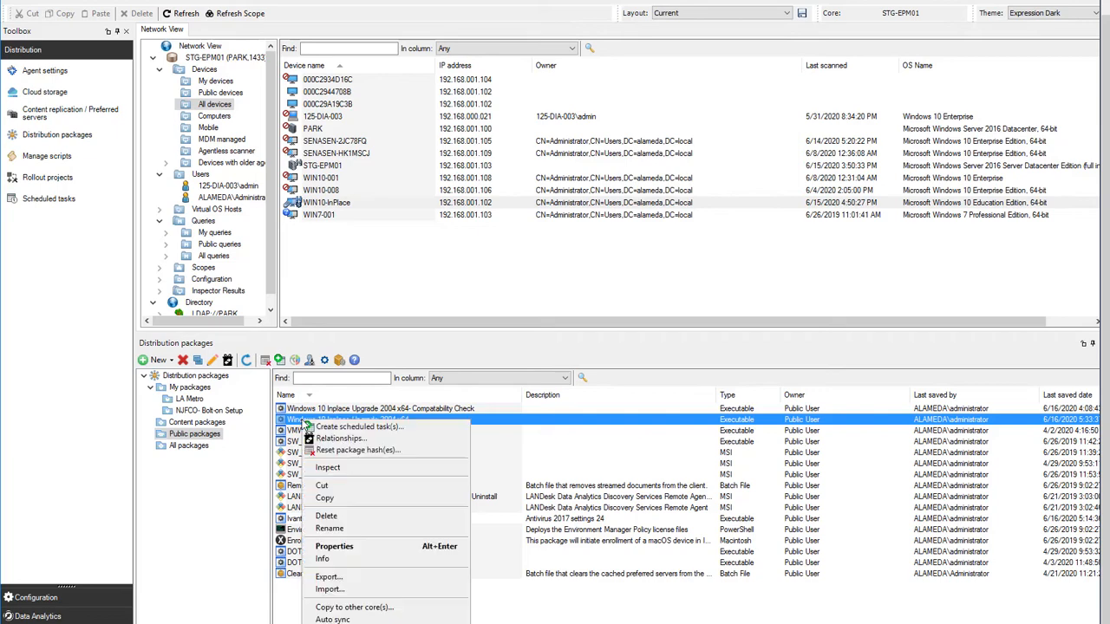
{"action": "mouse_move", "coordinate": [358, 426]}
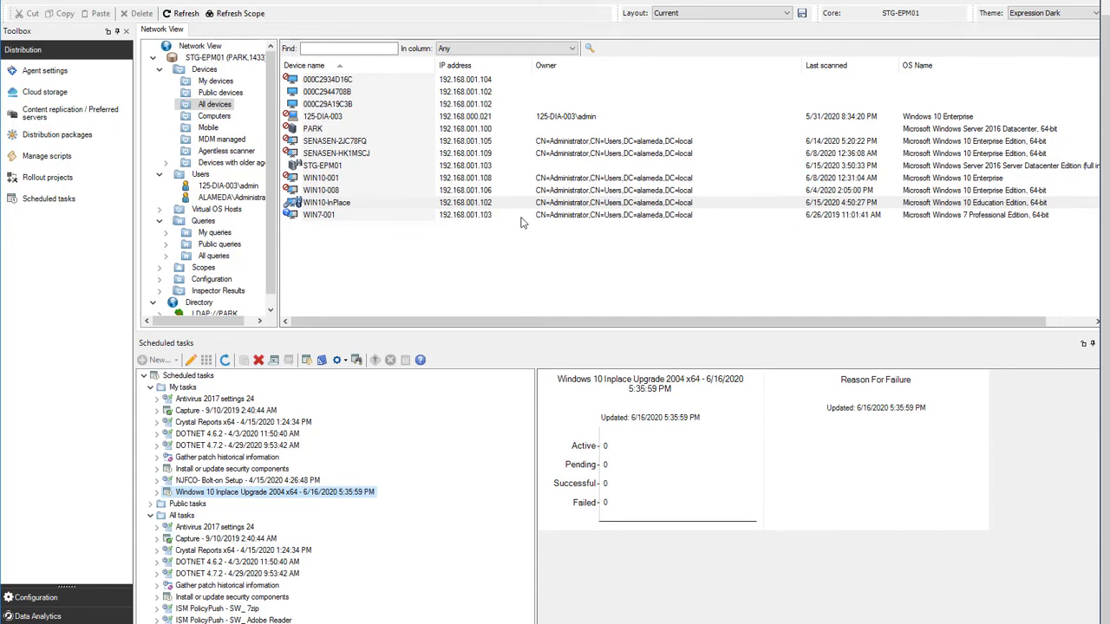
{"action": "mouse_move", "coordinate": [442, 349]}
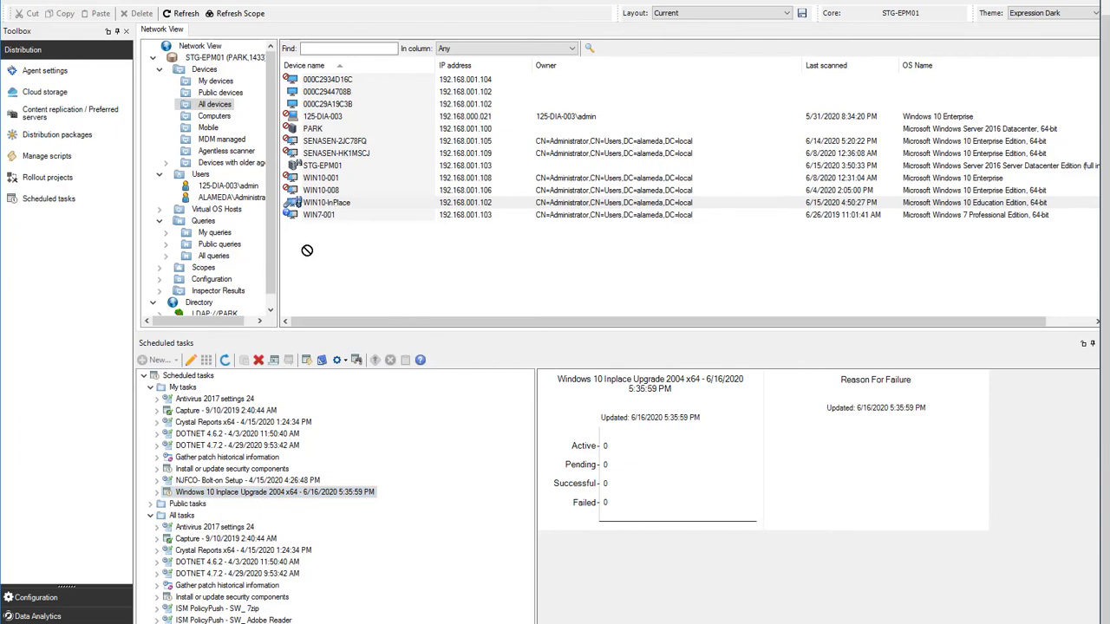
{"action": "left_click", "coordinate": [275, 491]}
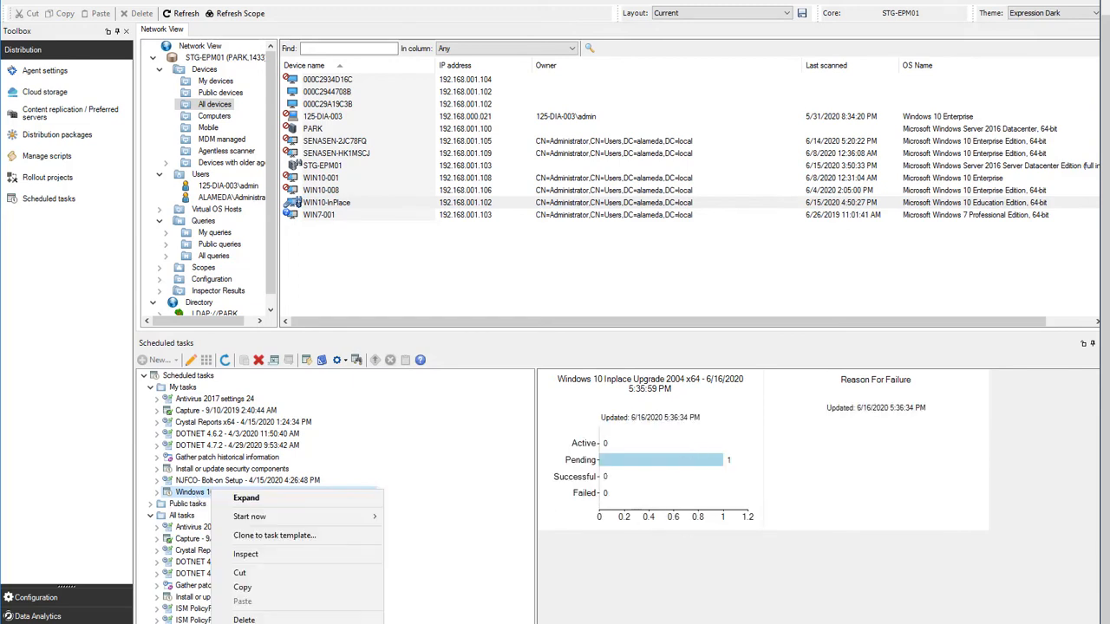
- Open the task's Targets, browse the target categories, and tick WIN10-InPlace as target
{"action": "left_click", "coordinate": [246, 554]}
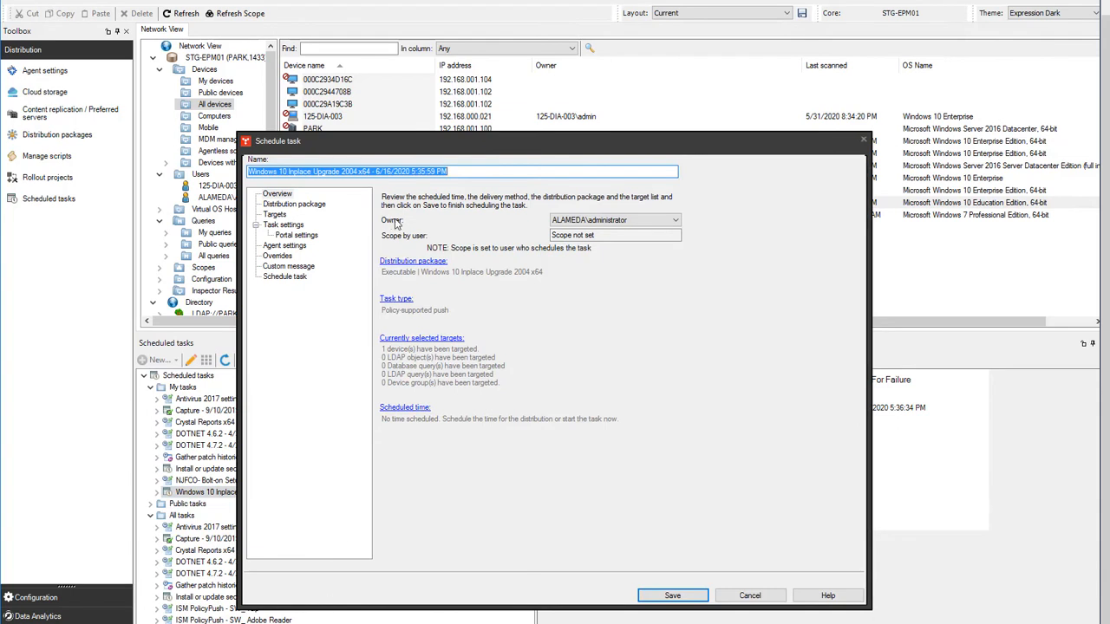
{"action": "left_click", "coordinate": [275, 214]}
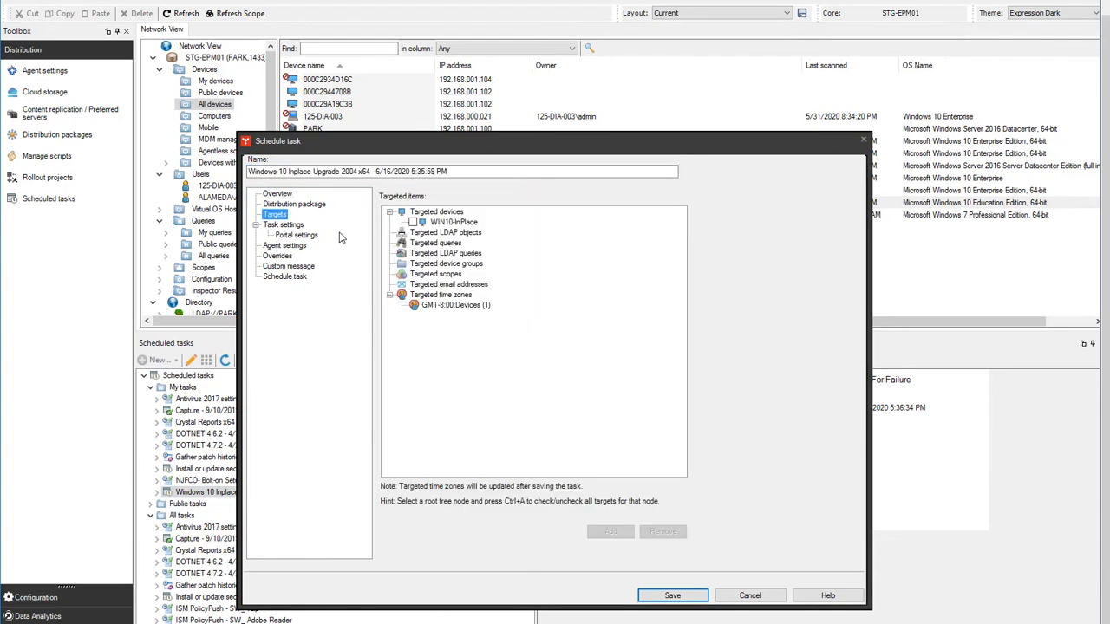
{"action": "left_click", "coordinate": [436, 212]}
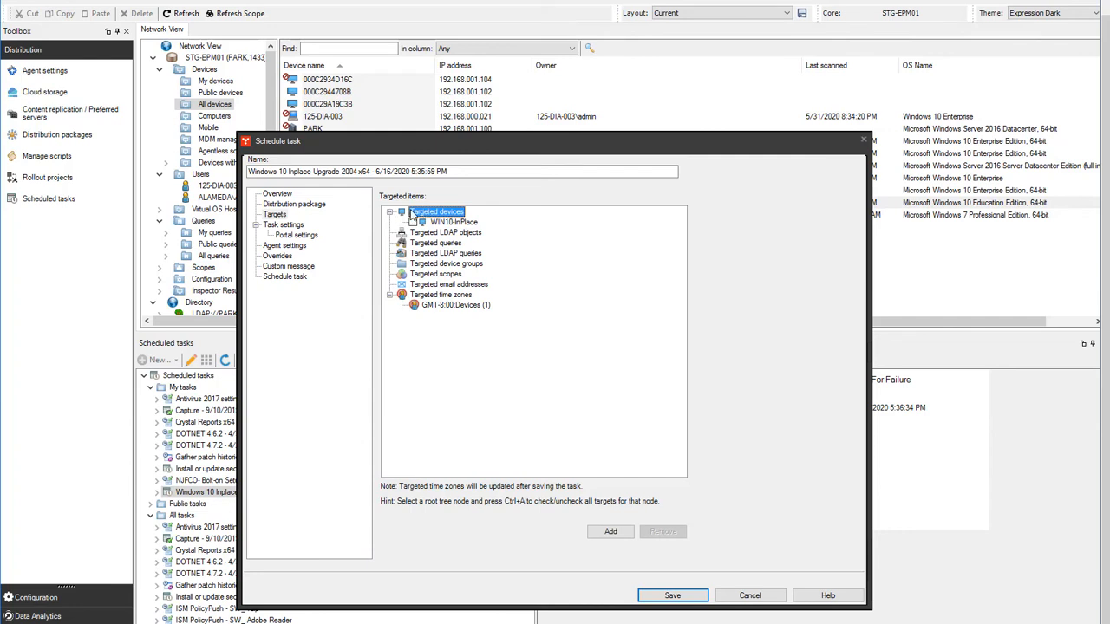
{"action": "left_click", "coordinate": [609, 532]}
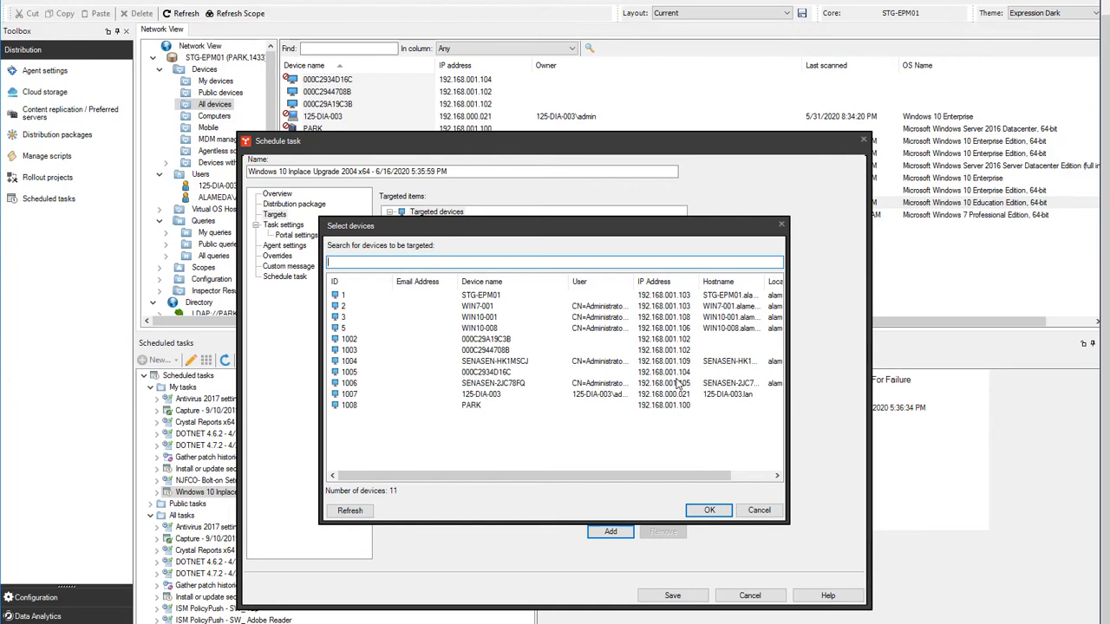
{"action": "left_click", "coordinate": [708, 509]}
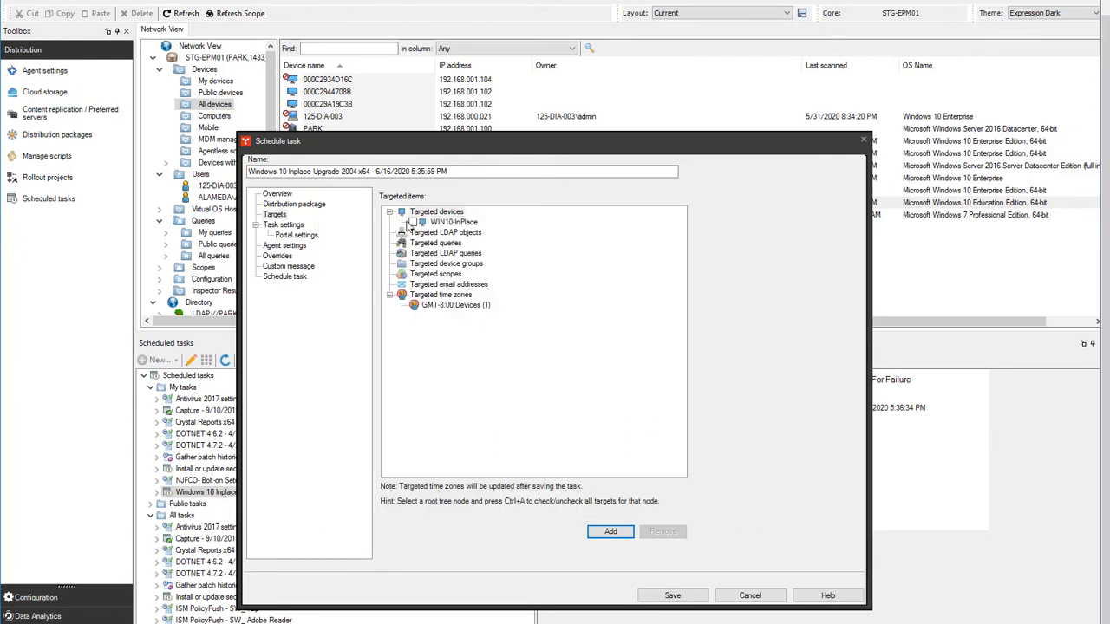
{"action": "left_click", "coordinate": [446, 232]}
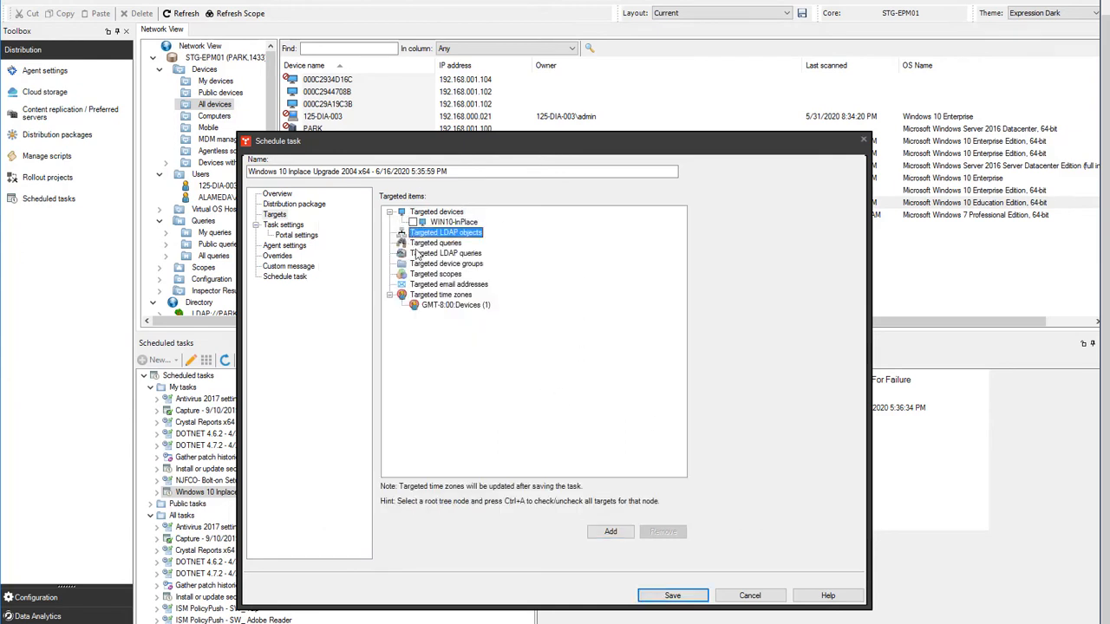
{"action": "left_click", "coordinate": [445, 252]}
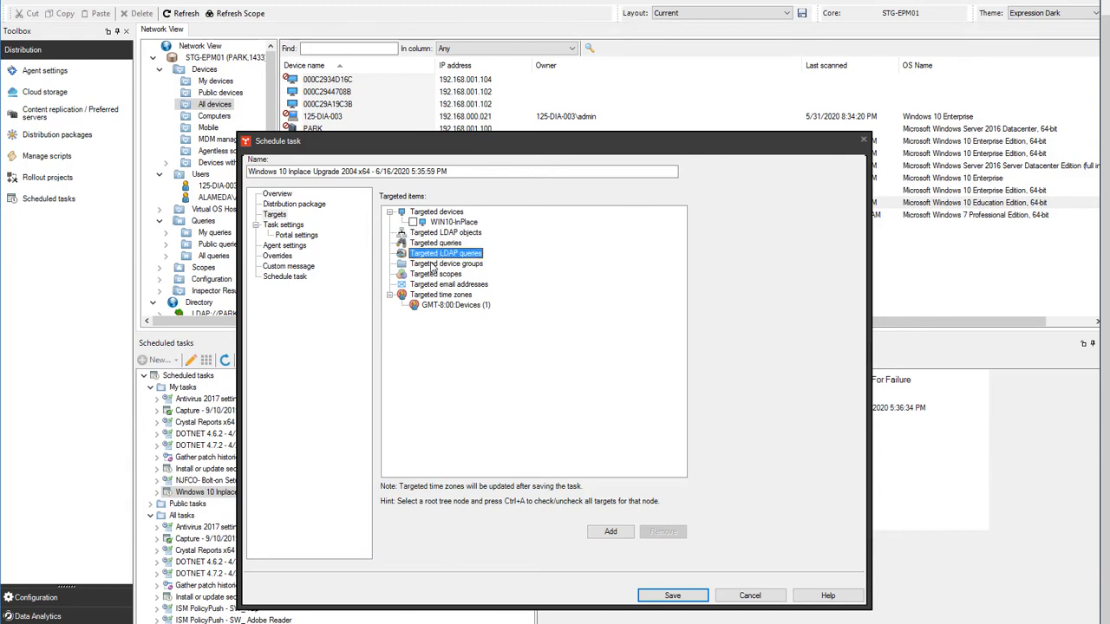
{"action": "left_click", "coordinate": [436, 274]}
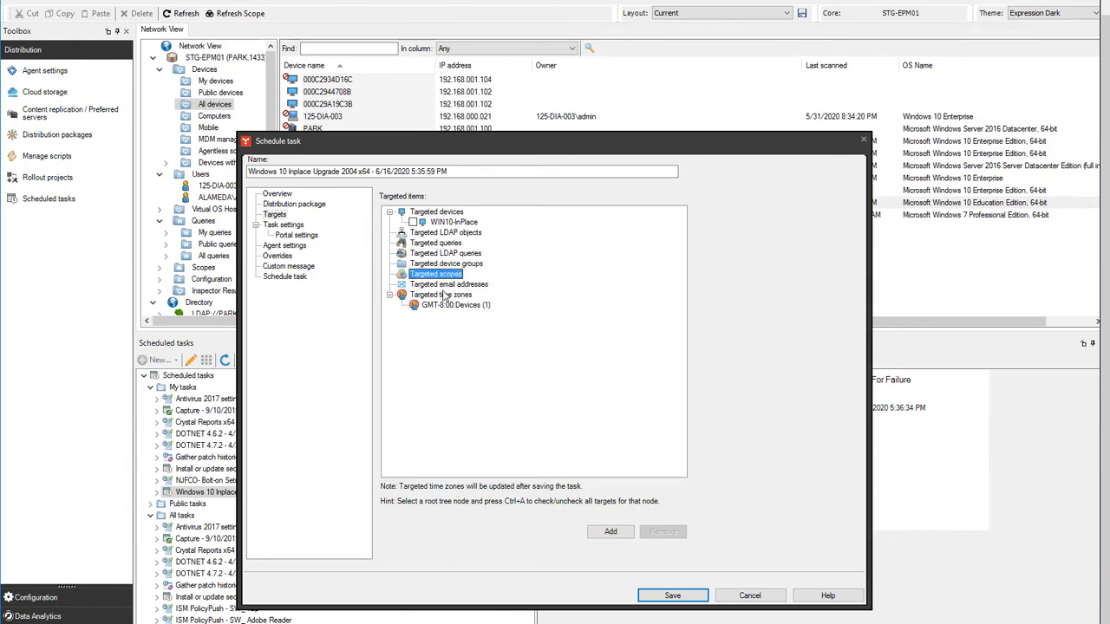
{"action": "left_click", "coordinate": [448, 285]}
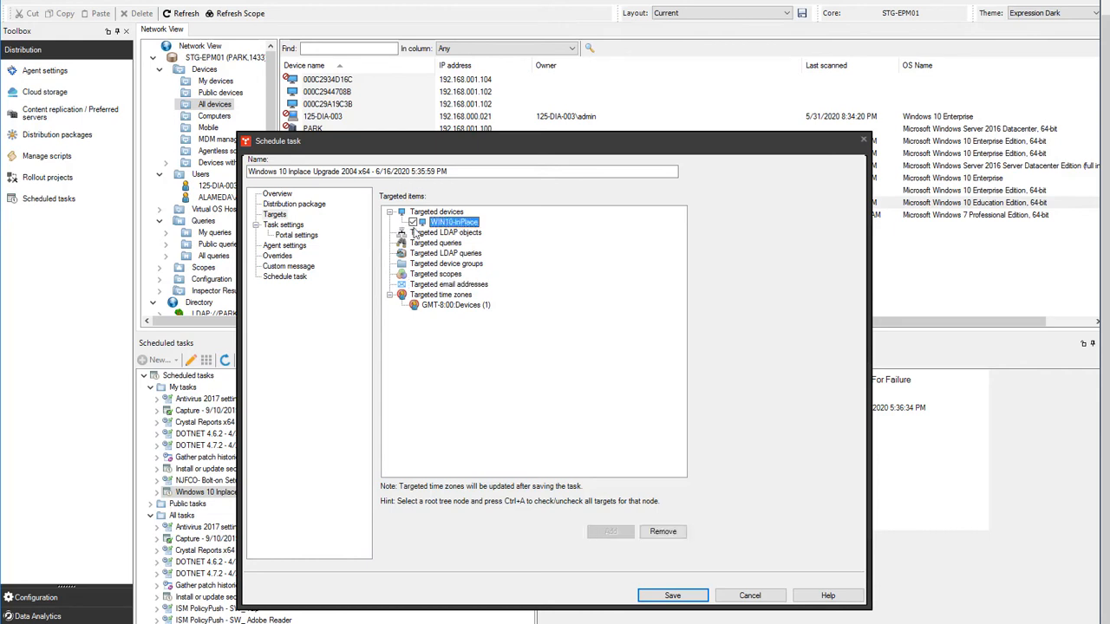
{"action": "mouse_move", "coordinate": [315, 240]}
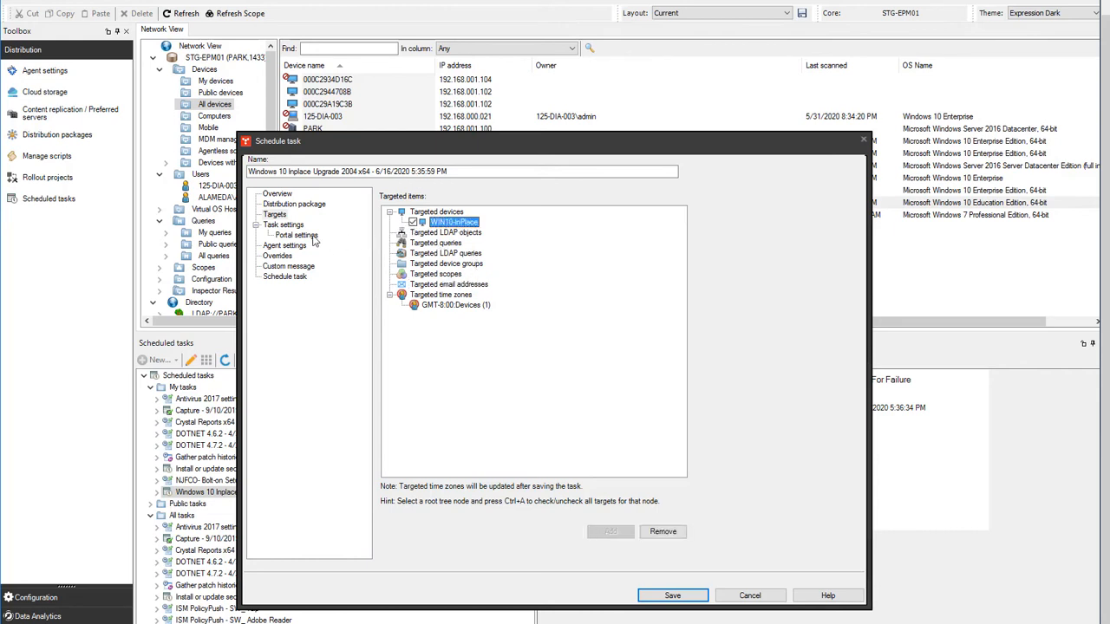
- Under Task settings > Schedule task, choose Start now and save the task
{"action": "left_click", "coordinate": [283, 224]}
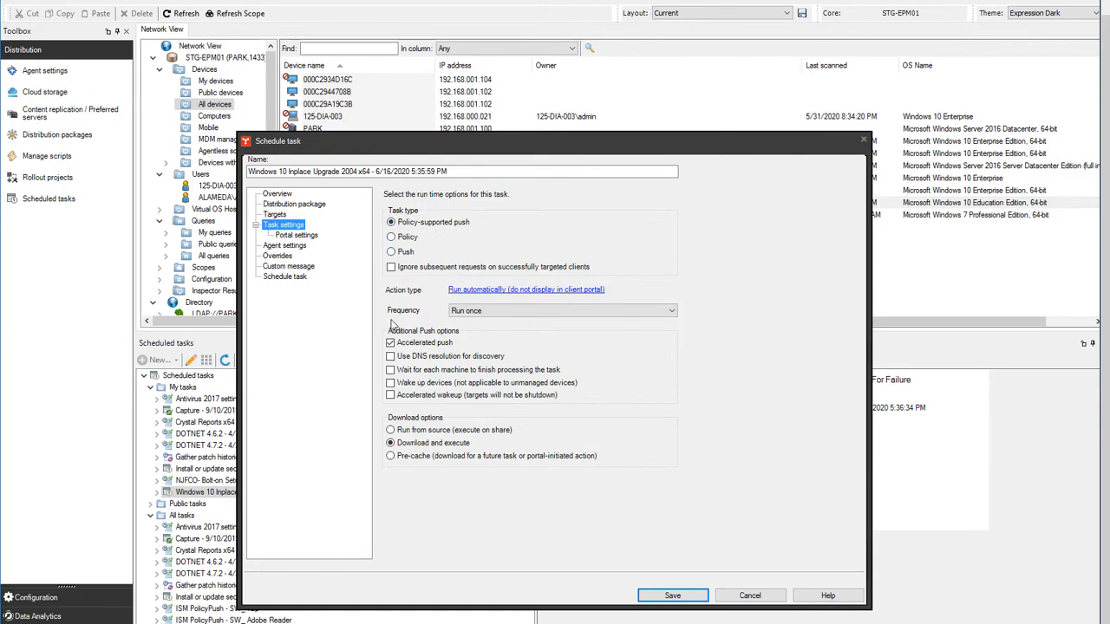
{"action": "mouse_move", "coordinate": [306, 247]}
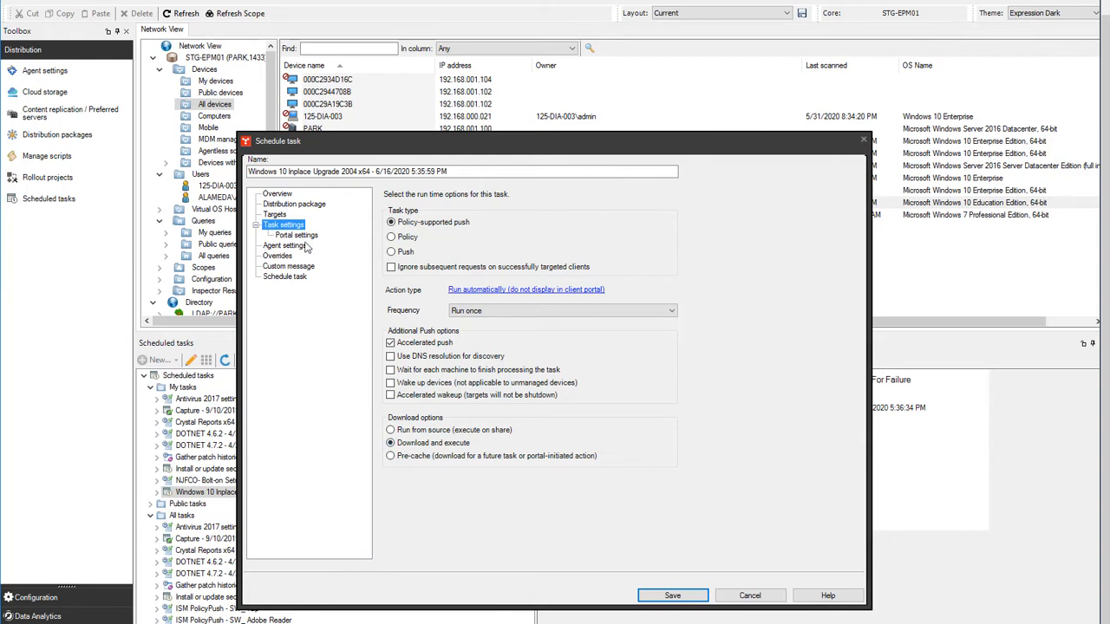
{"action": "left_click", "coordinate": [284, 275]}
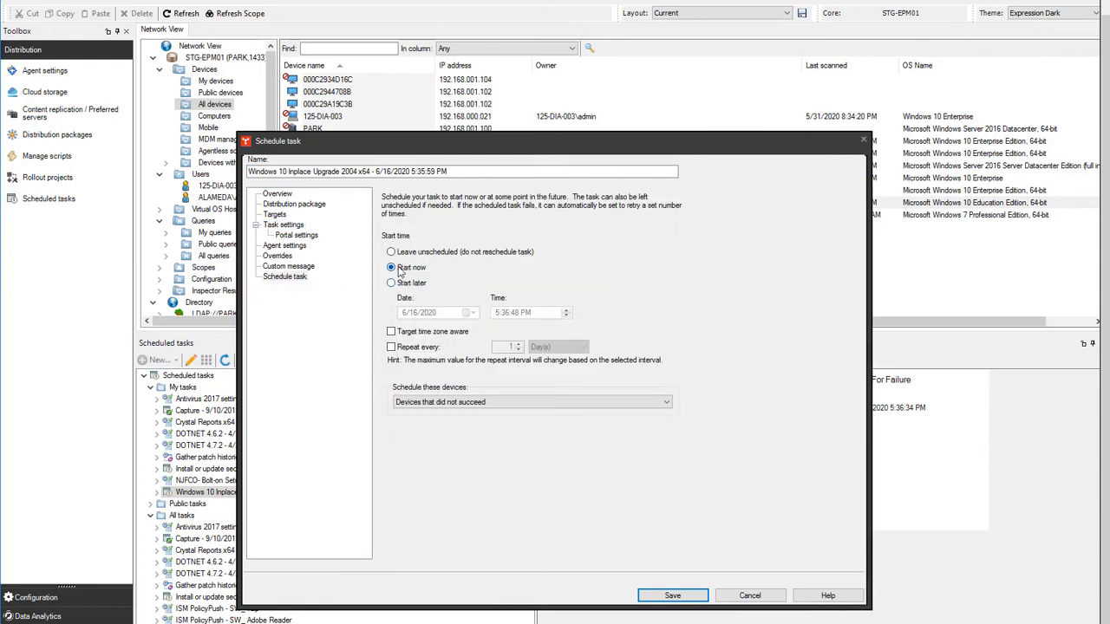
{"action": "left_click", "coordinate": [391, 267]}
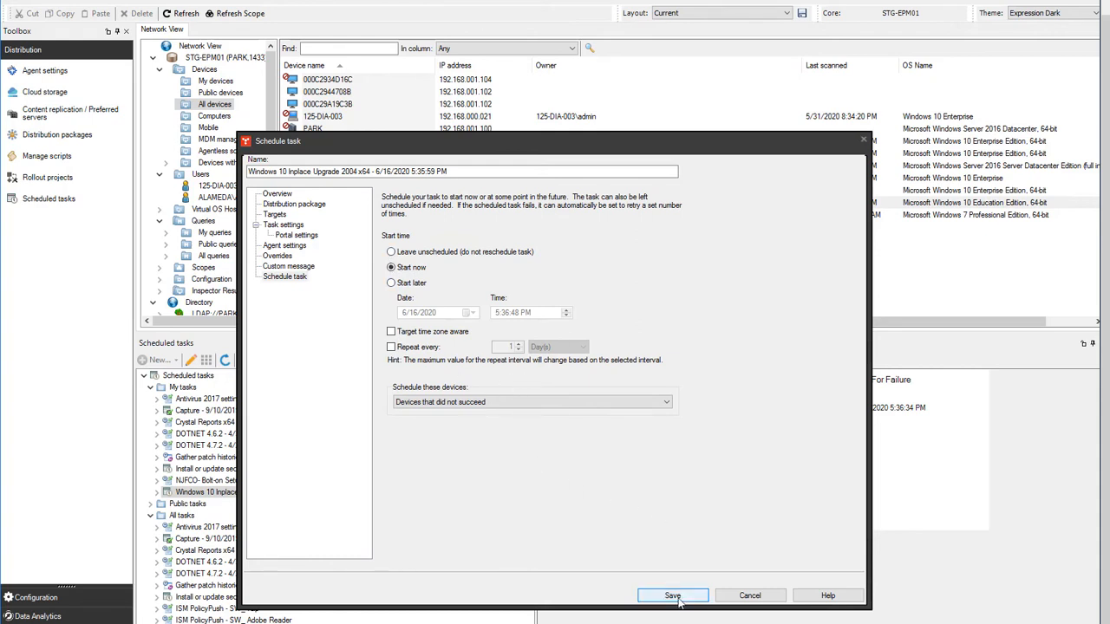
{"action": "left_click", "coordinate": [672, 595]}
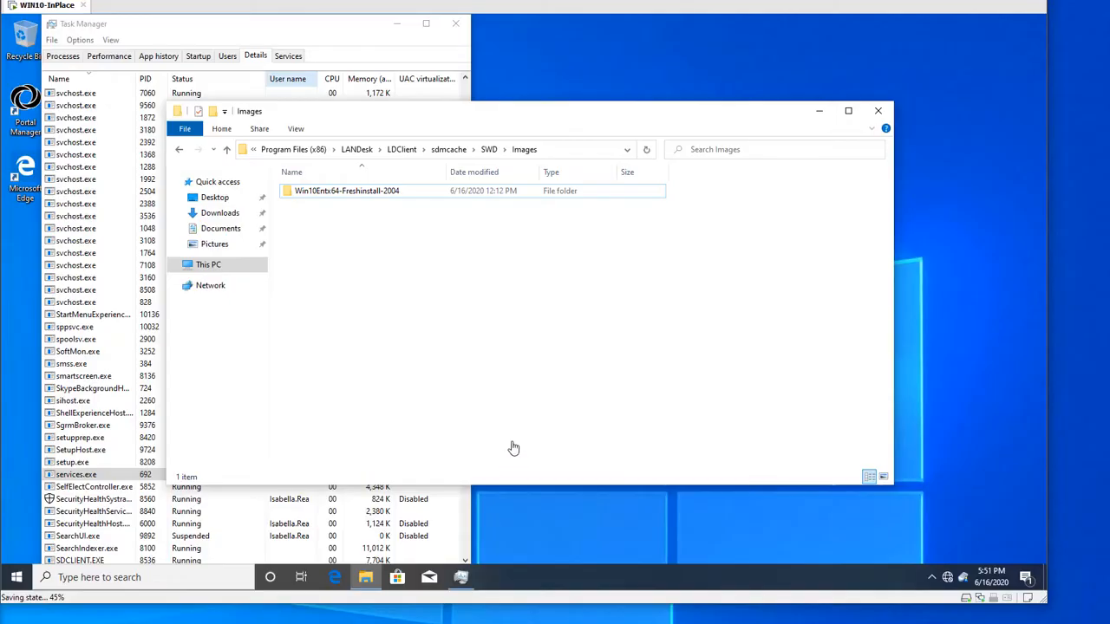
{"action": "mouse_move", "coordinate": [884, 121]}
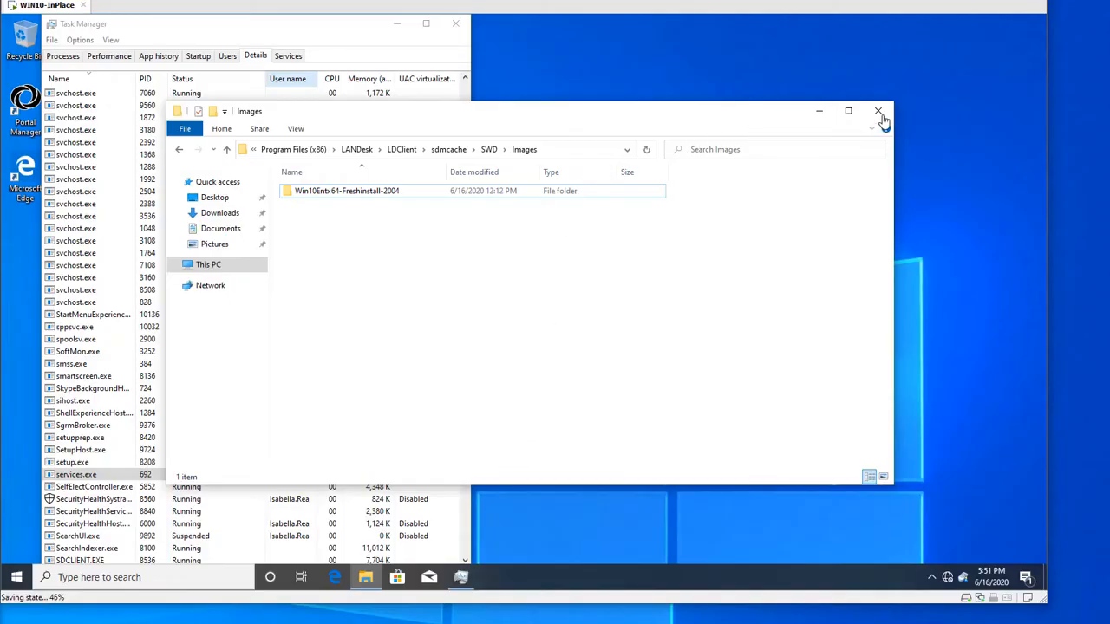
- Confirm setup.exe runs from the cached Win10Entx64-Freshinstall-2004 folder, then view CPU performance
{"action": "left_click", "coordinate": [877, 111]}
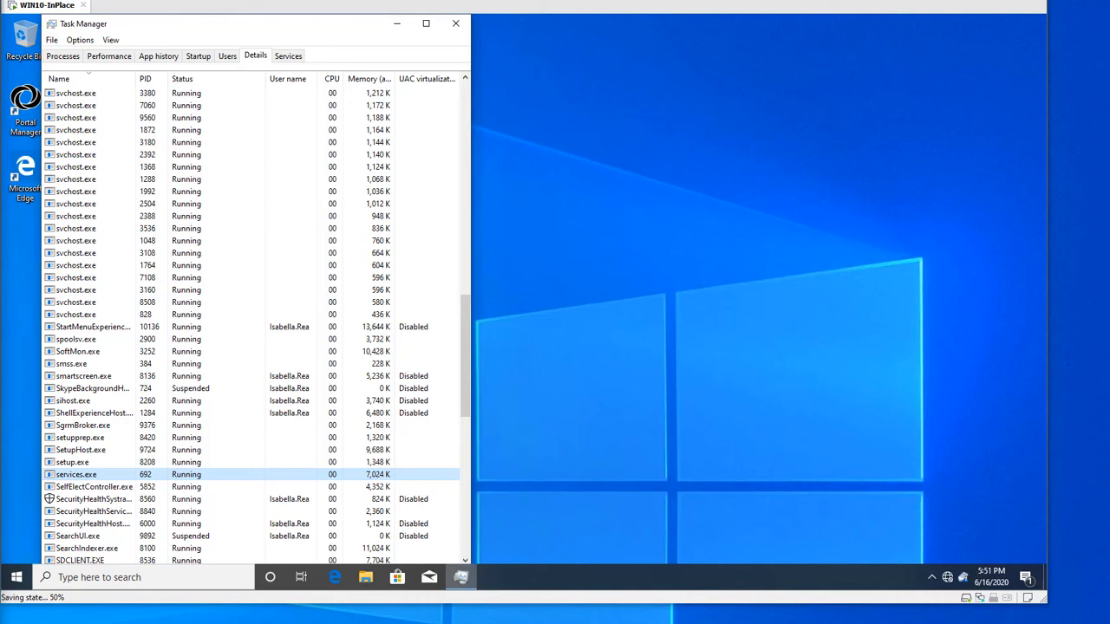
{"action": "mouse_move", "coordinate": [647, 355]}
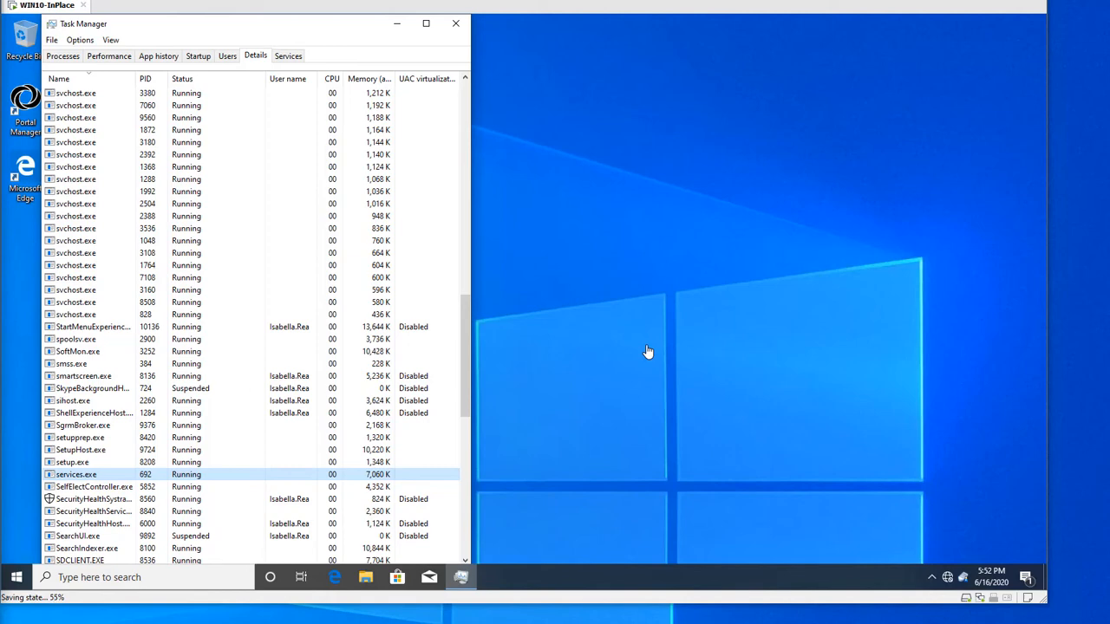
{"action": "mouse_move", "coordinate": [150, 495]}
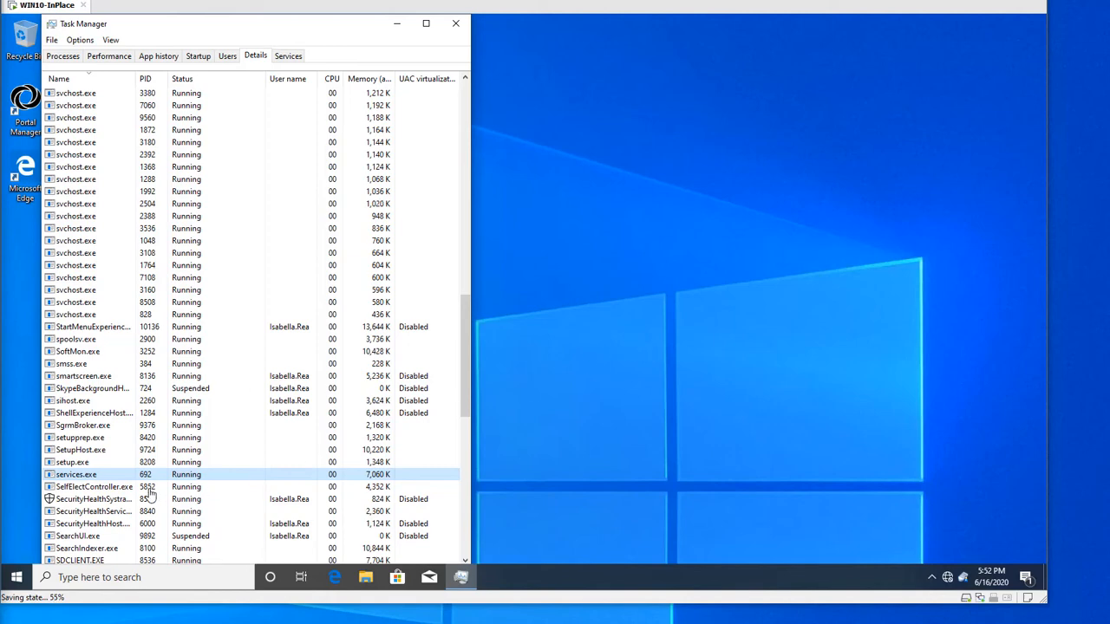
{"action": "left_click", "coordinate": [271, 462]}
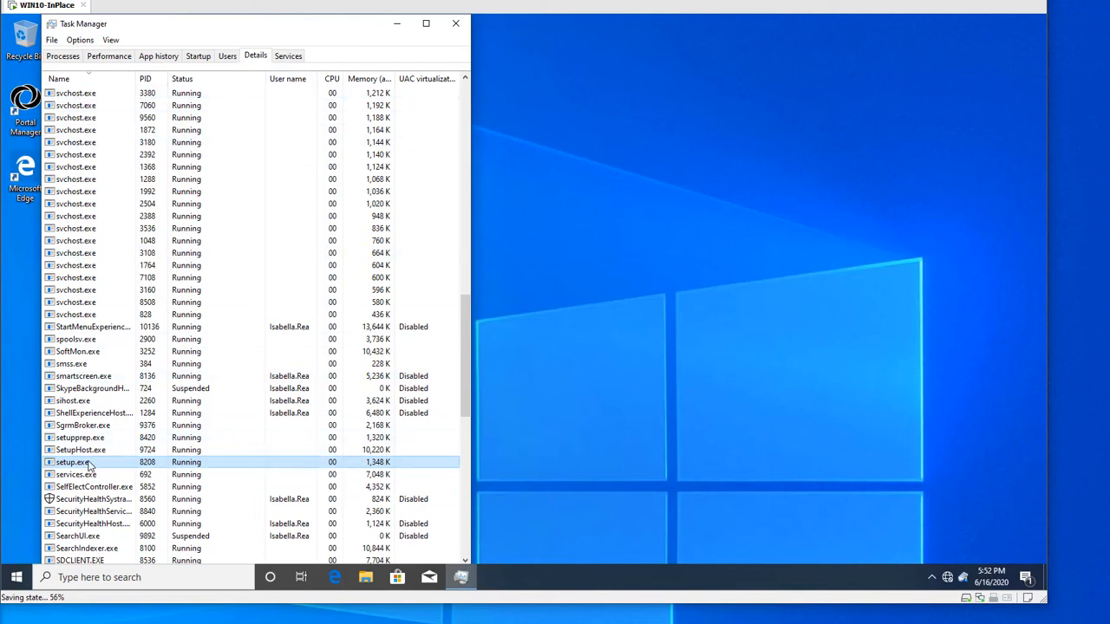
{"action": "right_click", "coordinate": [73, 461]}
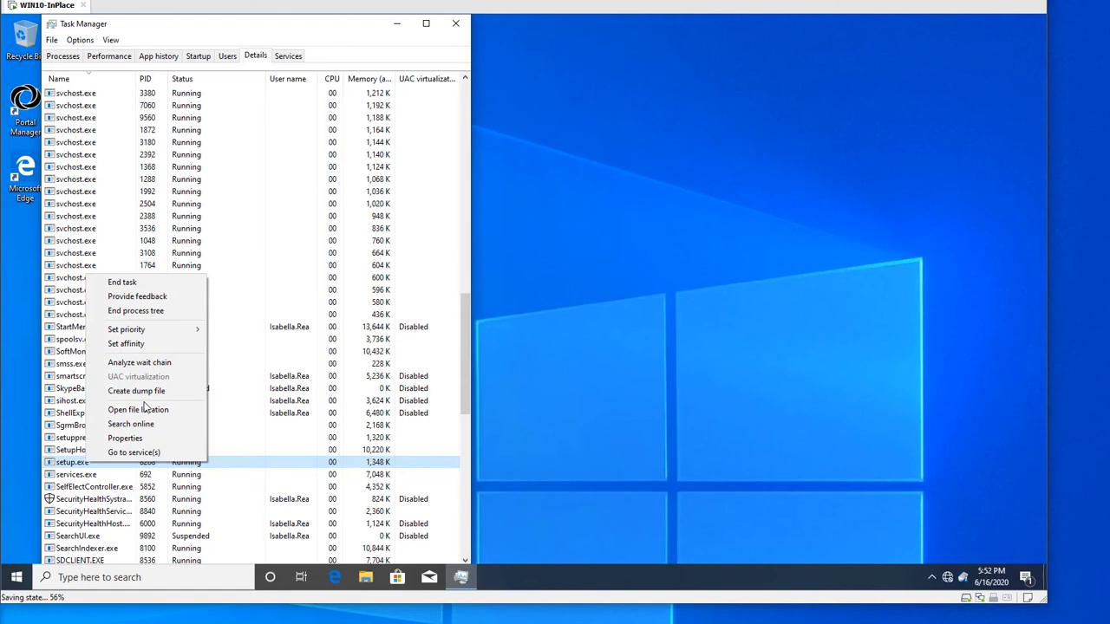
{"action": "left_click", "coordinate": [138, 410]}
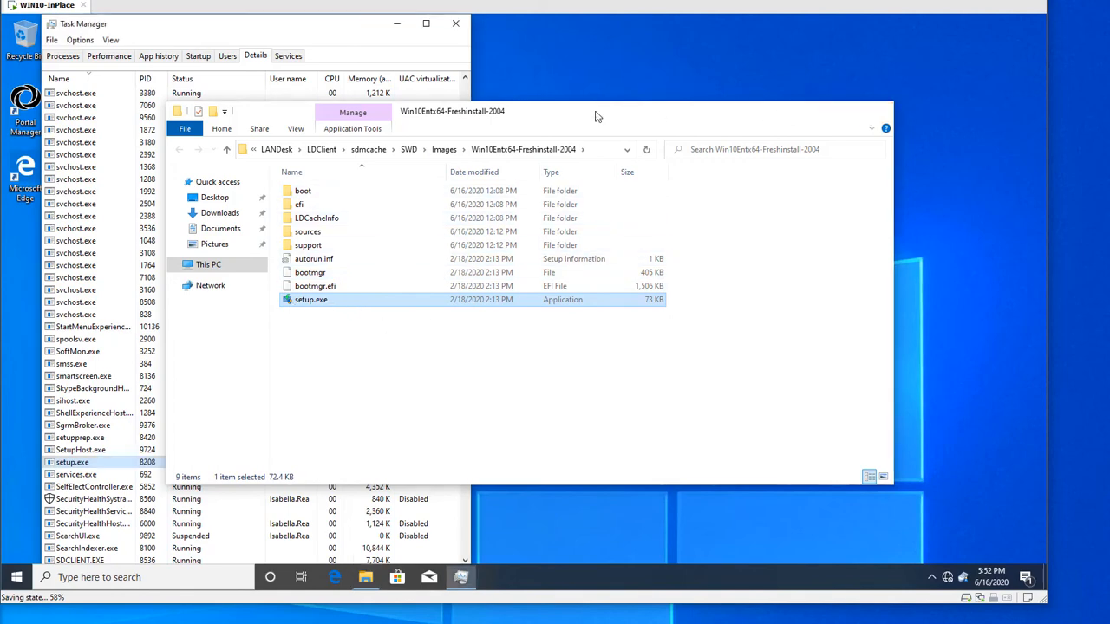
{"action": "left_click", "coordinate": [108, 56]}
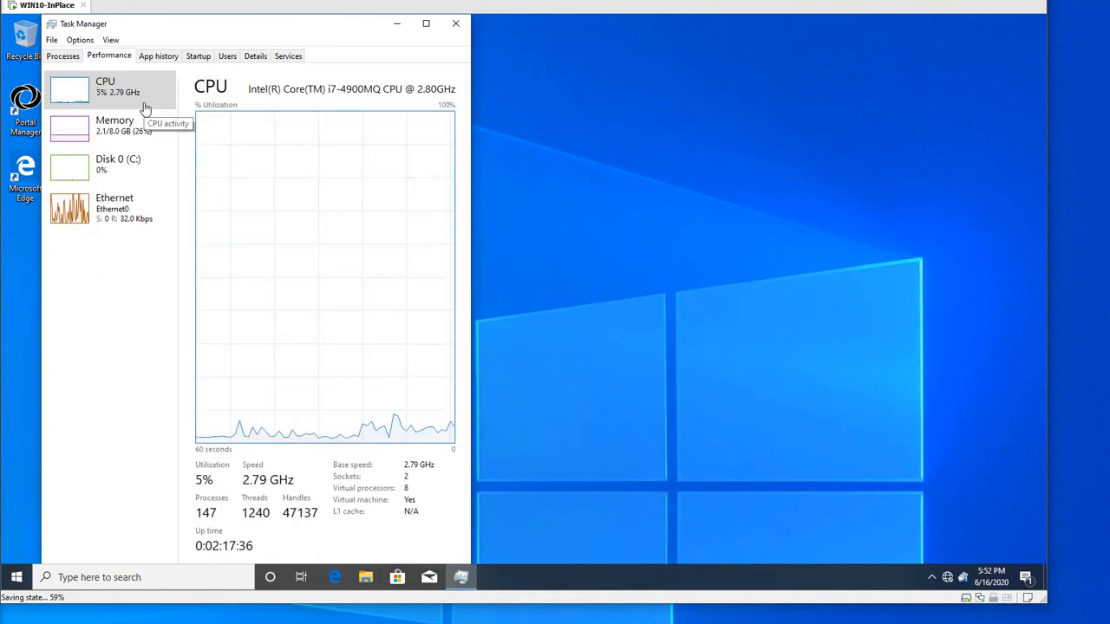
{"action": "mouse_move", "coordinate": [134, 195]}
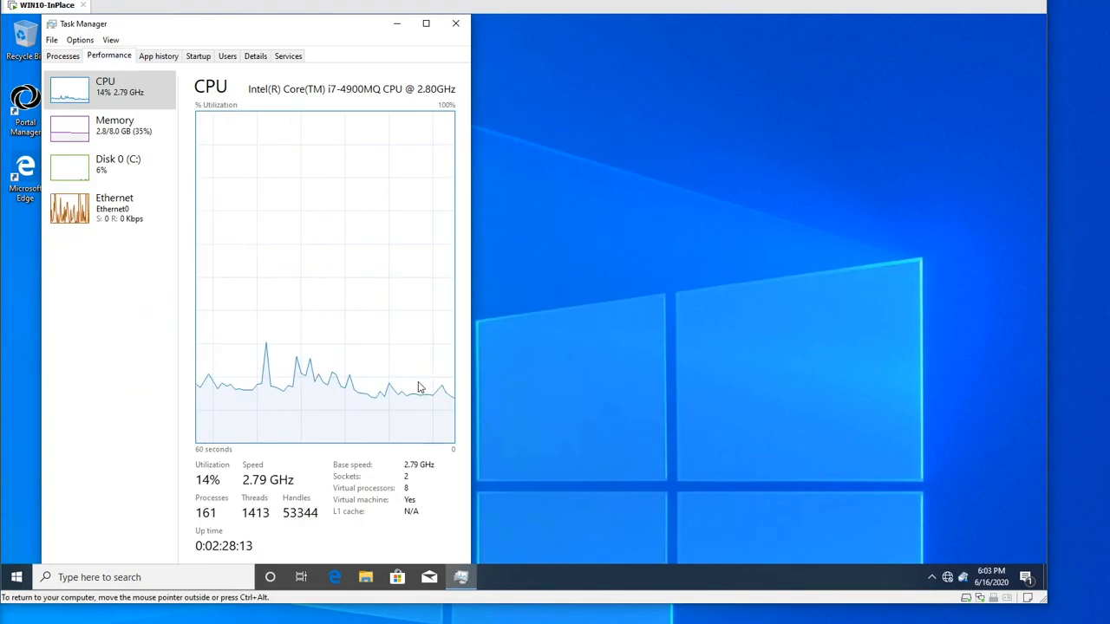
- Check Modern Setup Host's CPU usage in the process list, then return to the performance graphs
{"action": "left_click", "coordinate": [63, 55]}
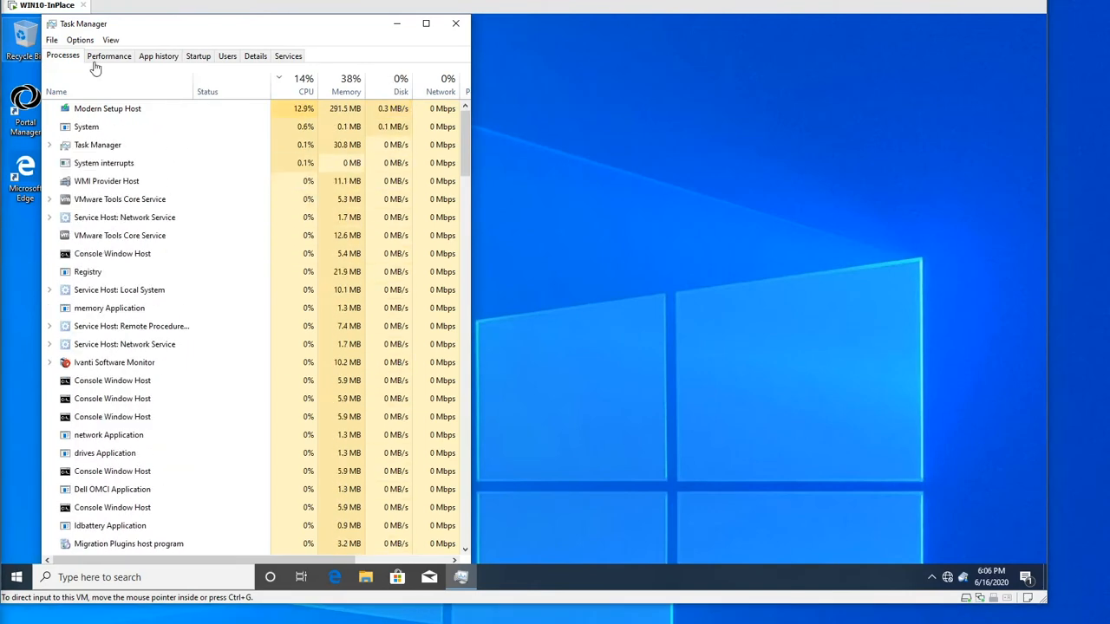
{"action": "left_click", "coordinate": [109, 56]}
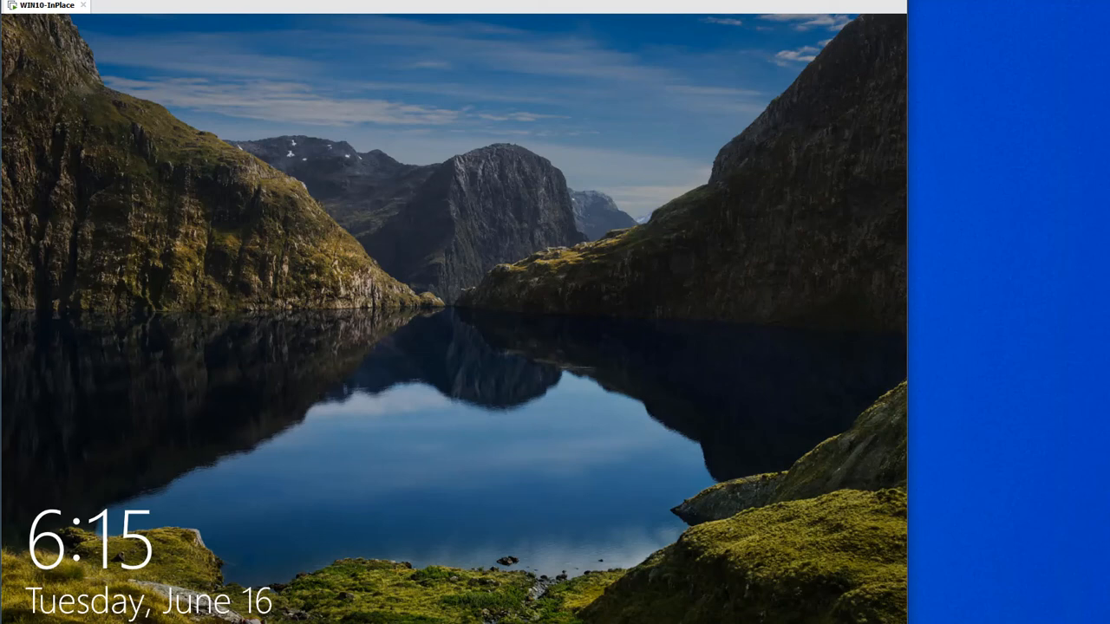
{"action": "mouse_move", "coordinate": [427, 394]}
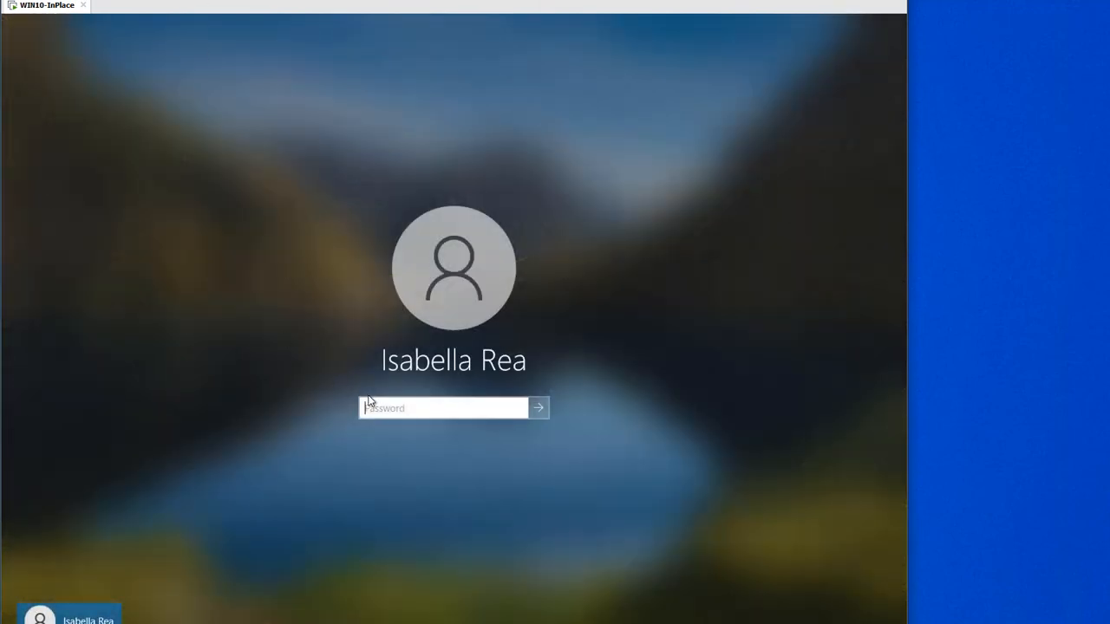
- Enter the account password to sign in to the upgraded Windows 10 VM
{"action": "type", "text": "••"}
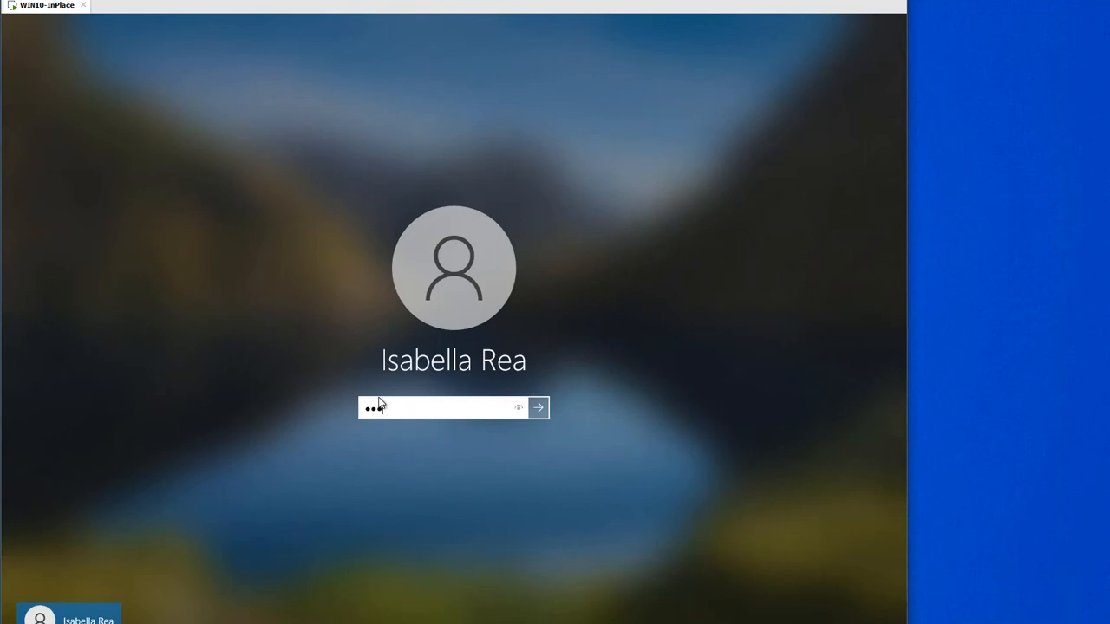
{"action": "left_click", "coordinate": [538, 407]}
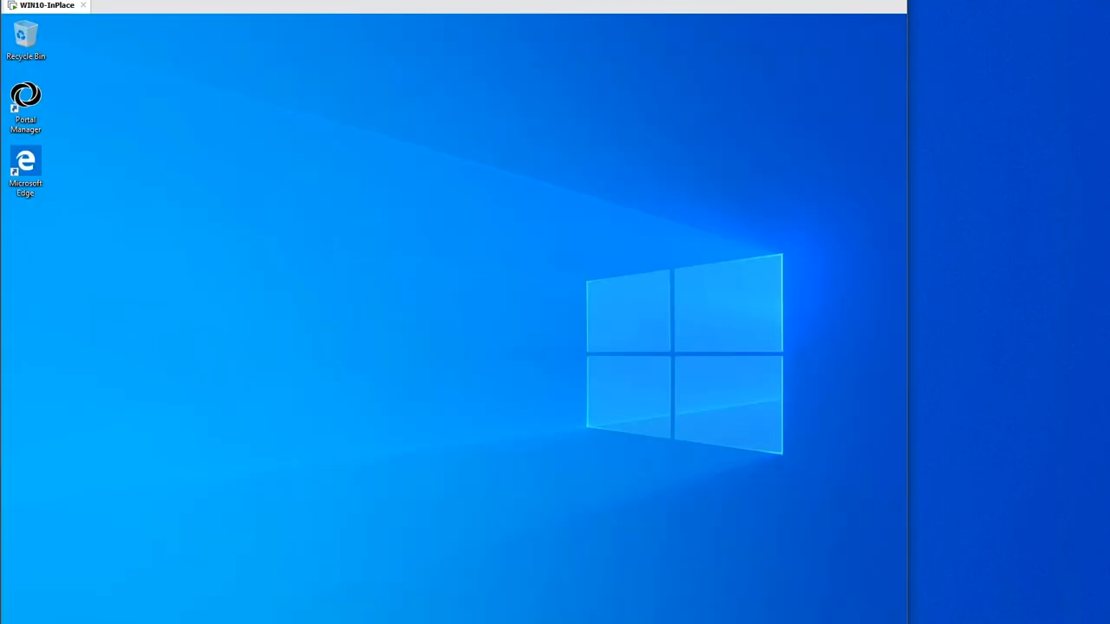
{"action": "mouse_move", "coordinate": [520, 452]}
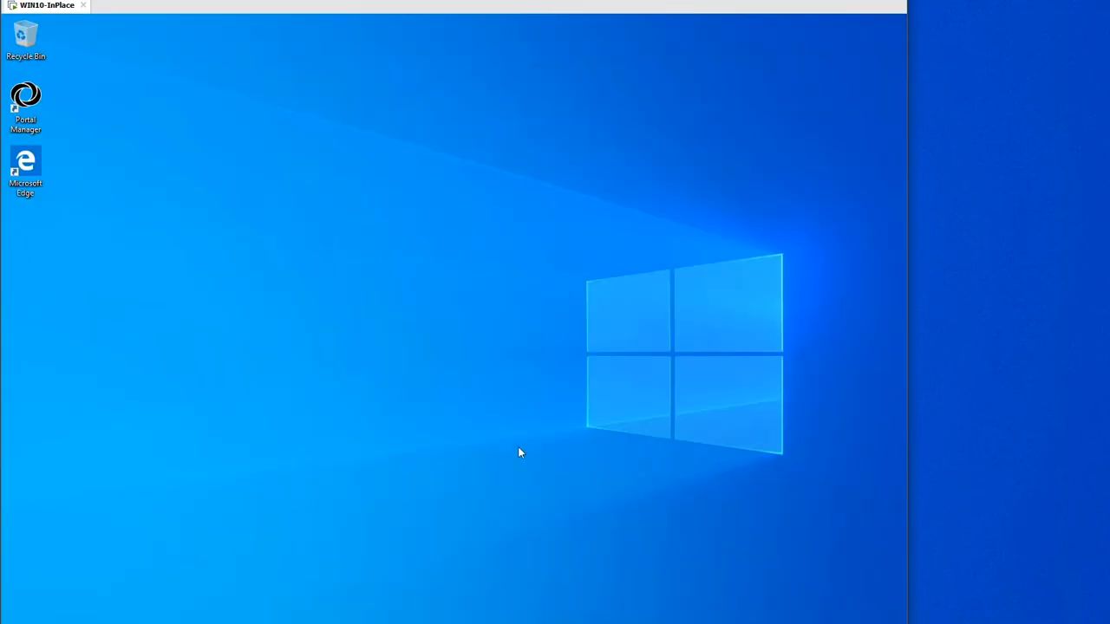
{"action": "mouse_move", "coordinate": [530, 466]}
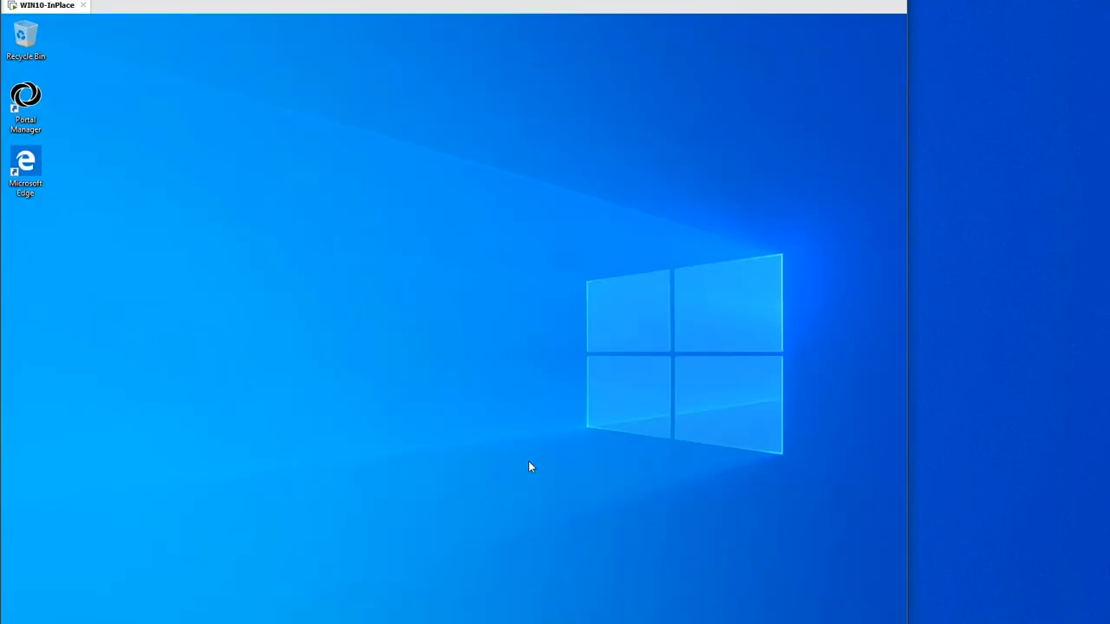
{"action": "mouse_move", "coordinate": [474, 382]}
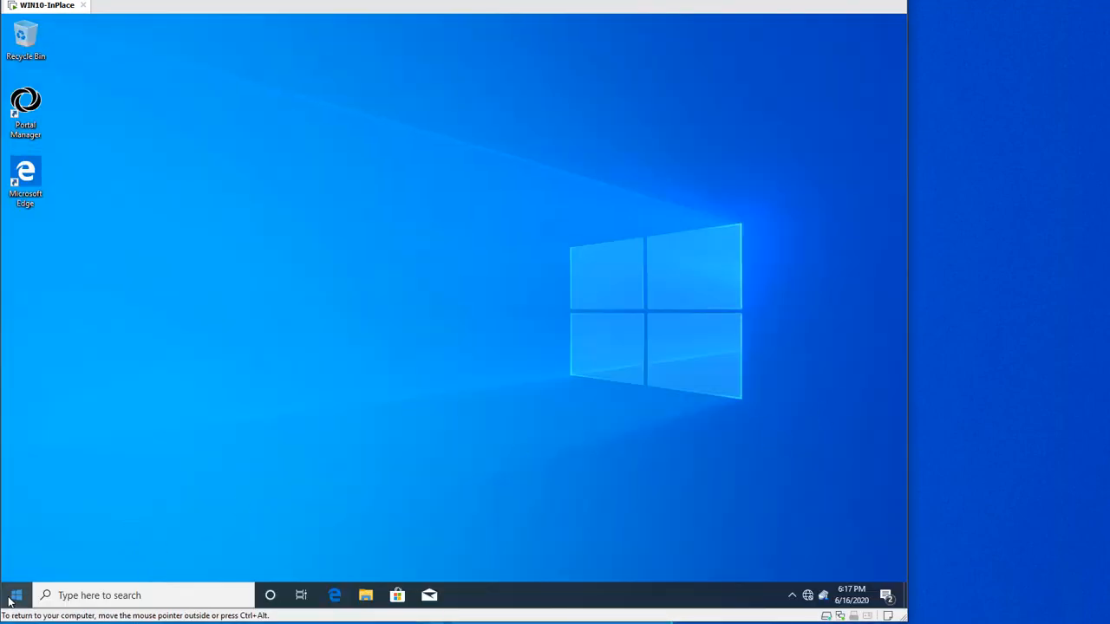
- Run winver to show About Windows reporting Version 2004, OS Build 19041.84
{"action": "right_click", "coordinate": [13, 595]}
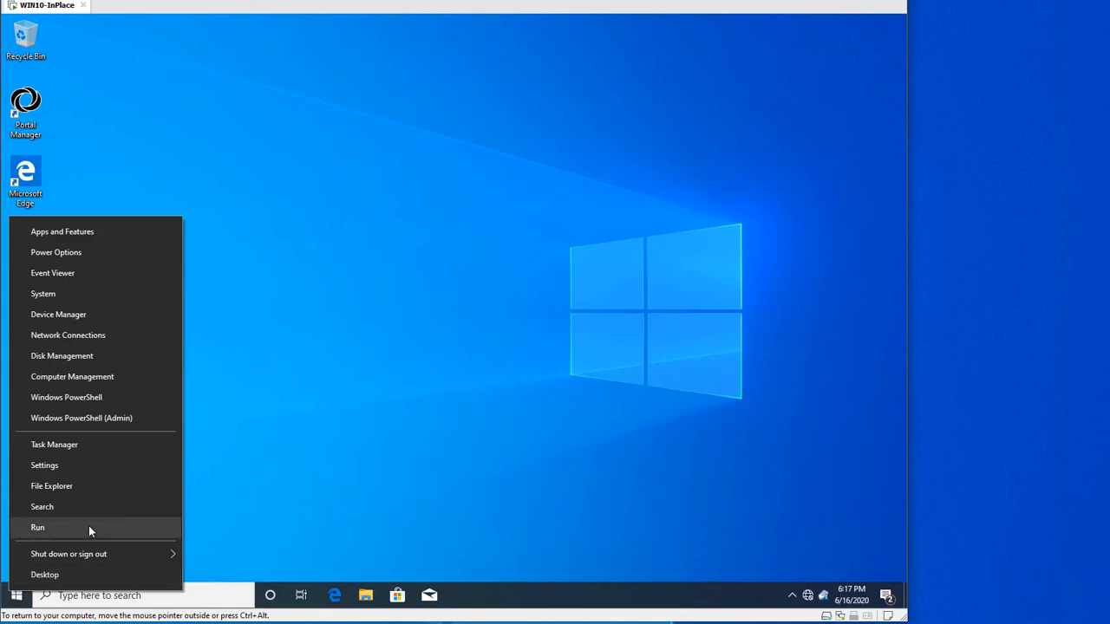
{"action": "left_click", "coordinate": [37, 527]}
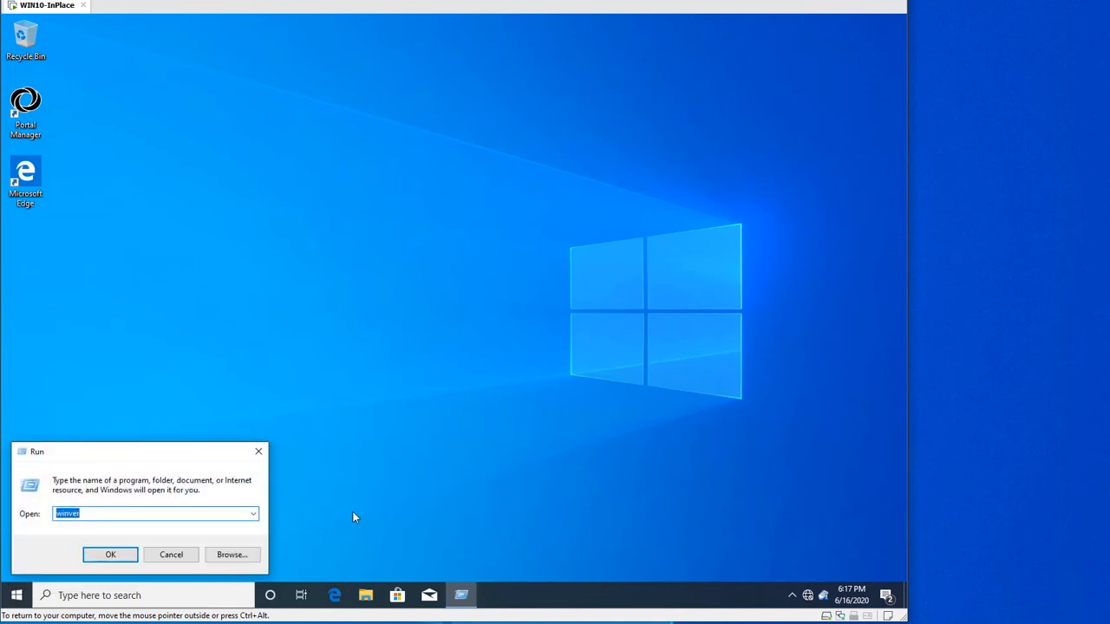
{"action": "left_click", "coordinate": [110, 554]}
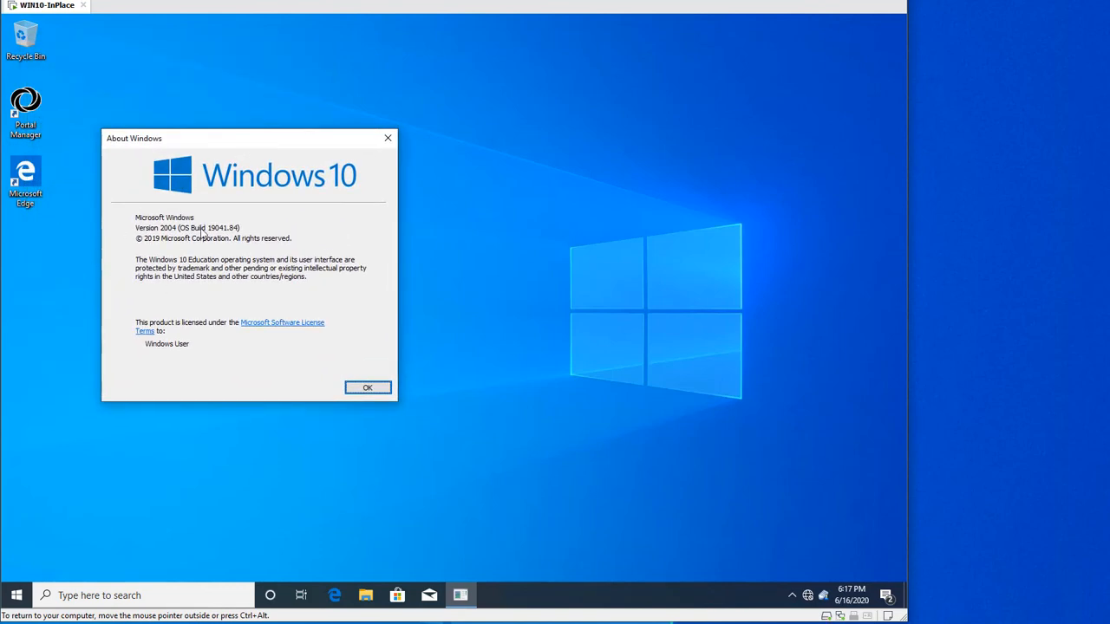
{"action": "mouse_move", "coordinate": [220, 244]}
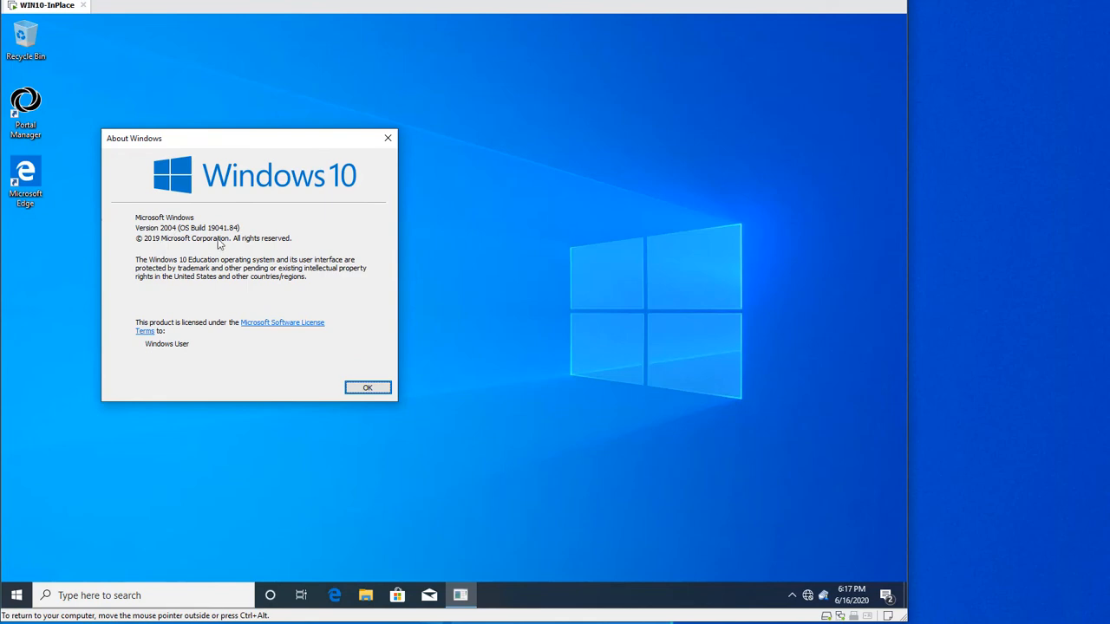
{"action": "mouse_move", "coordinate": [326, 279]}
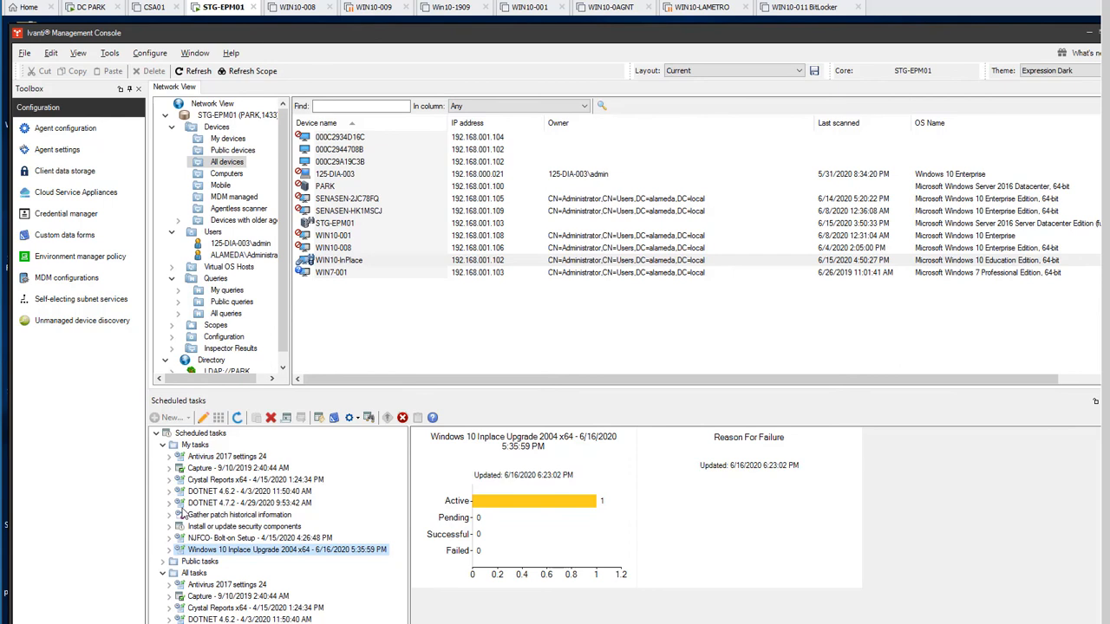
- Expand Queries and create a new query under Public queries
{"action": "left_click", "coordinate": [250, 503]}
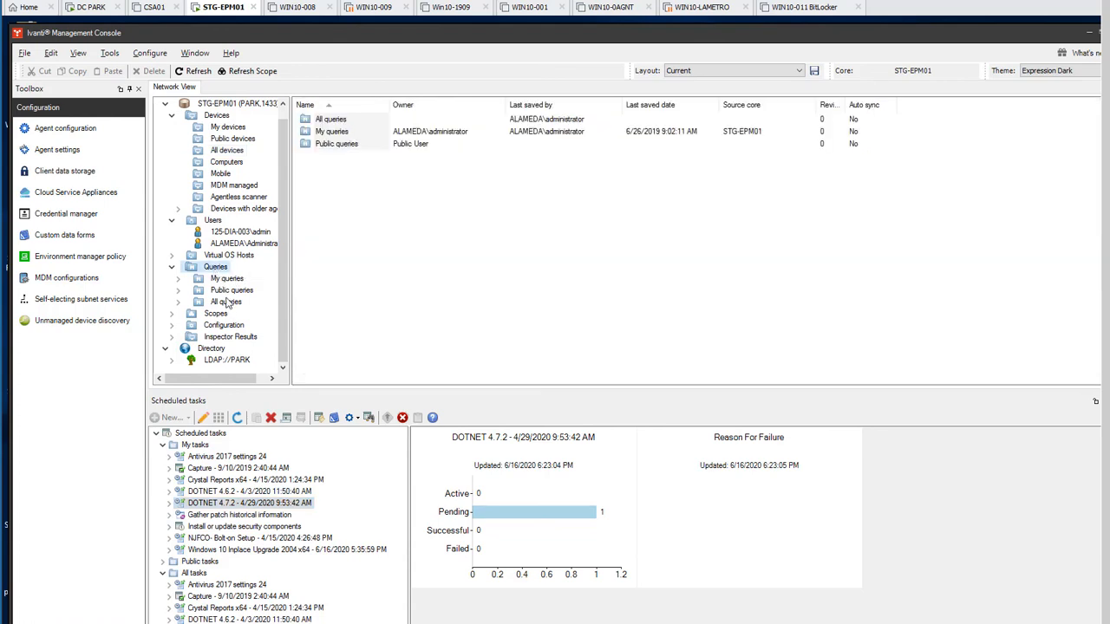
{"action": "right_click", "coordinate": [232, 289]}
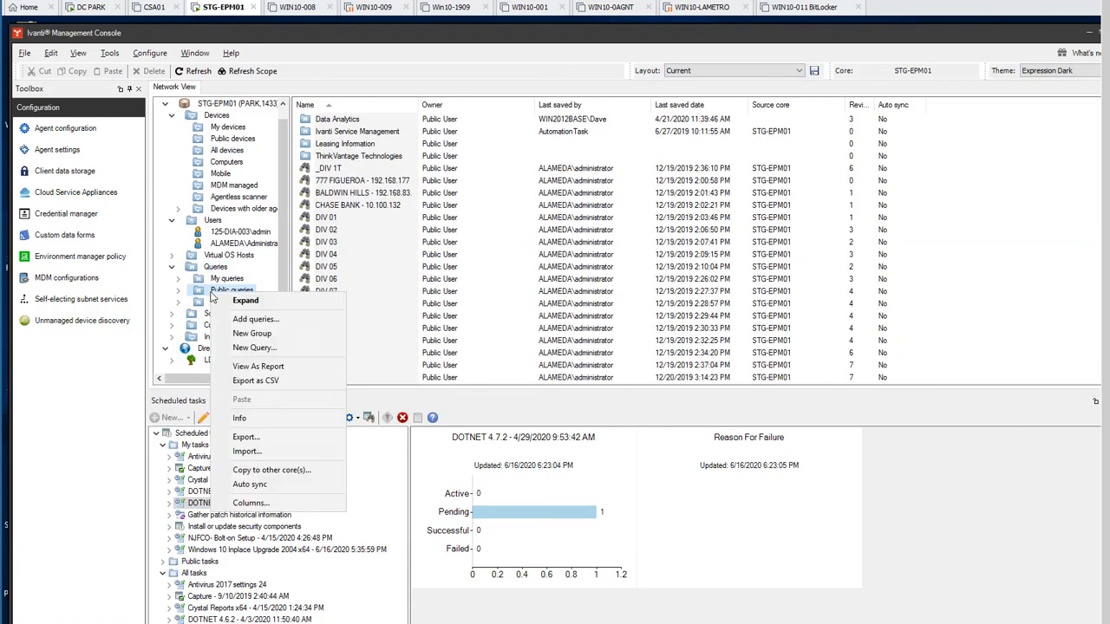
{"action": "mouse_move", "coordinate": [288, 348]}
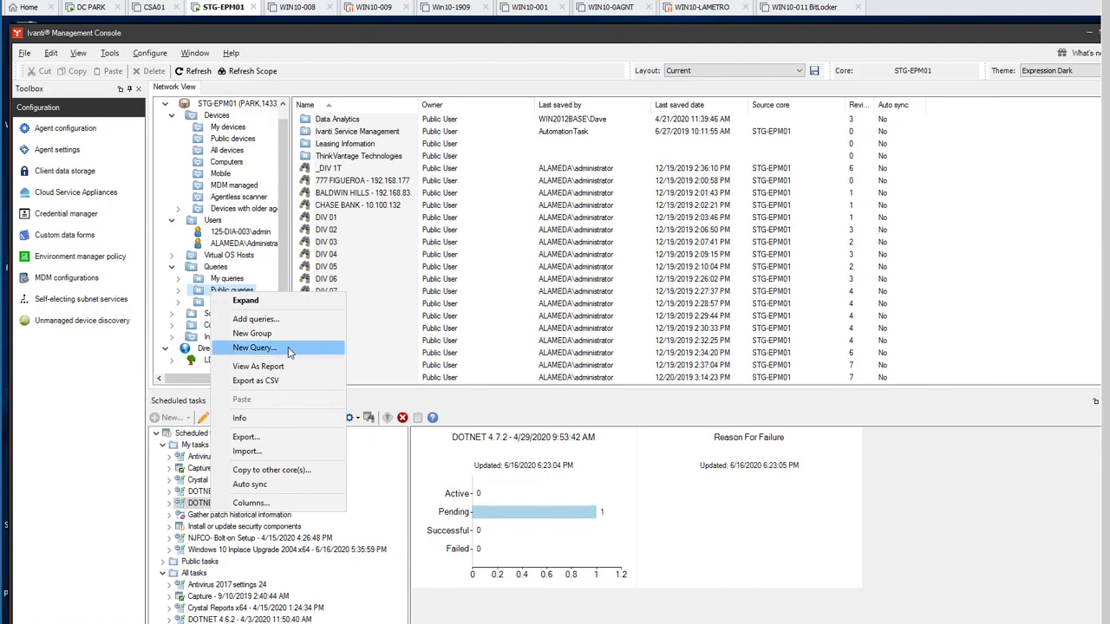
{"action": "left_click", "coordinate": [253, 348]}
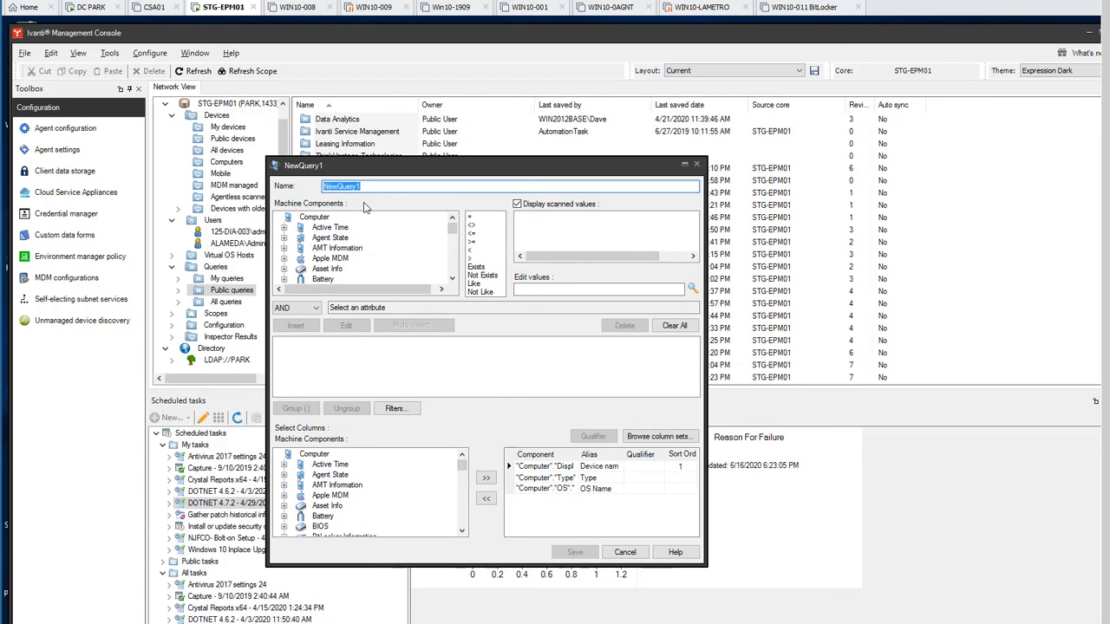
- Save query 'Windows 10 x64 Build 2004' filtering on NT Info Release ID = 2004
{"action": "type", "text": "Windows 10 x64 Build 2004"}
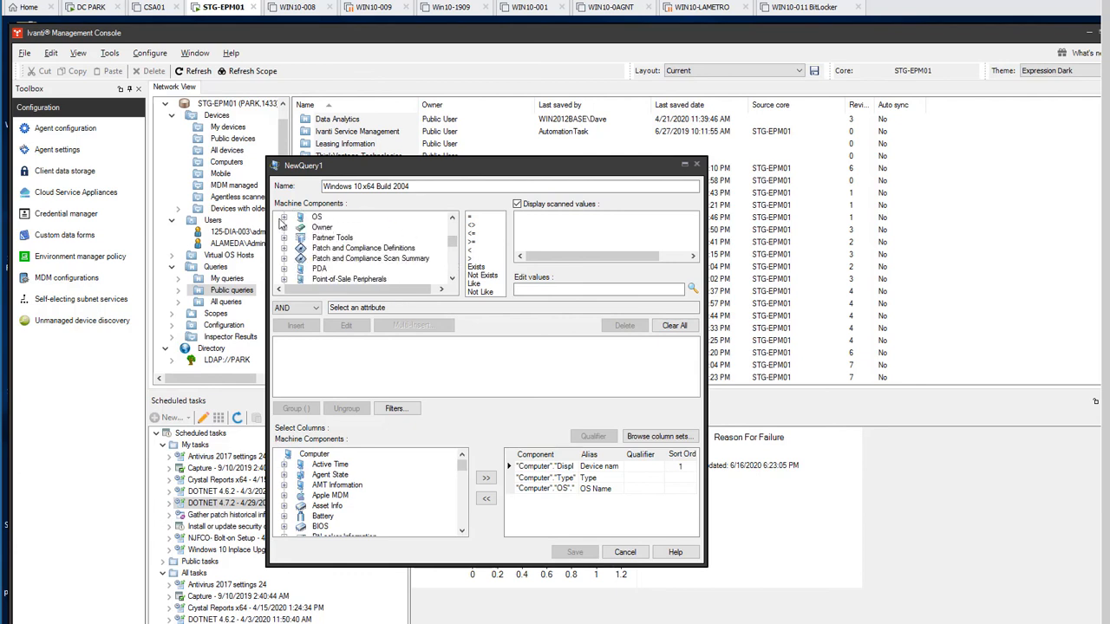
{"action": "scroll", "scroll_direction": "down", "scroll_amount": 3}
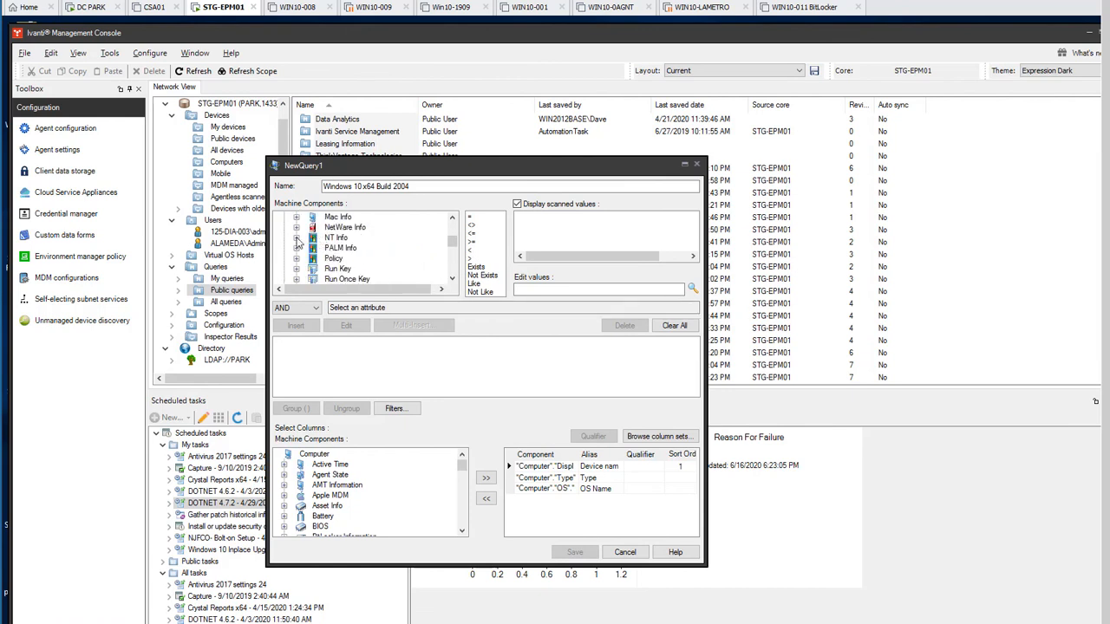
{"action": "left_click", "coordinate": [298, 237]}
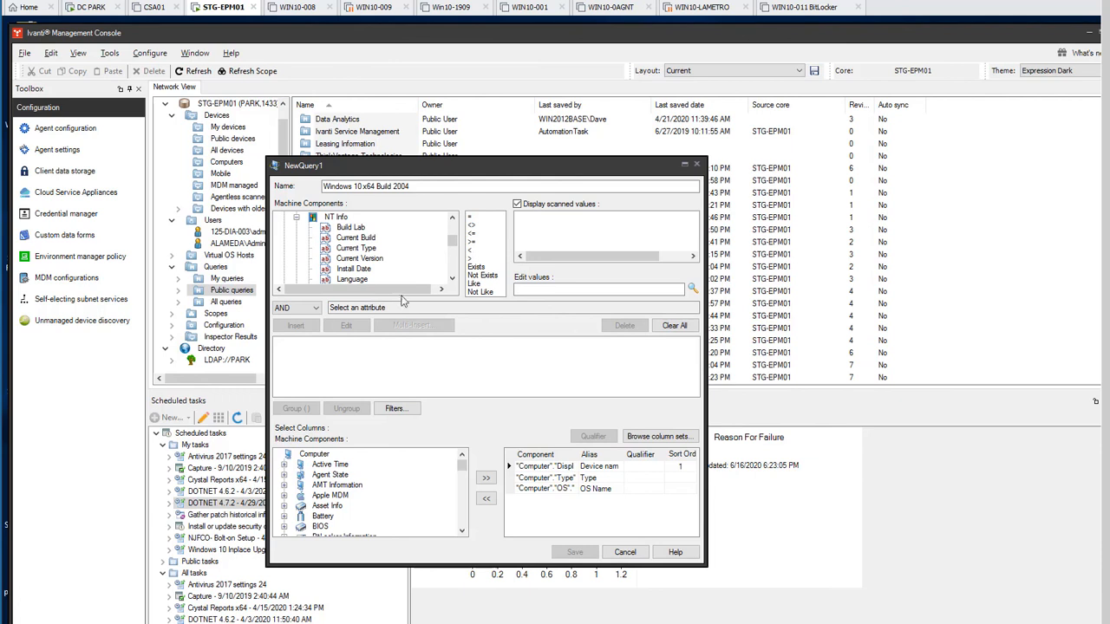
{"action": "left_click", "coordinate": [354, 248]}
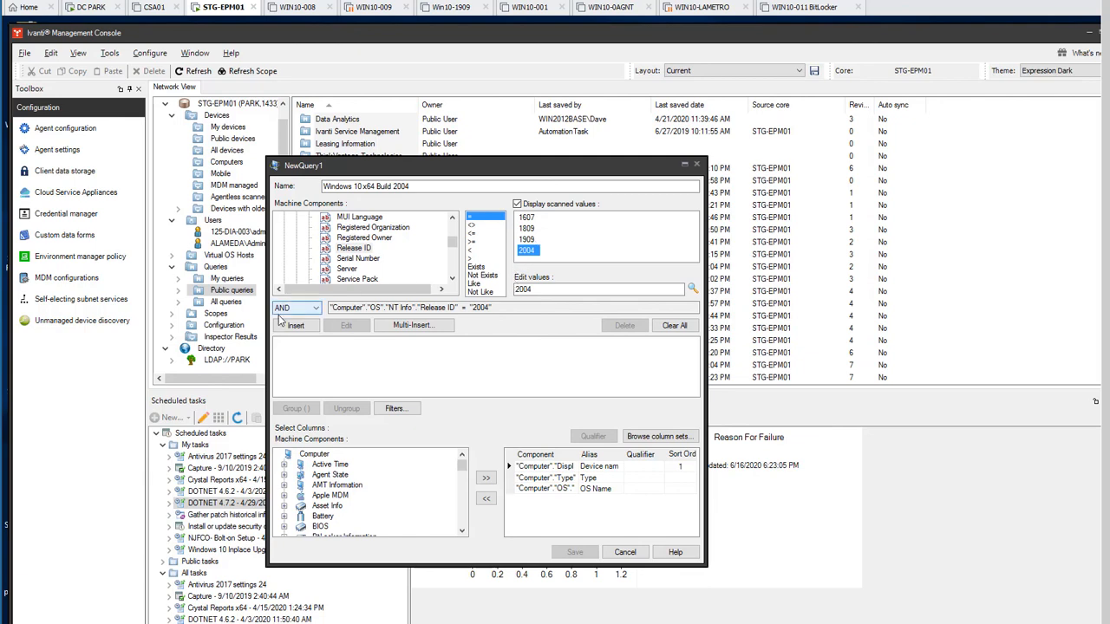
{"action": "left_click", "coordinate": [296, 325]}
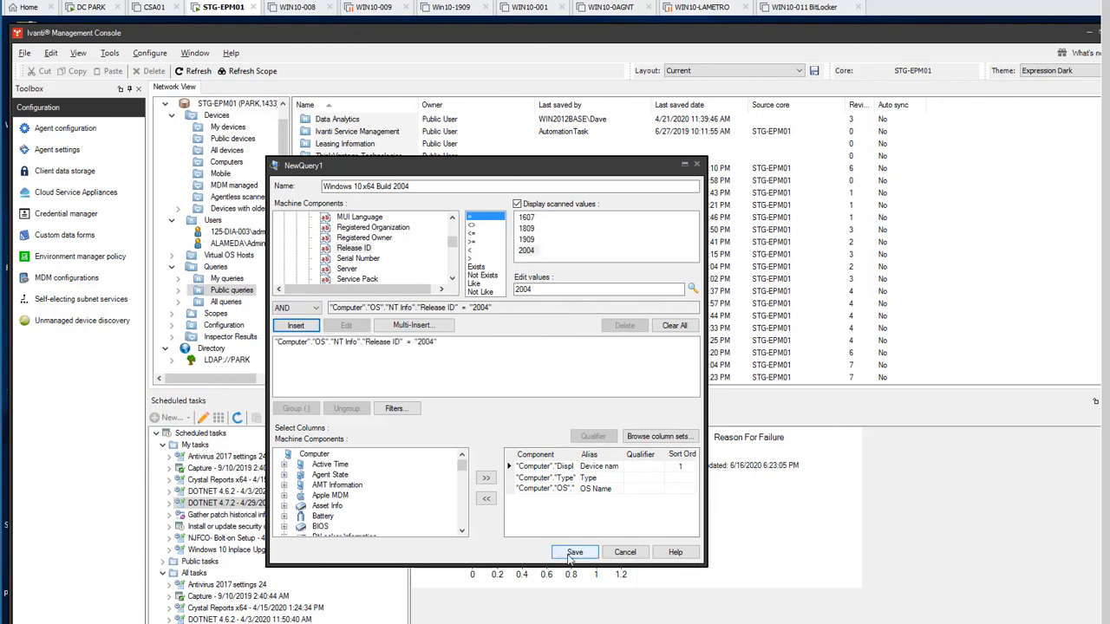
{"action": "left_click", "coordinate": [574, 553]}
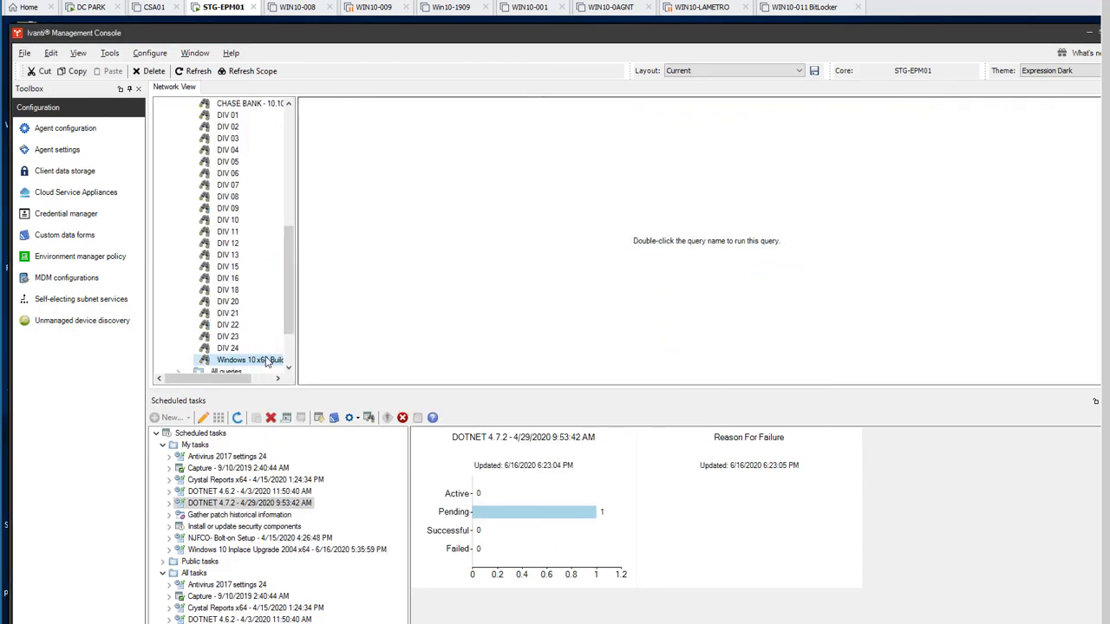
- Run the Windows 10 x64 Build 2004 query and select WIN10-InPlace in the results
{"action": "double_click", "coordinate": [249, 360]}
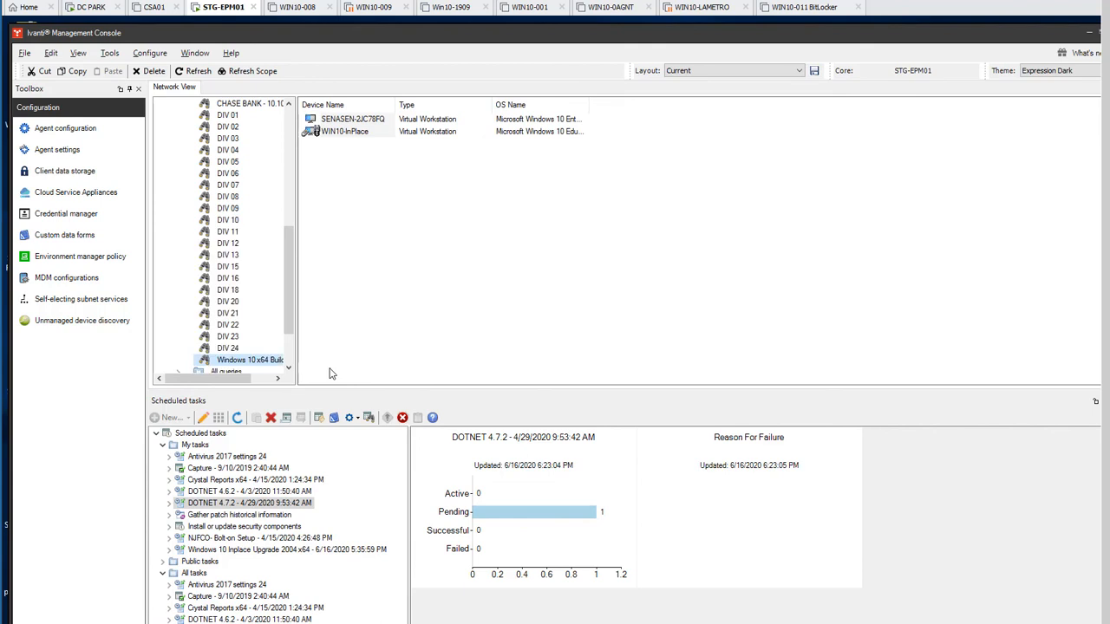
{"action": "mouse_move", "coordinate": [334, 382]}
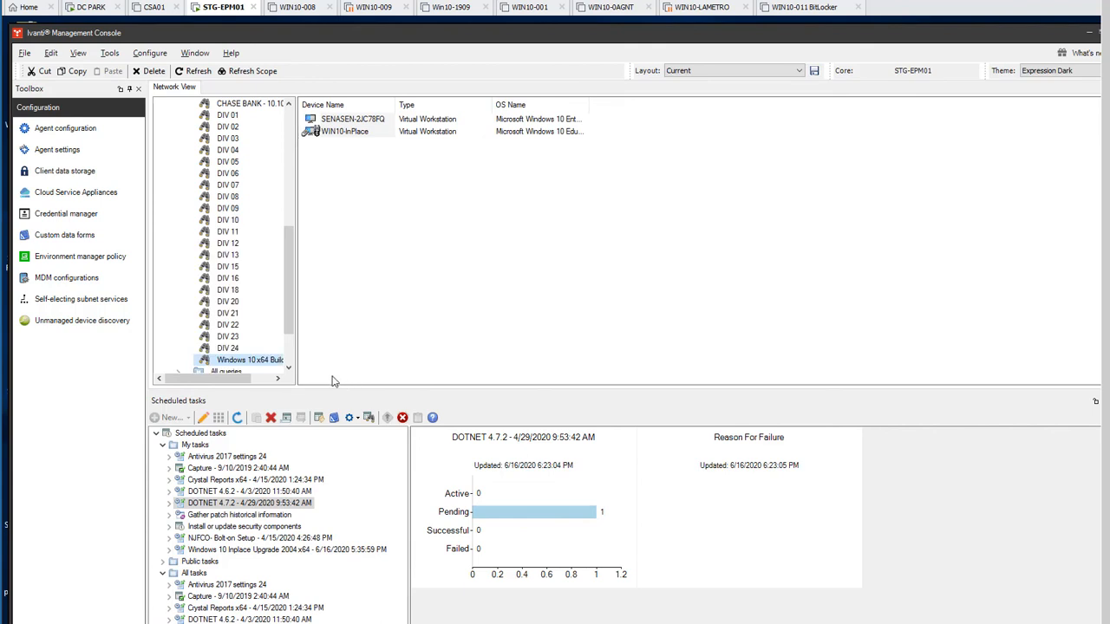
{"action": "mouse_move", "coordinate": [591, 105]}
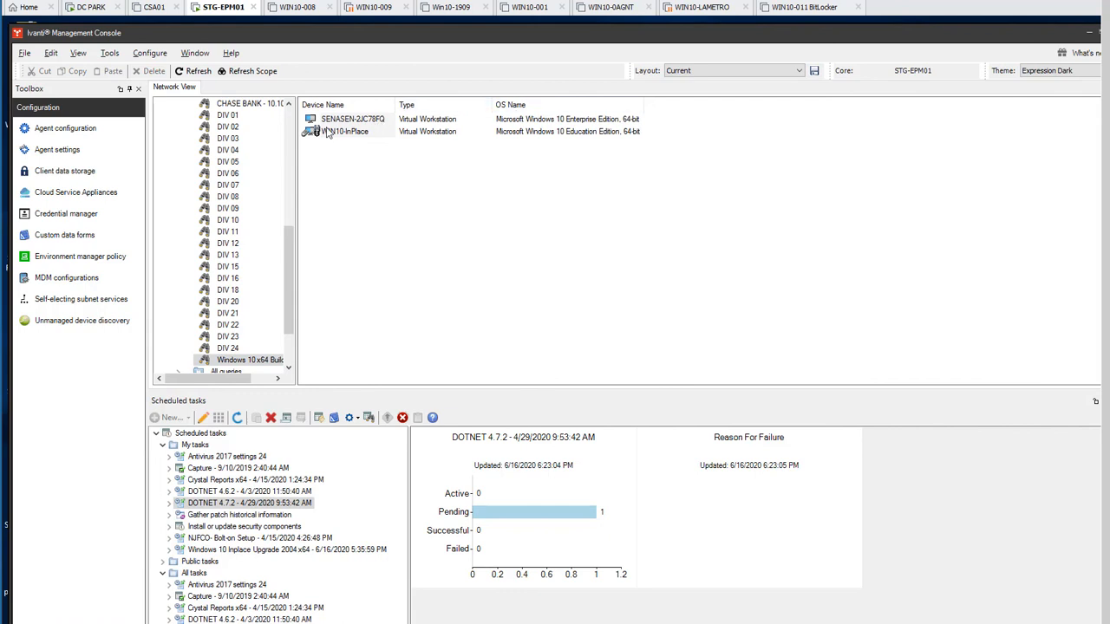
{"action": "left_click", "coordinate": [345, 131]}
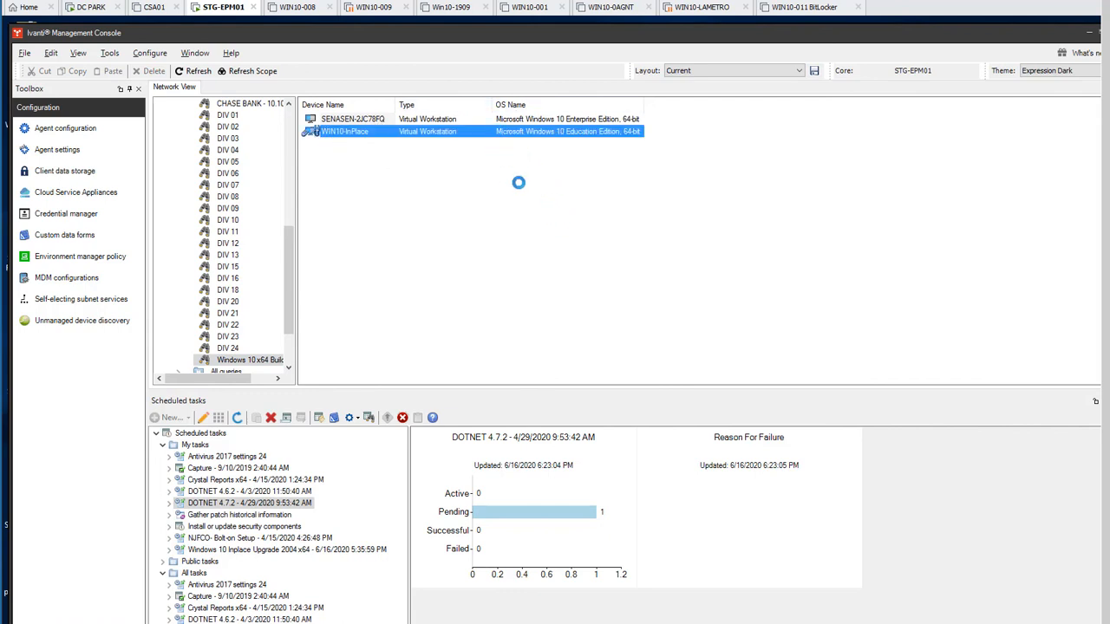